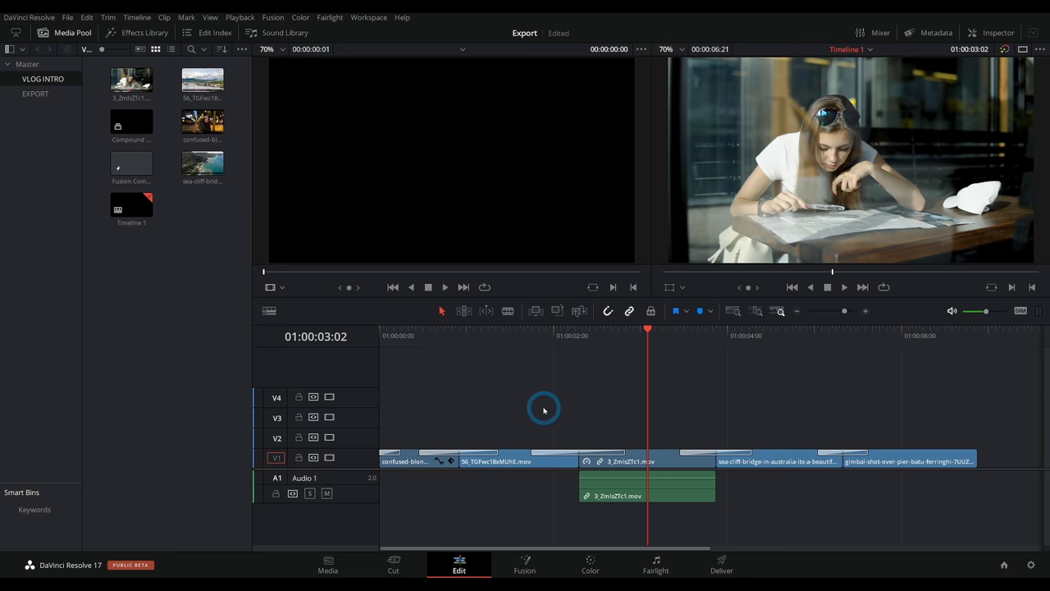
# - Park the playhead at the start of the edit and play the intro back
pyautogui.click(419, 334)
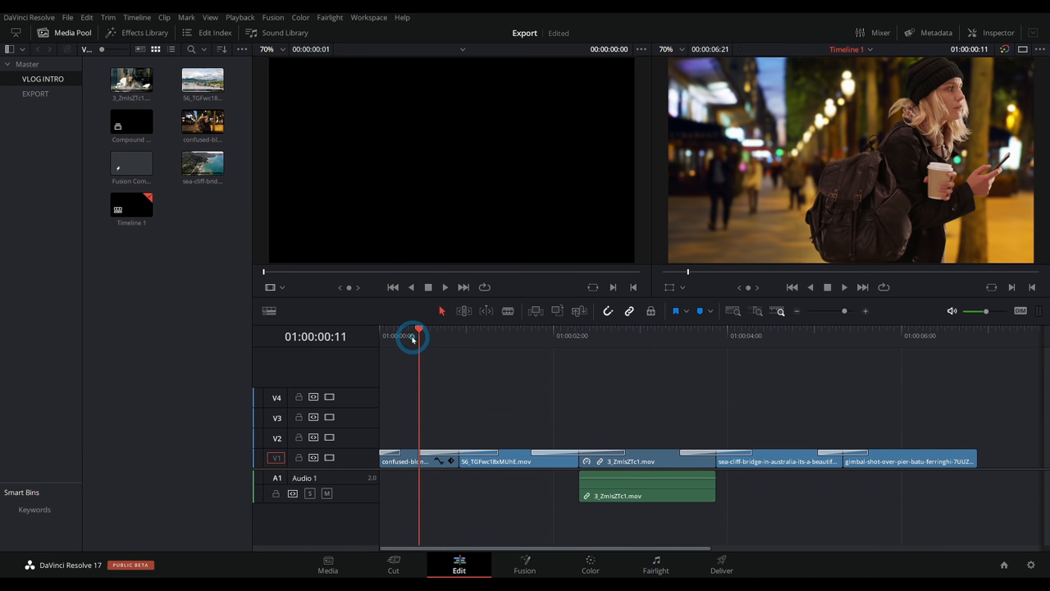
pyautogui.moveTo(413, 337); pyautogui.dragTo(430, 337)
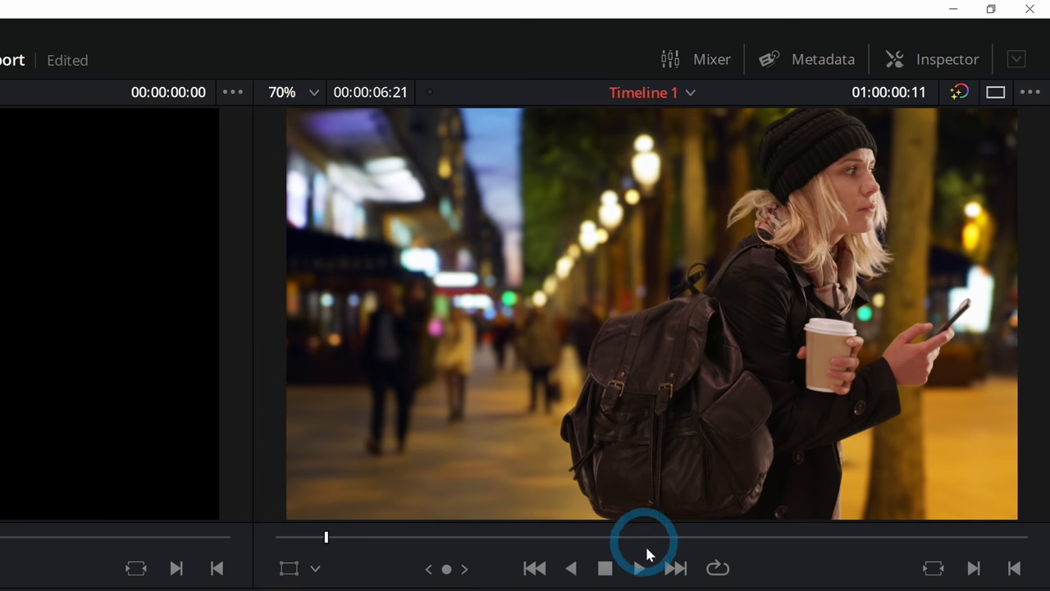
pyautogui.click(638, 568)
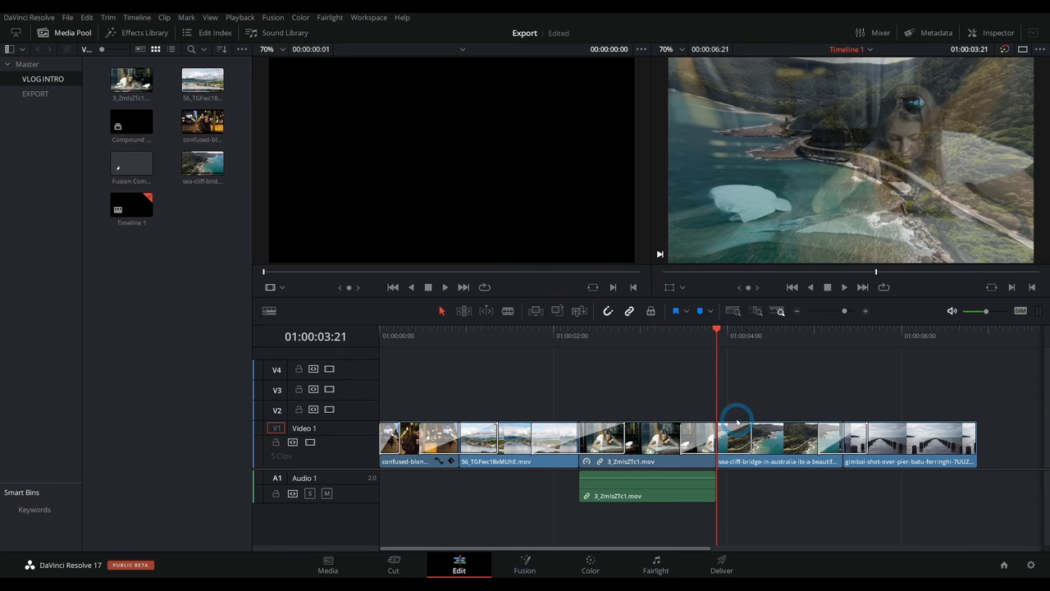
# - Browse the video transitions list through Wipe and Fusion Transitions while scrubbing the clips
pyautogui.click(145, 32)
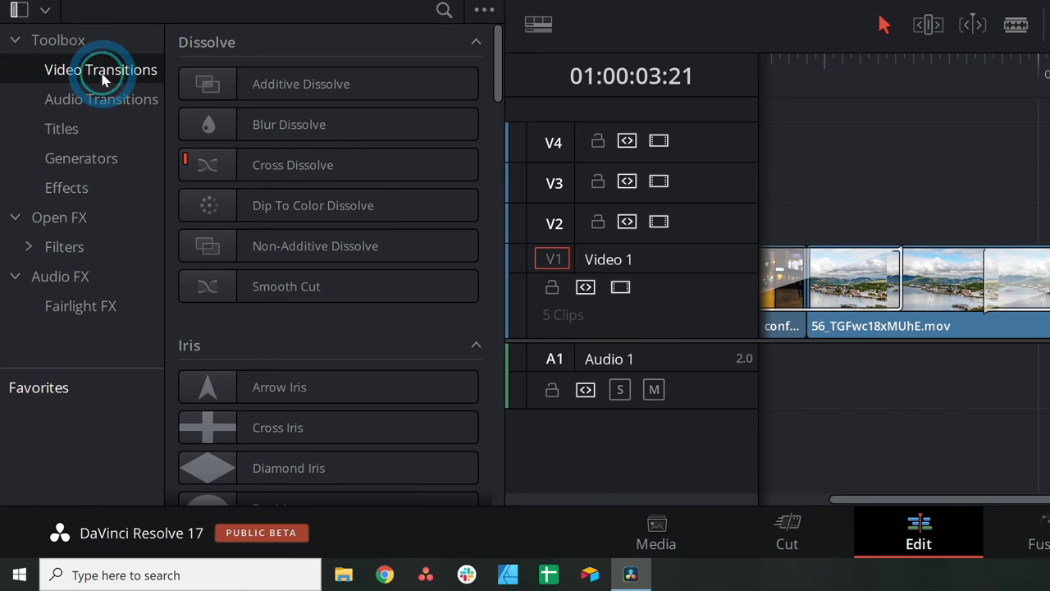
pyautogui.scroll(-3)
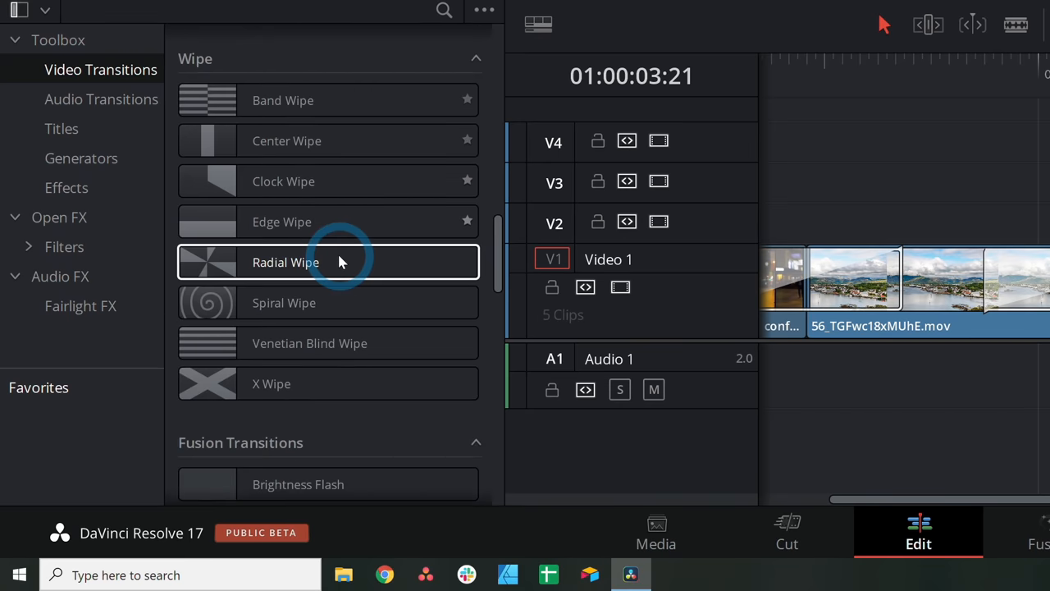
pyautogui.scroll(-3)
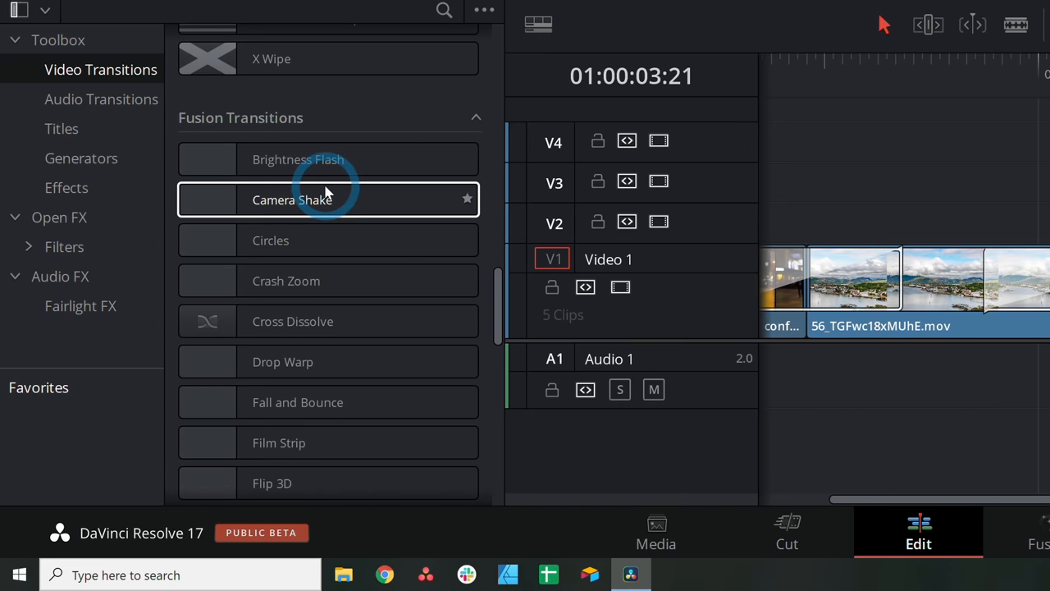
pyautogui.scroll(-3)
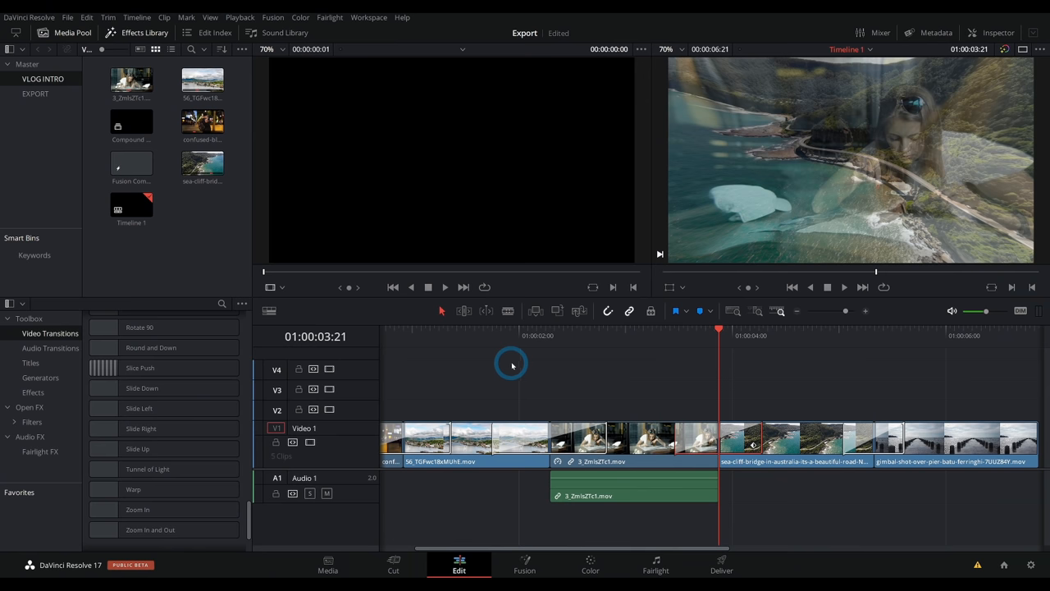
pyautogui.moveTo(719, 328); pyautogui.dragTo(479, 328)
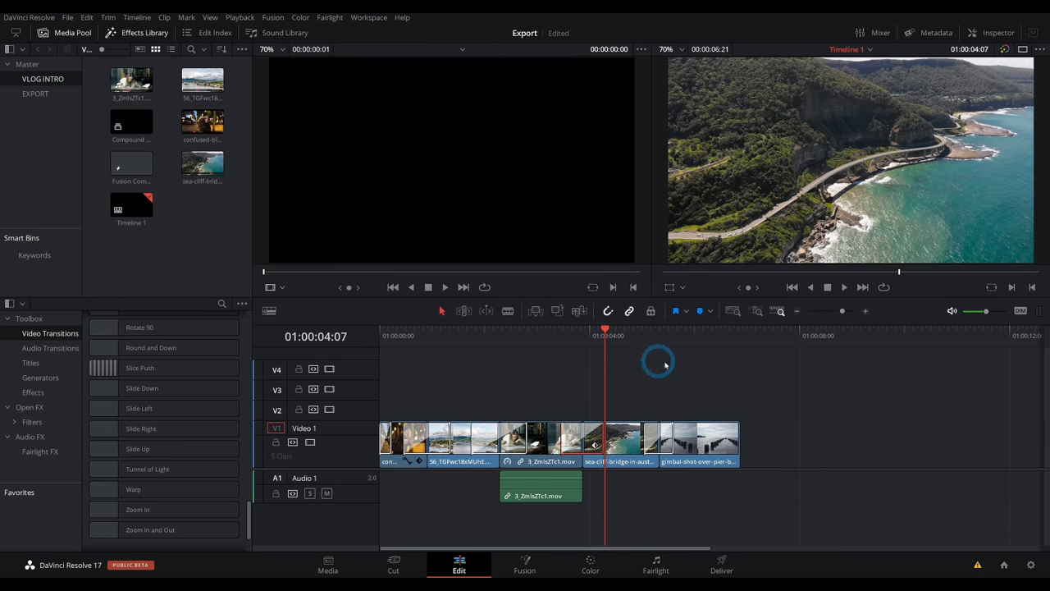
pyautogui.moveTo(758, 392)
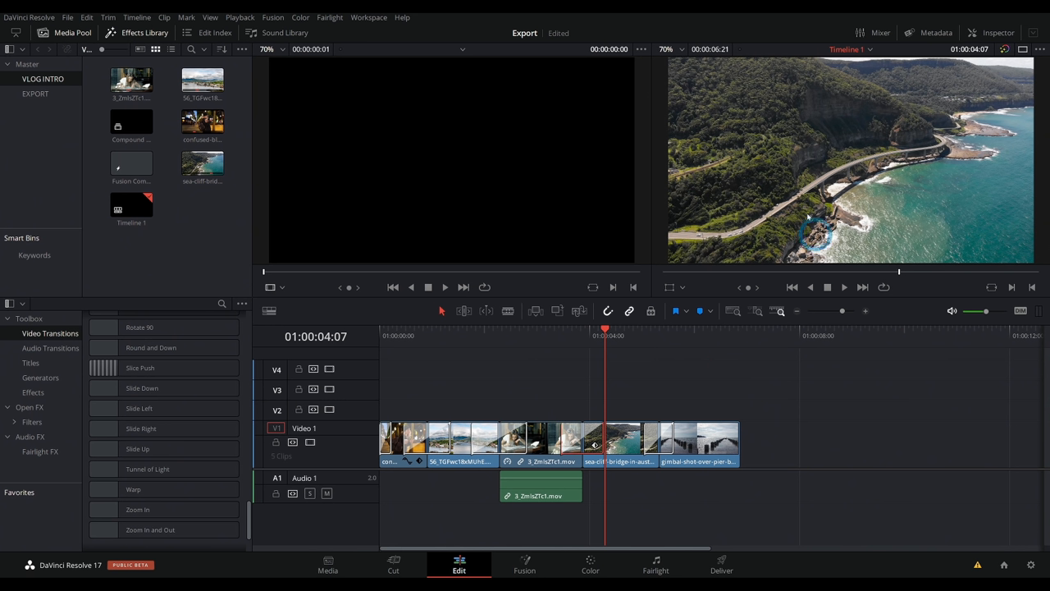
pyautogui.moveTo(249, 407)
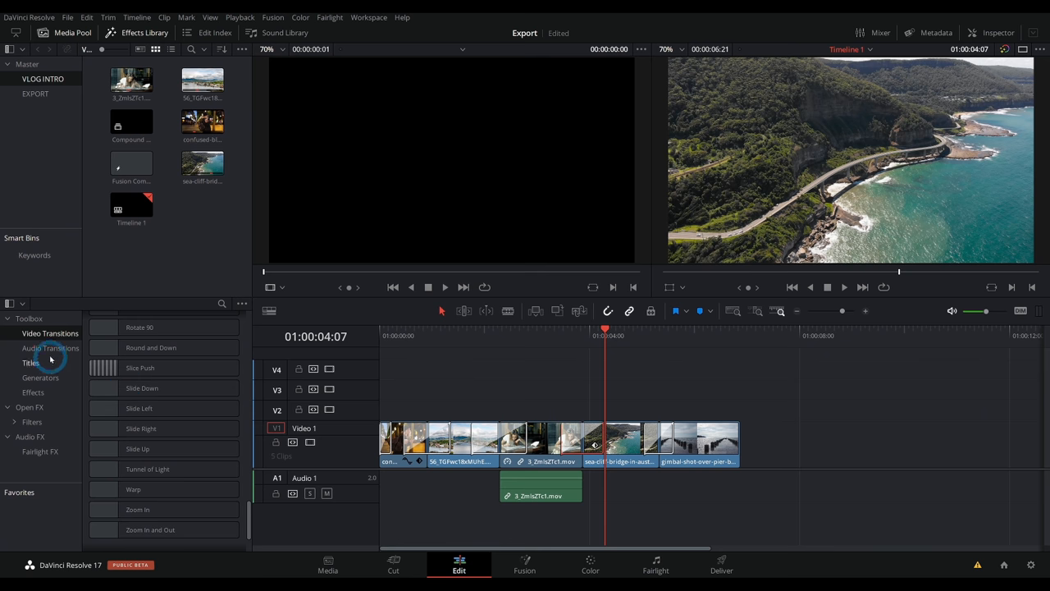
# - Try a Text Box Swipe In title with the text JACKSON, then remove it from the timeline
pyautogui.click(33, 363)
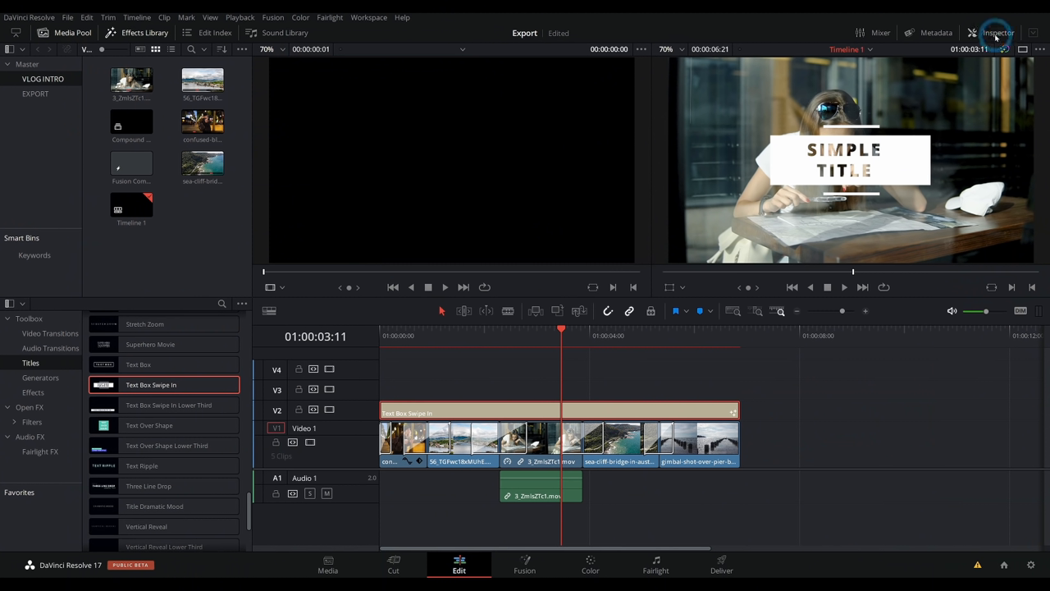
pyautogui.click(998, 33)
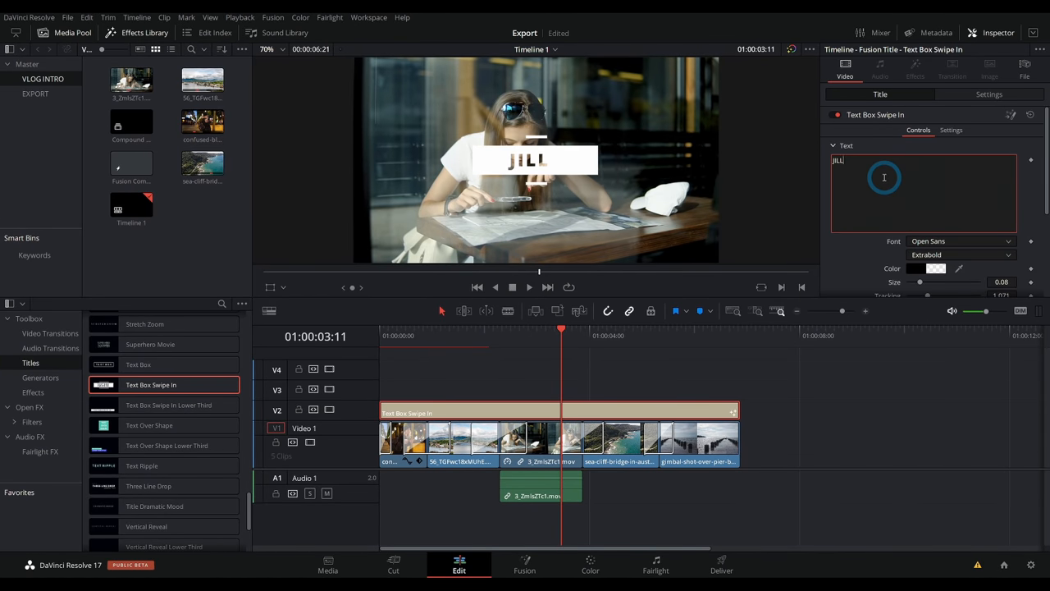
pyautogui.write('JACKSON')
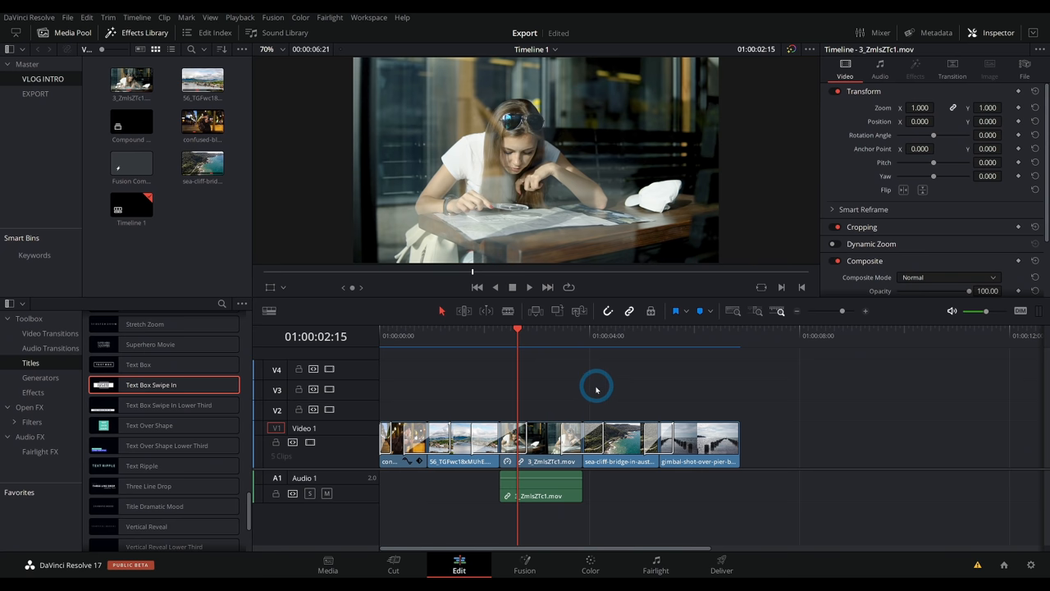
pyautogui.moveTo(683, 407)
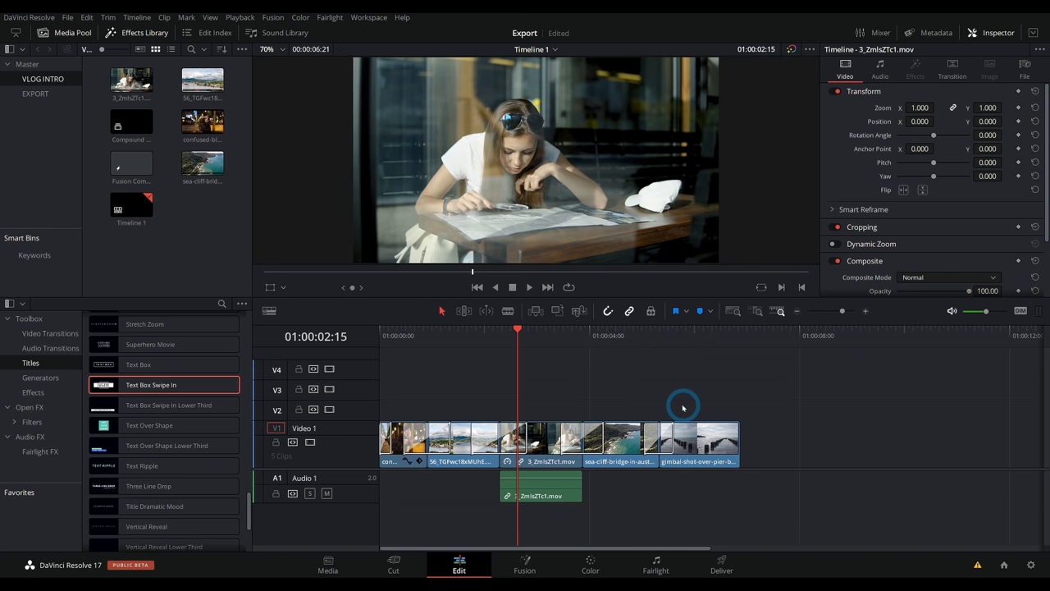
pyautogui.moveTo(202, 273)
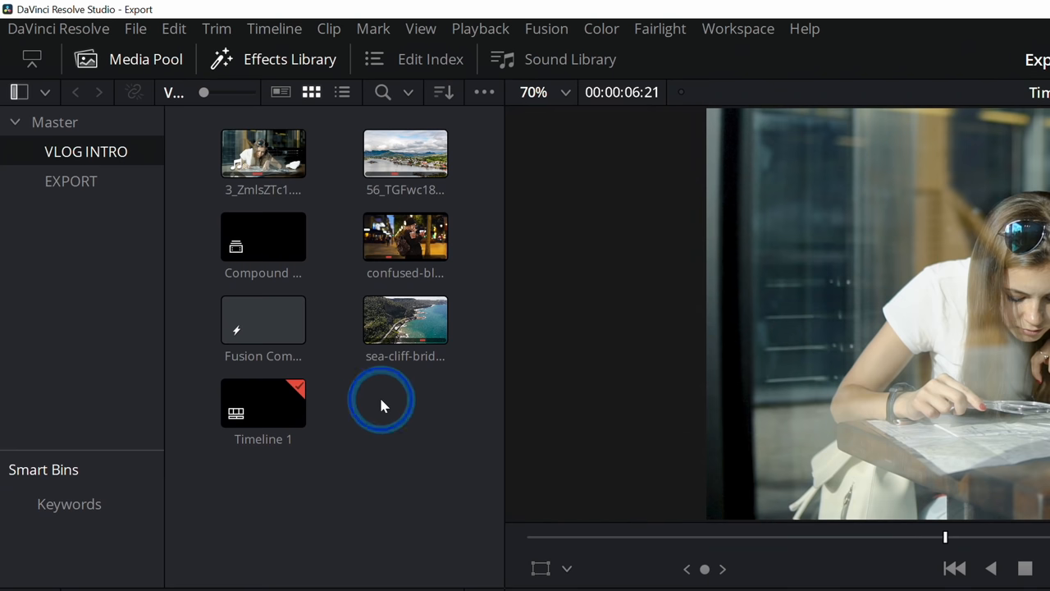
# - Create a Fusion composition named Vlog Intro Graphics in the media pool and open it in Fusion
pyautogui.rightClick(381, 402)
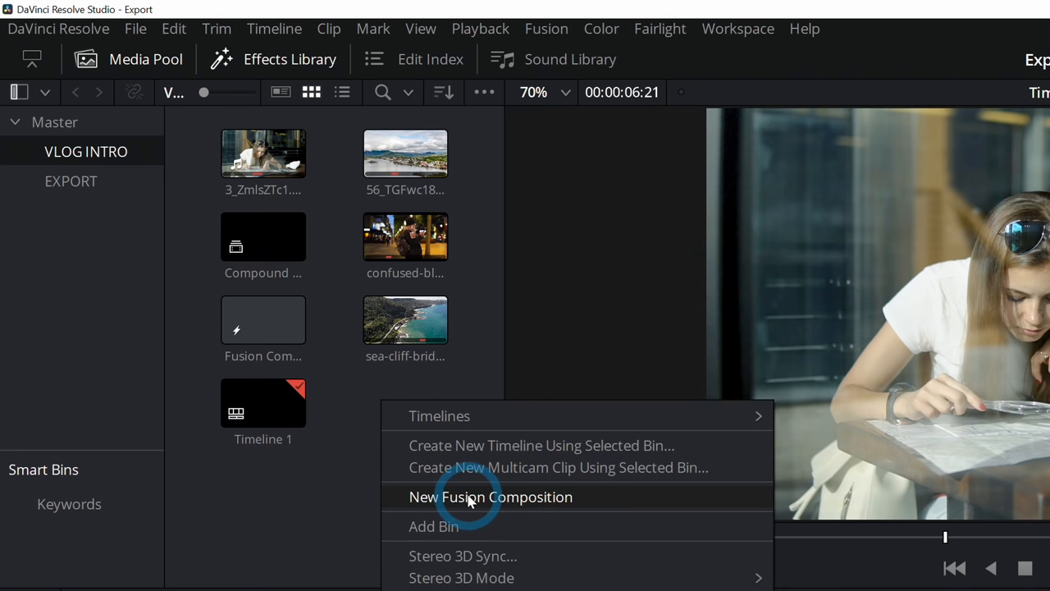
pyautogui.click(490, 496)
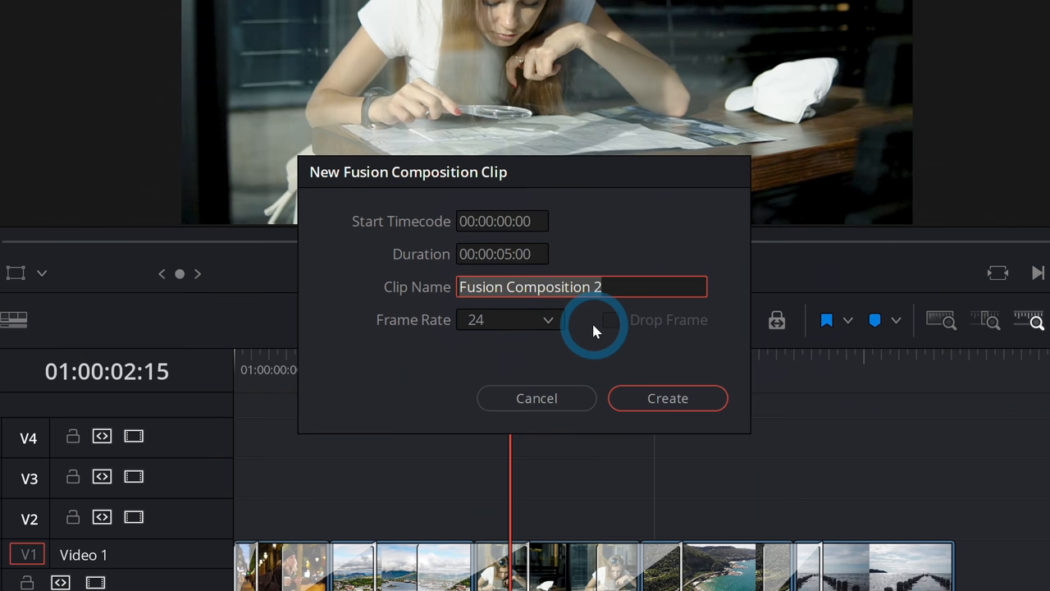
pyautogui.write('Vlog Intro Graphics')
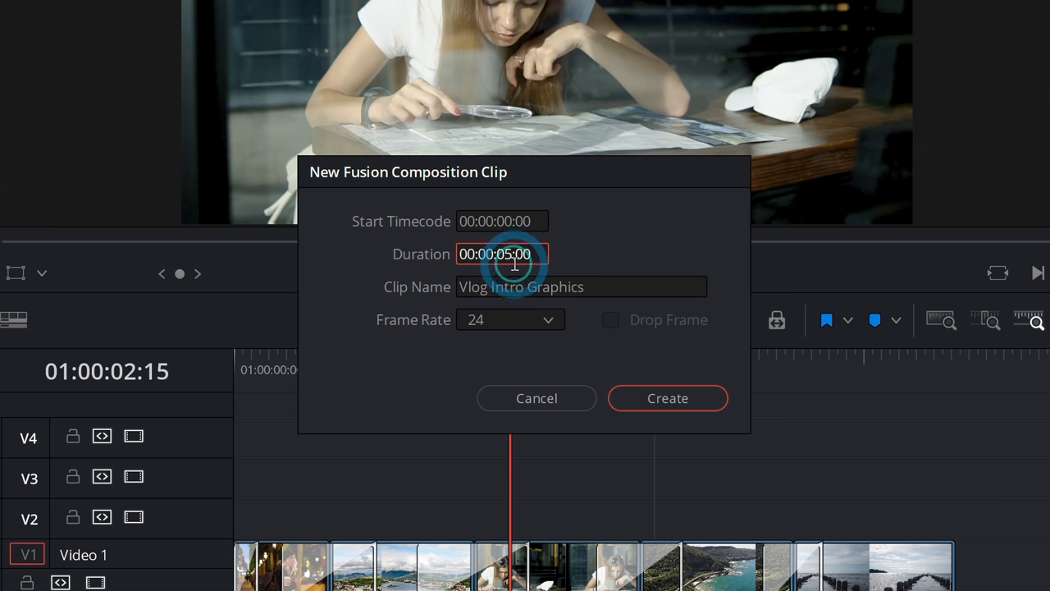
pyautogui.click(666, 399)
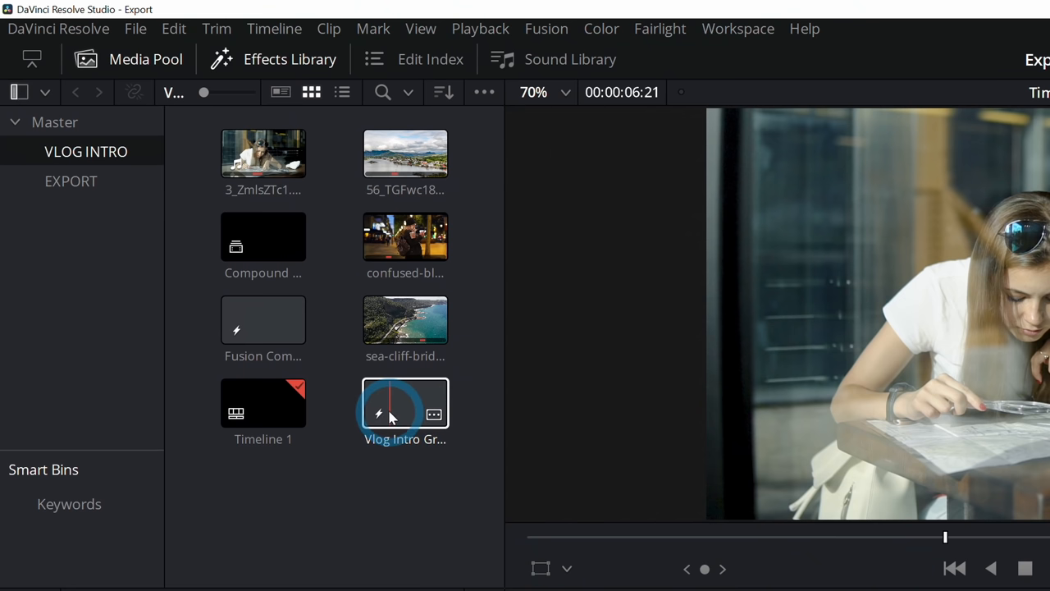
pyautogui.click(404, 402)
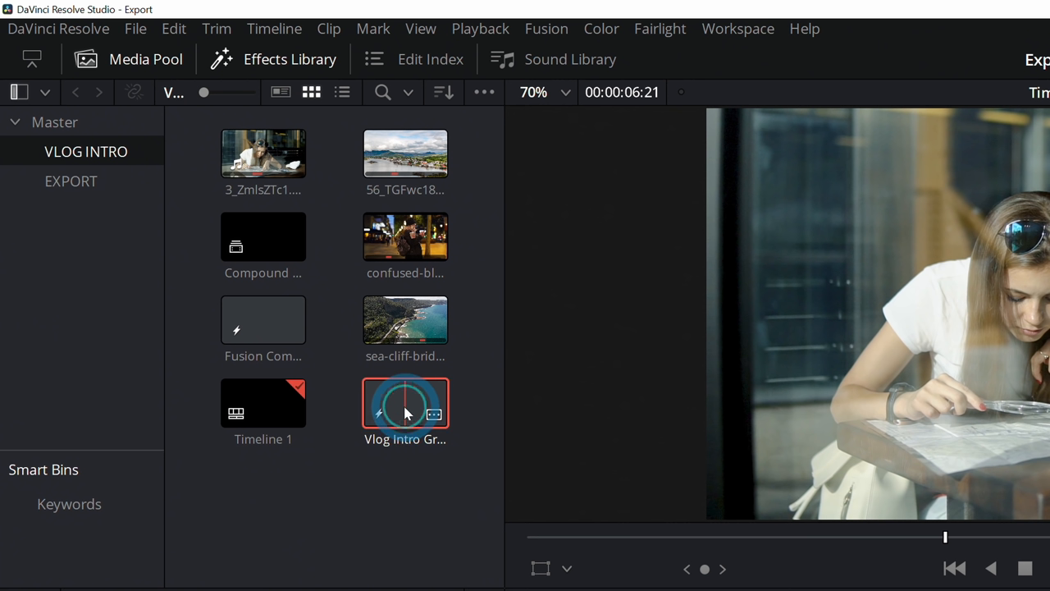
pyautogui.doubleClick(405, 403)
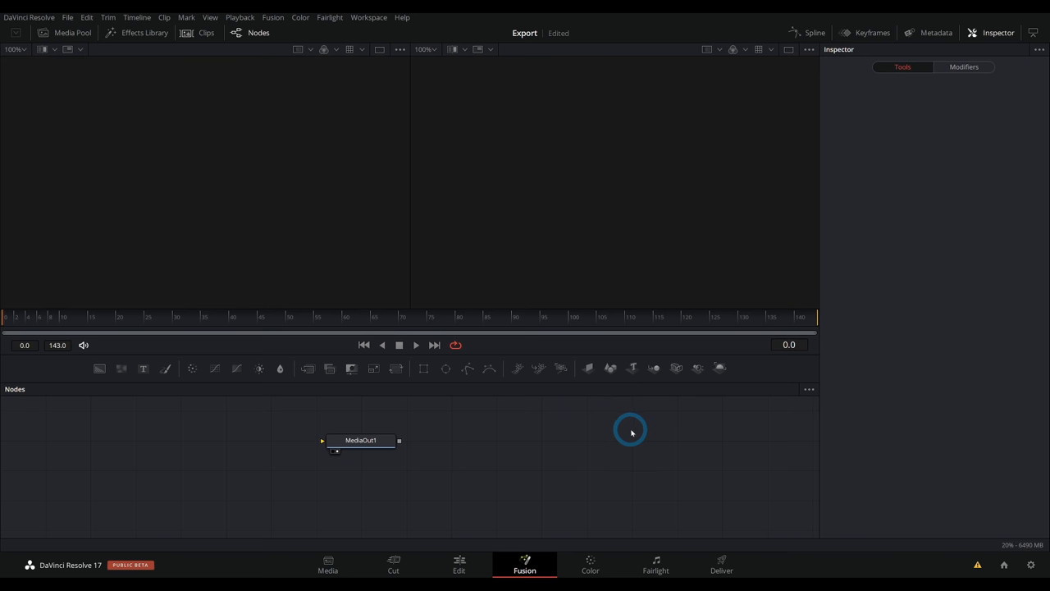
pyautogui.moveTo(782, 233)
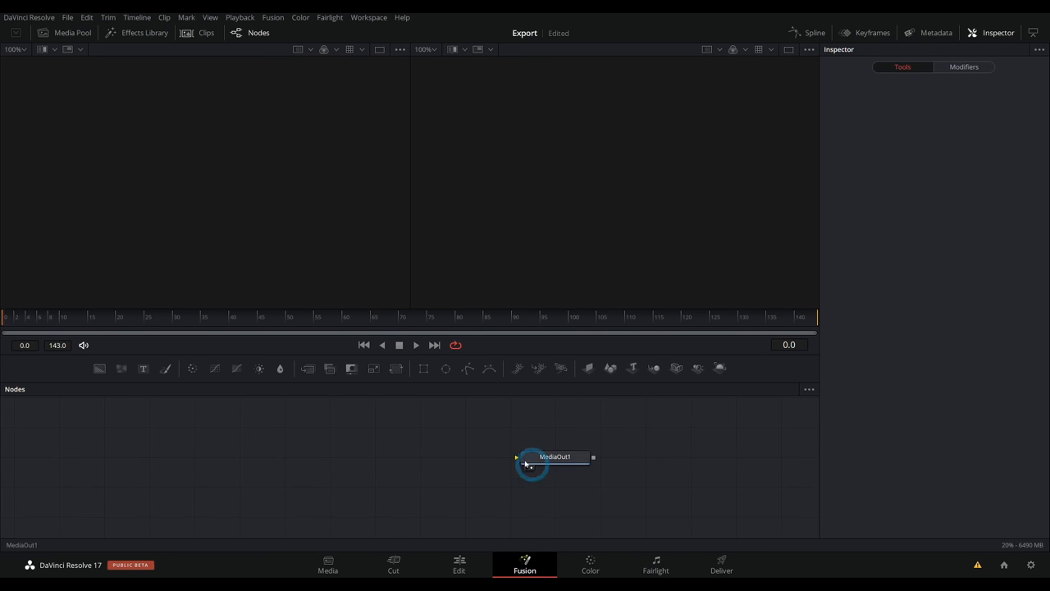
# - Move the MediaOut1 node further right to make room for the background
pyautogui.moveTo(554, 456); pyautogui.dragTo(623, 473)
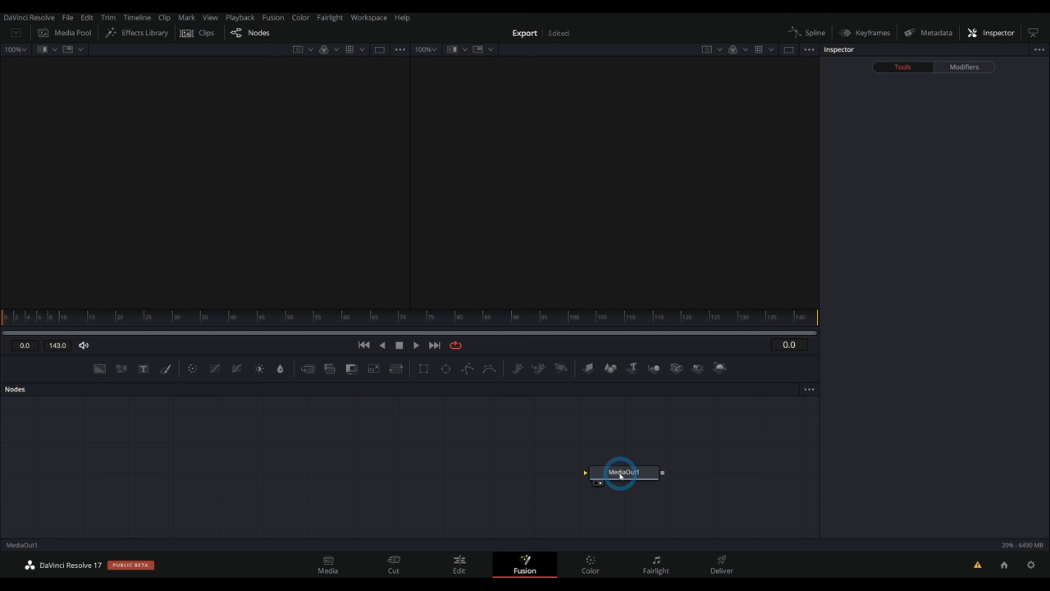
pyautogui.moveTo(312, 479)
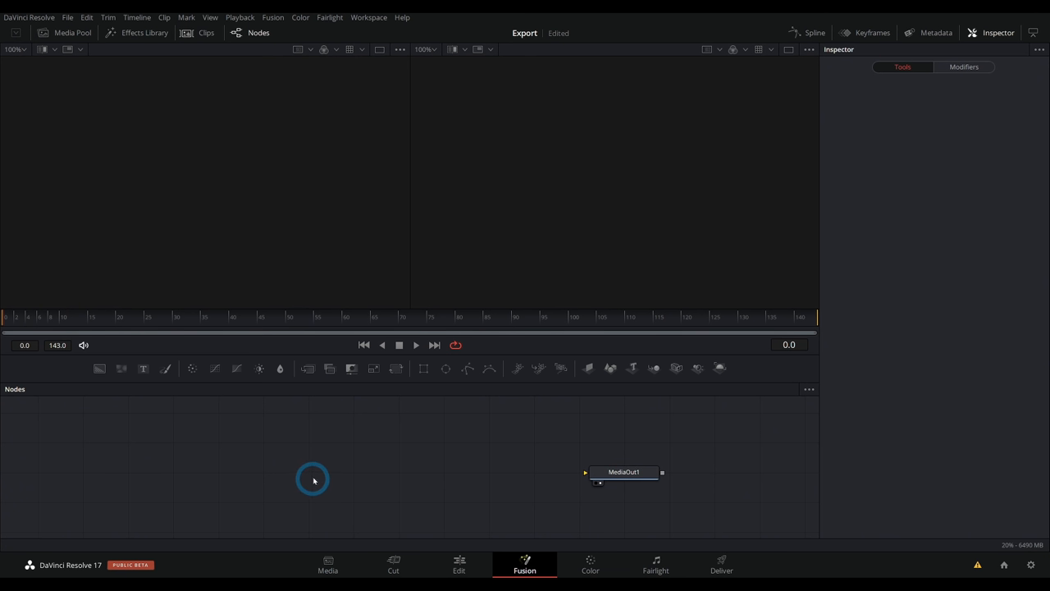
pyautogui.moveTo(391, 459)
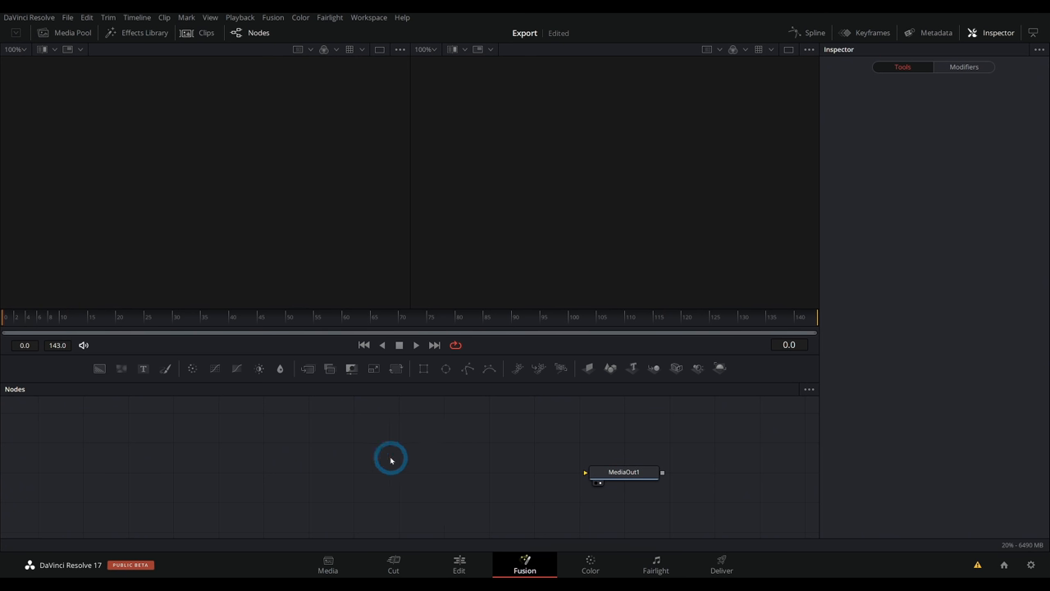
pyautogui.moveTo(492, 484)
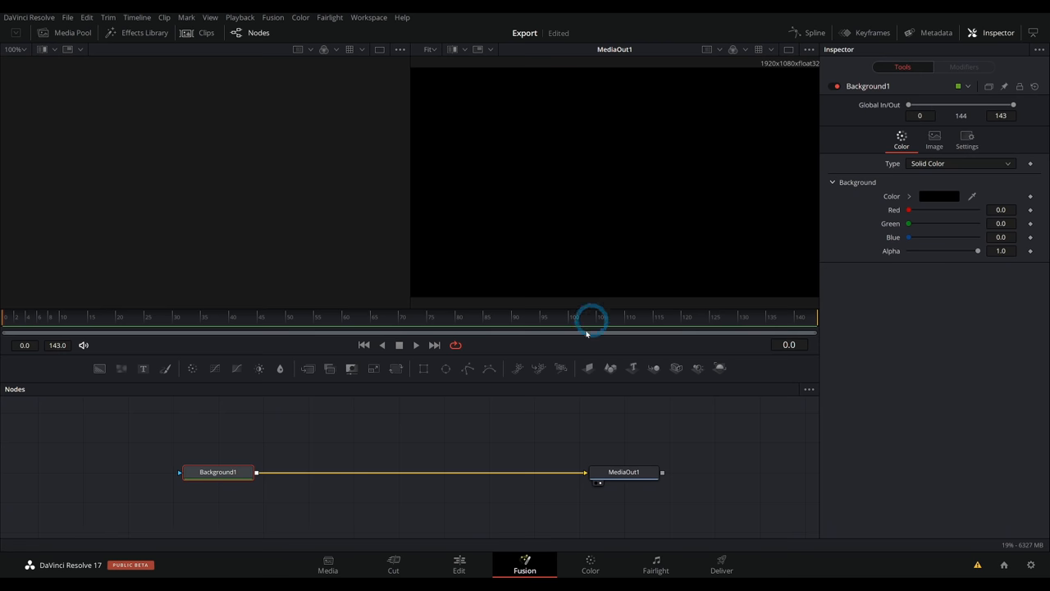
pyautogui.moveTo(812, 204)
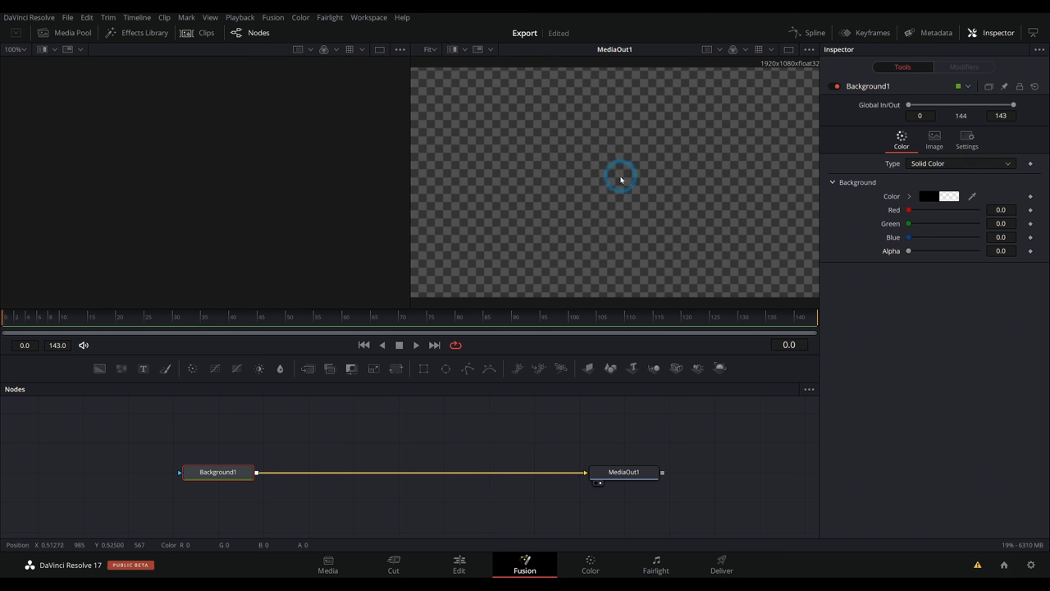
pyautogui.moveTo(647, 200)
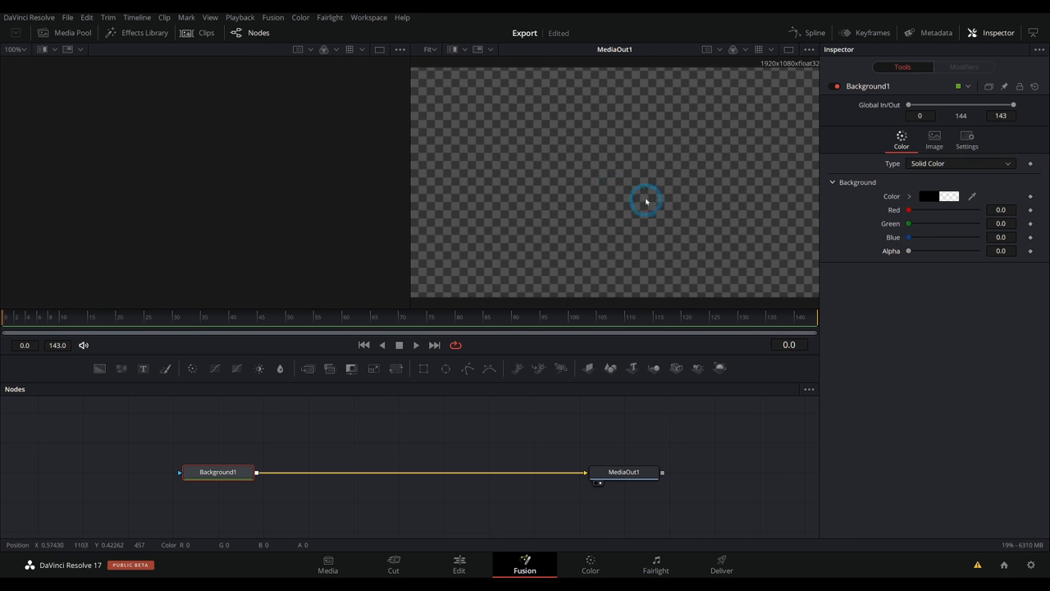
pyautogui.moveTo(646, 233)
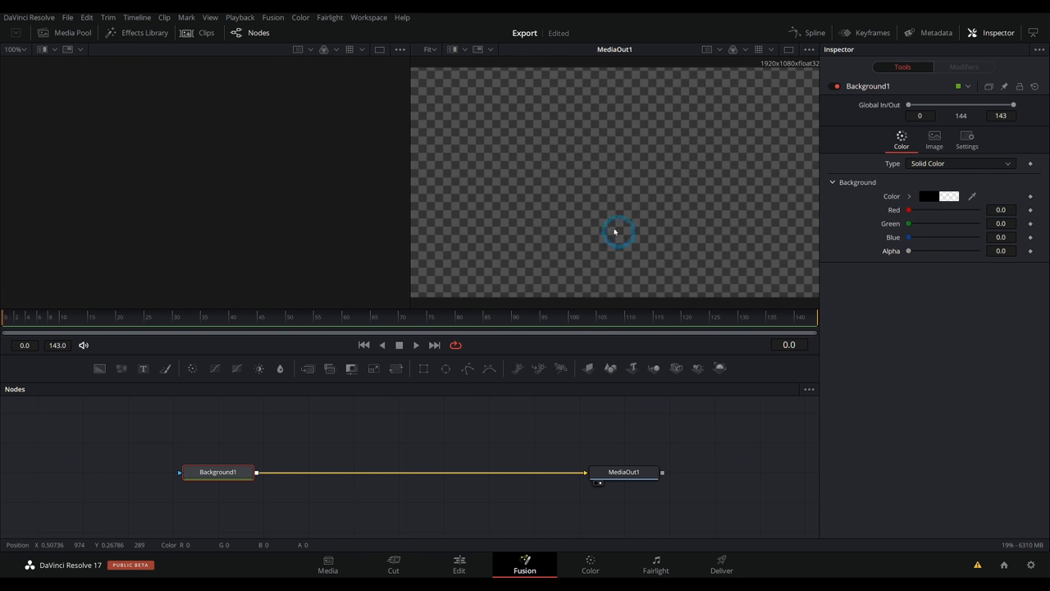
pyautogui.moveTo(631, 256)
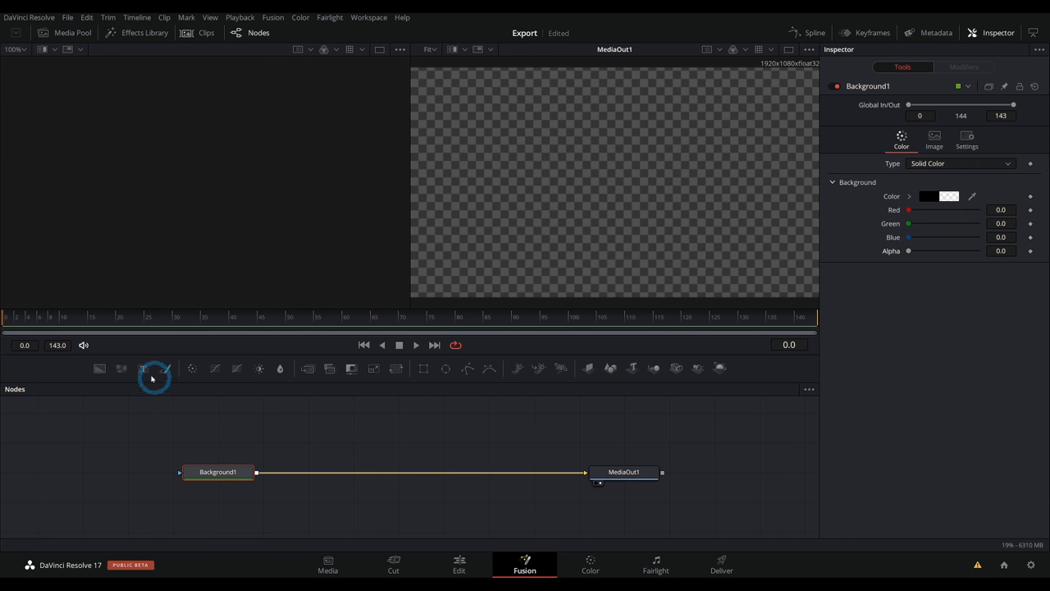
pyautogui.moveTo(144, 367)
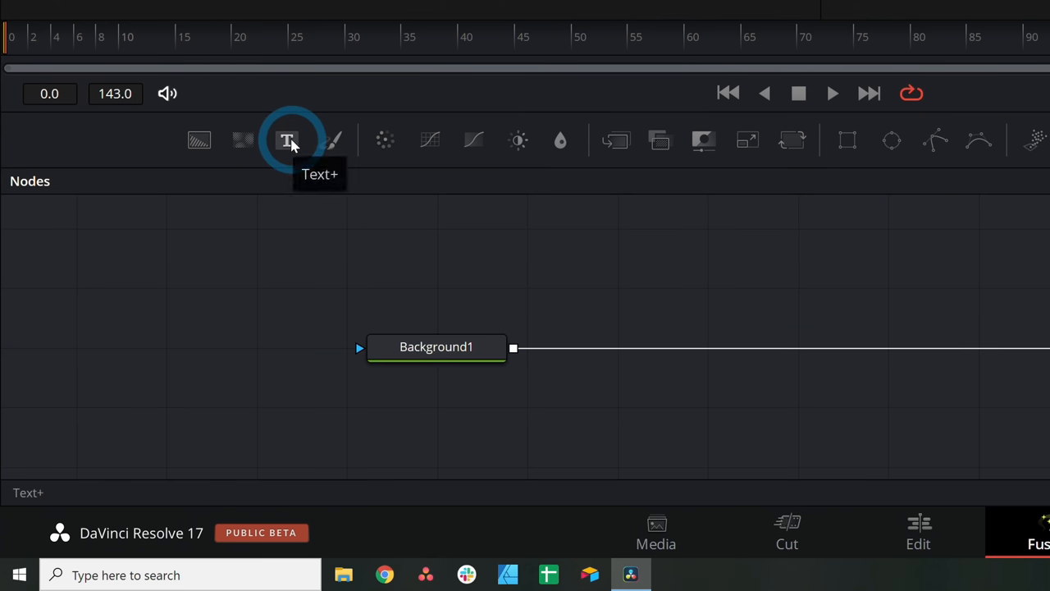
pyautogui.click(287, 140)
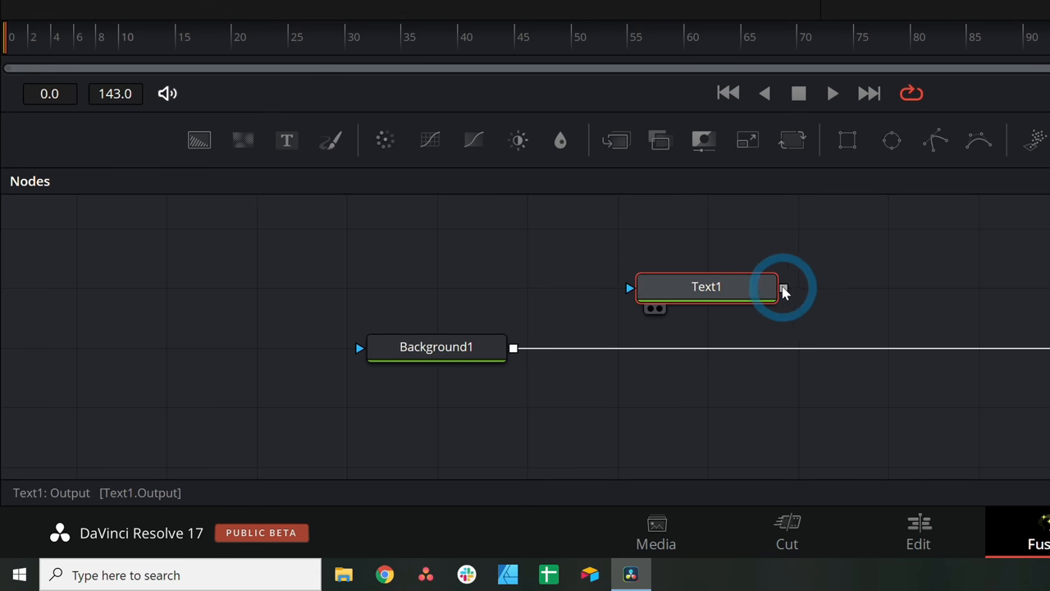
pyautogui.moveTo(785, 287); pyautogui.dragTo(516, 348)
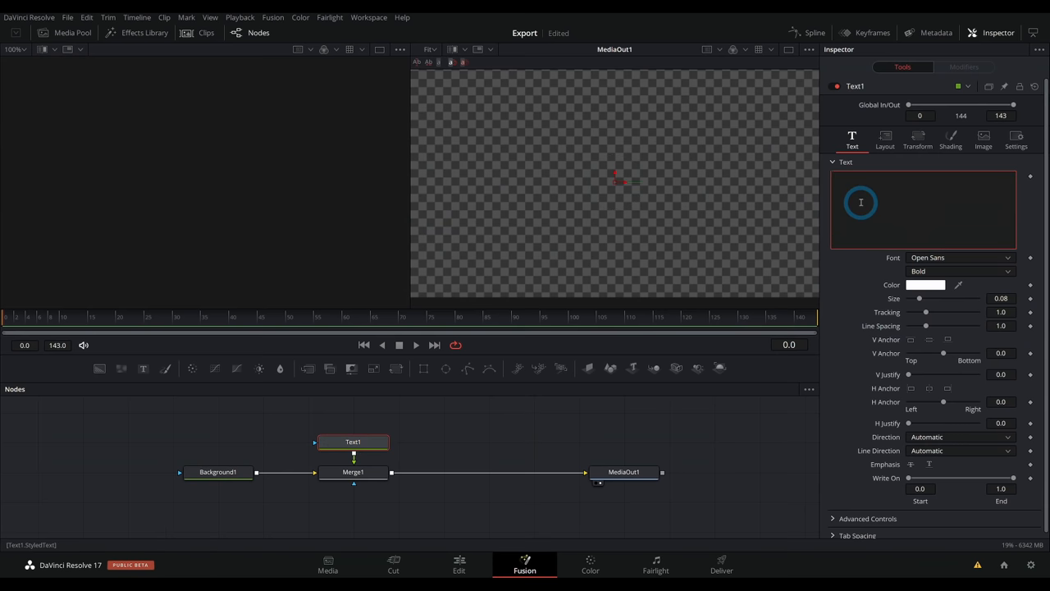
pyautogui.write('JILL JACK')
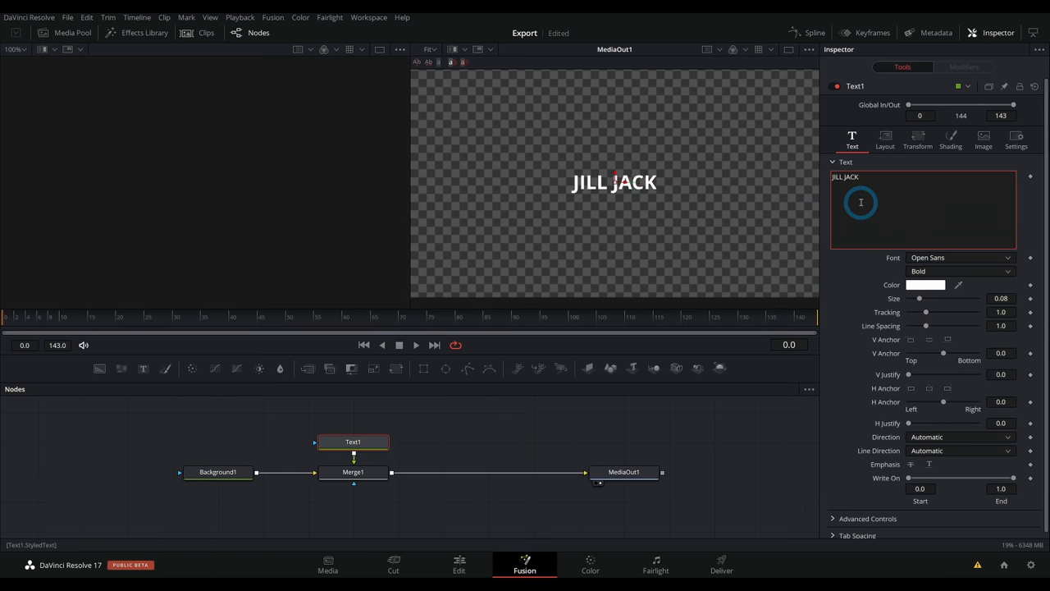
pyautogui.click(960, 258)
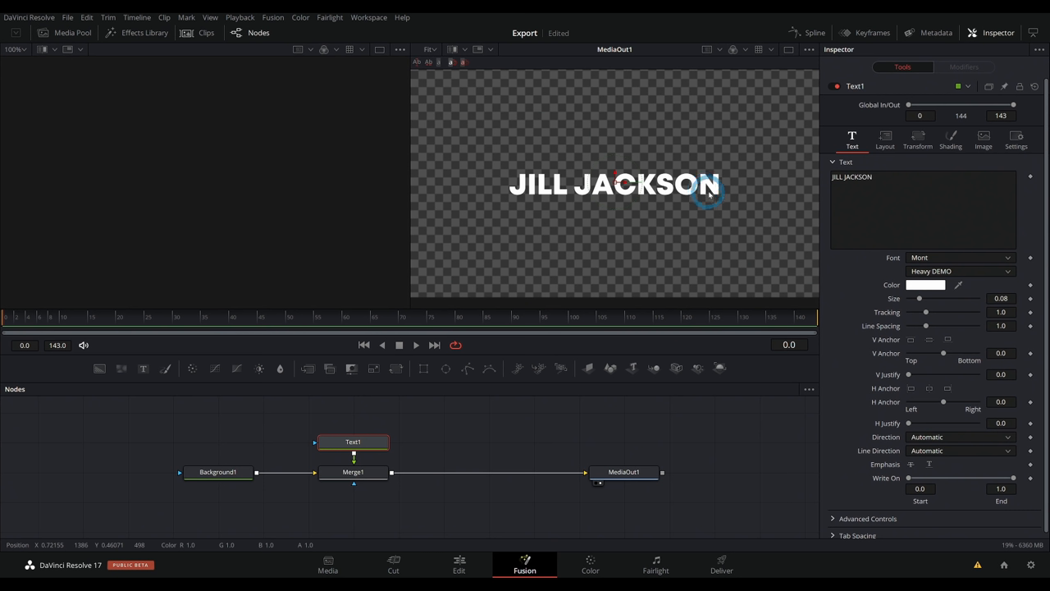
pyautogui.moveTo(657, 254)
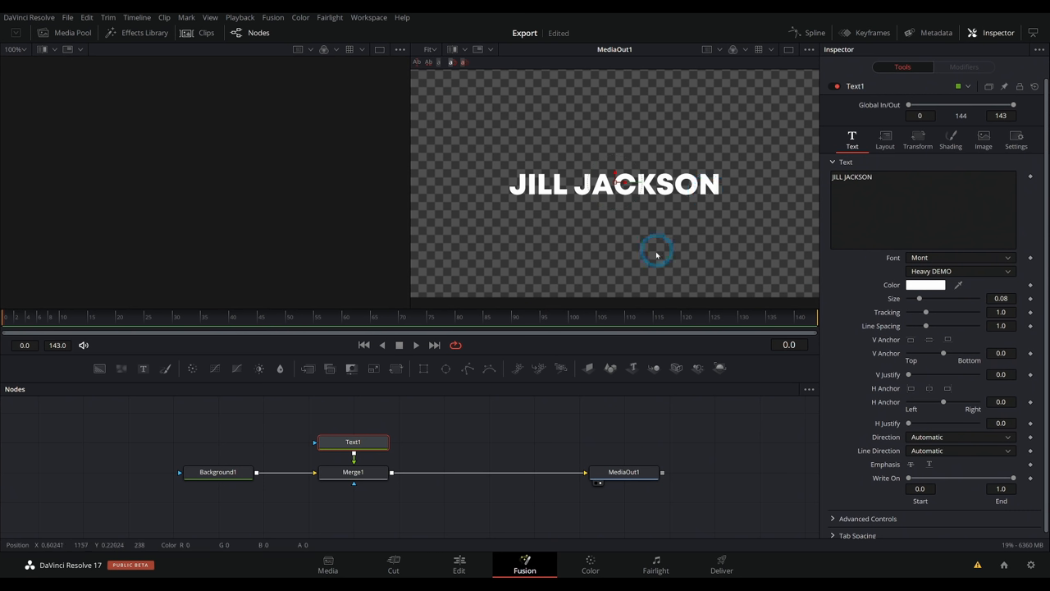
pyautogui.moveTo(646, 220)
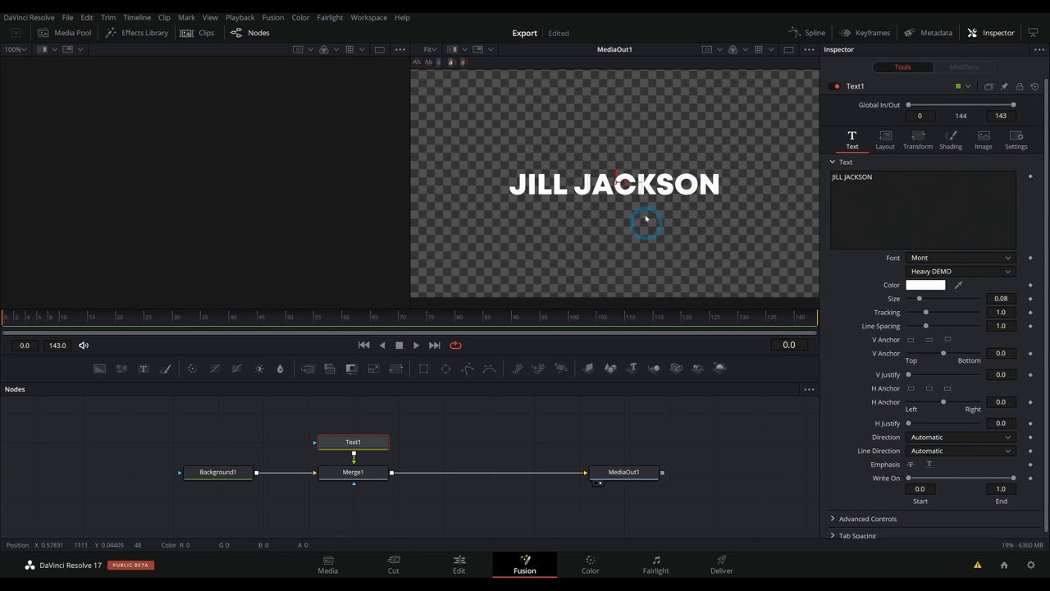
pyautogui.moveTo(831, 253)
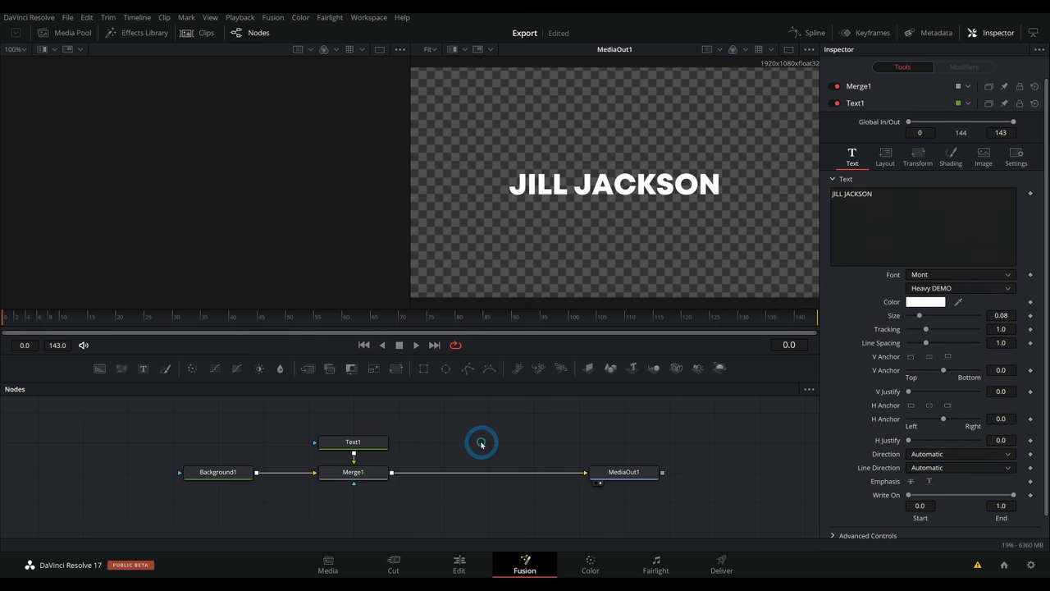
pyautogui.moveTo(479, 443)
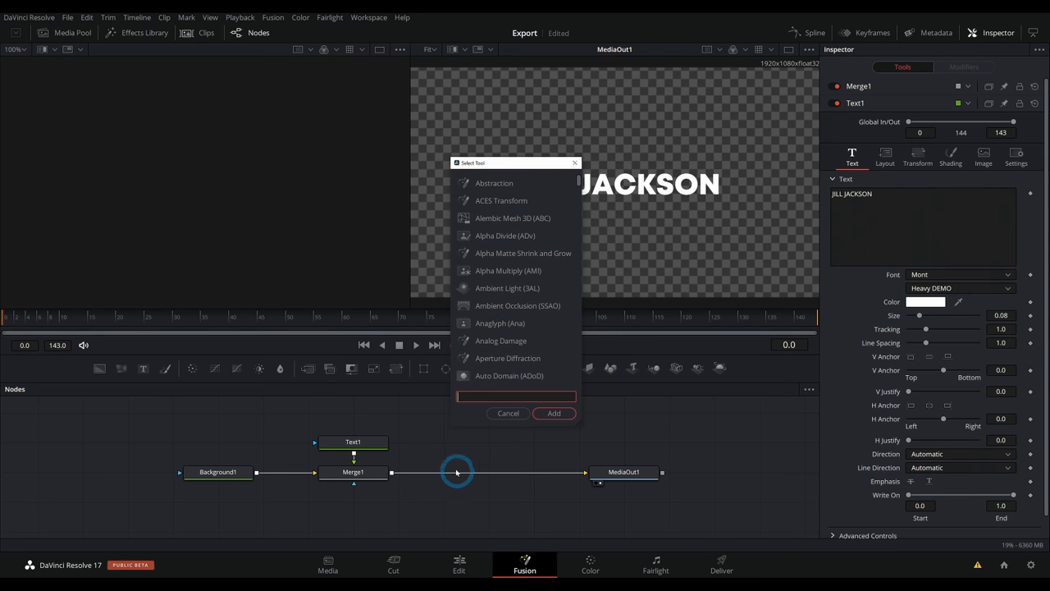
# - Search 'sre' in Select Tool to add an sRectangle and its sRender node
pyautogui.write('s')
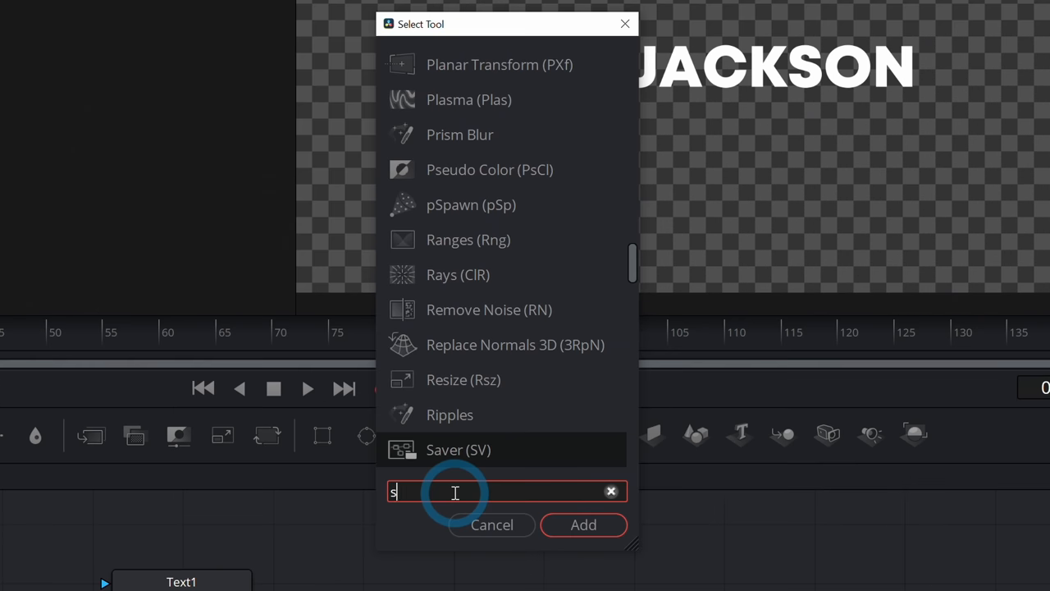
pyautogui.write('re')
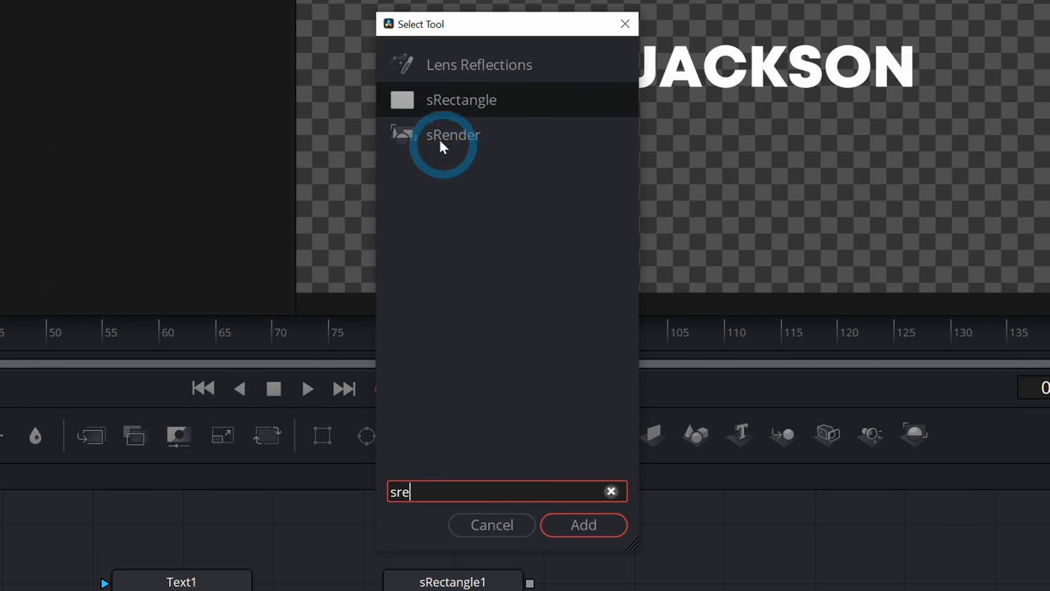
pyautogui.click(585, 525)
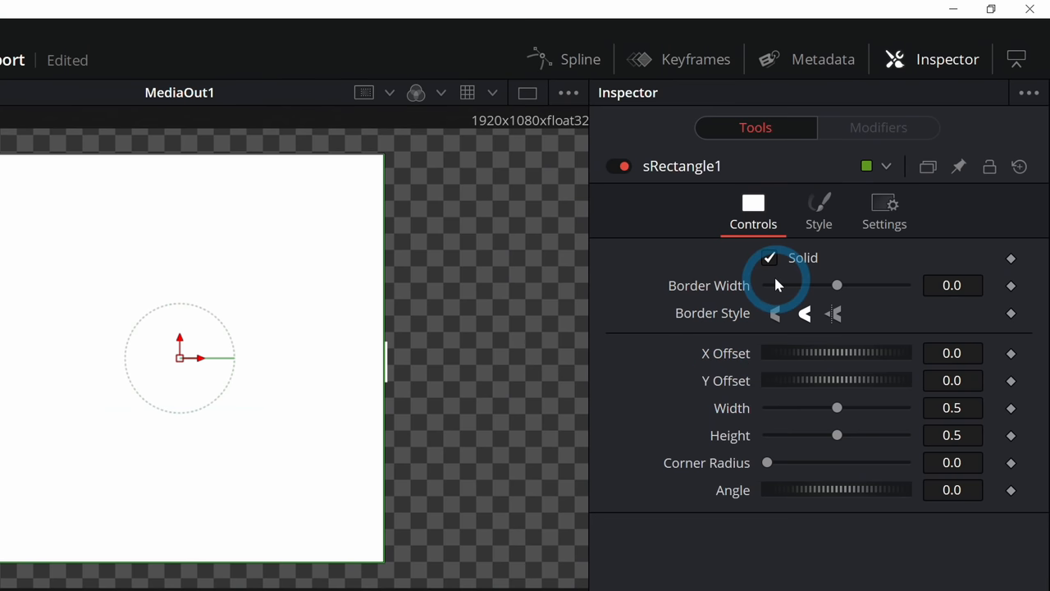
# - Make sRectangle1 hollow with a thicker border, width 0.583 and reduced height around the title
pyautogui.click(768, 258)
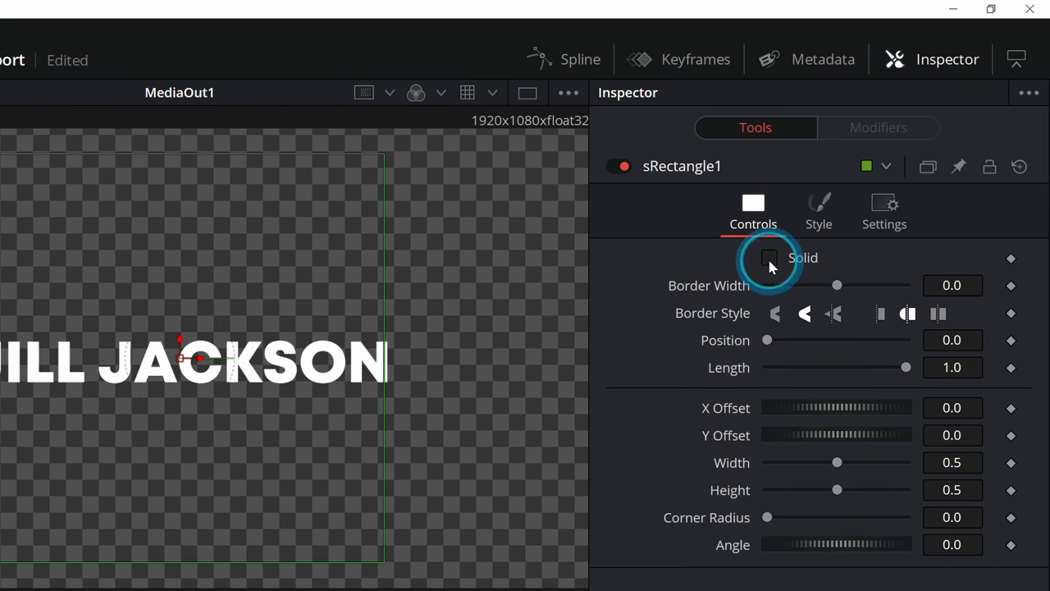
pyautogui.moveTo(768, 286); pyautogui.dragTo(841, 286)
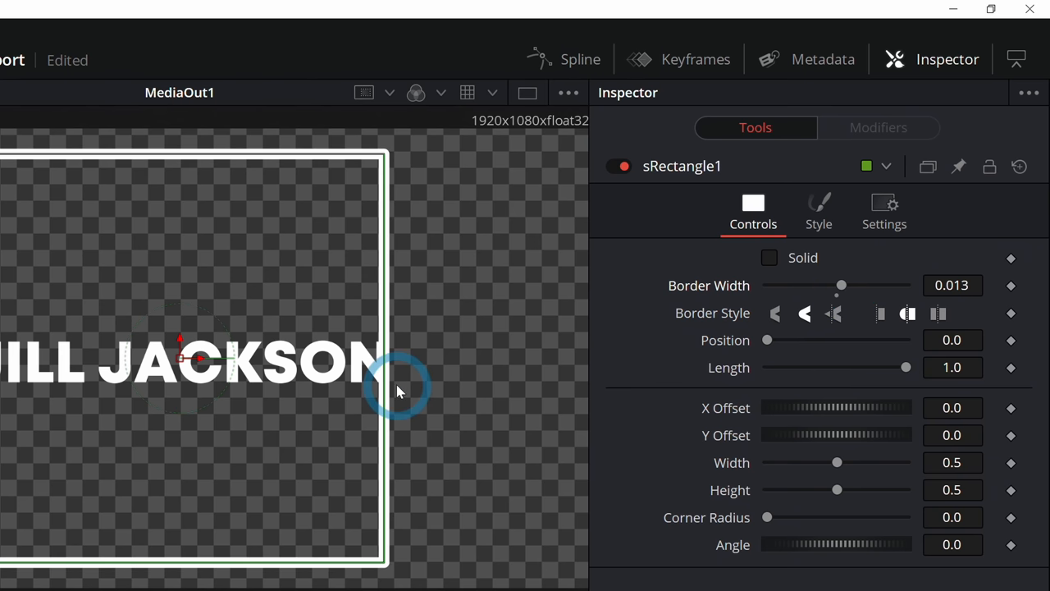
pyautogui.moveTo(837, 463); pyautogui.dragTo(847, 463)
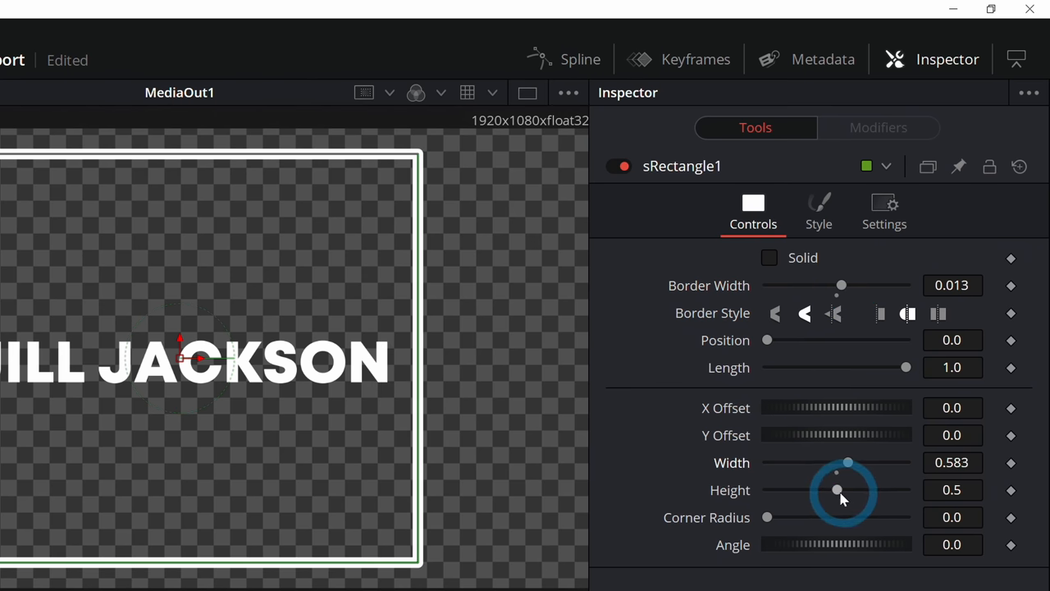
pyautogui.moveTo(837, 489); pyautogui.dragTo(785, 489)
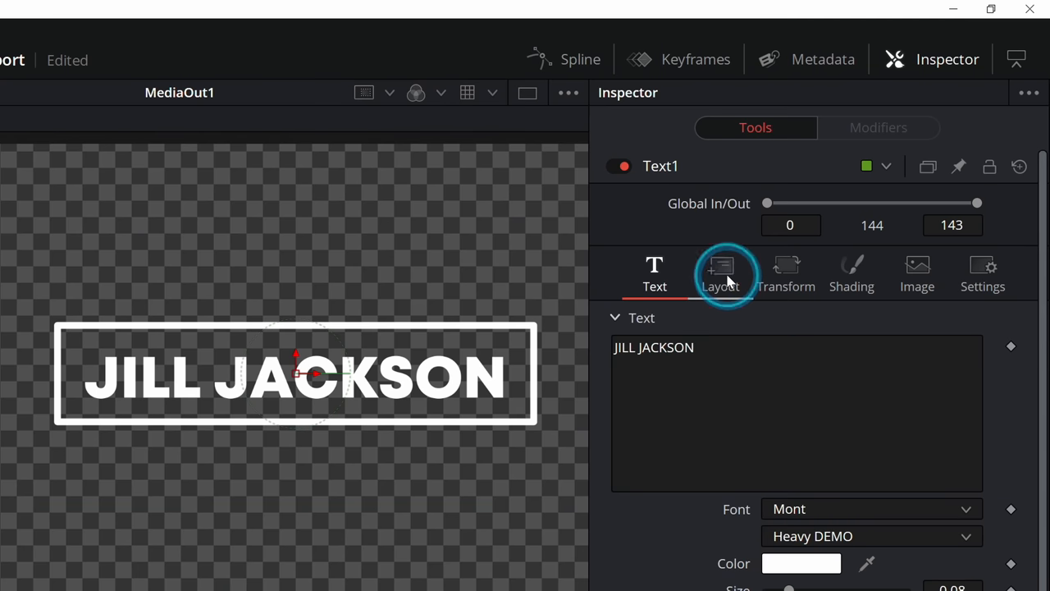
# - Center Text1 in its Layout settings and lower sRectangle1's Border Width to 0.0084
pyautogui.click(720, 274)
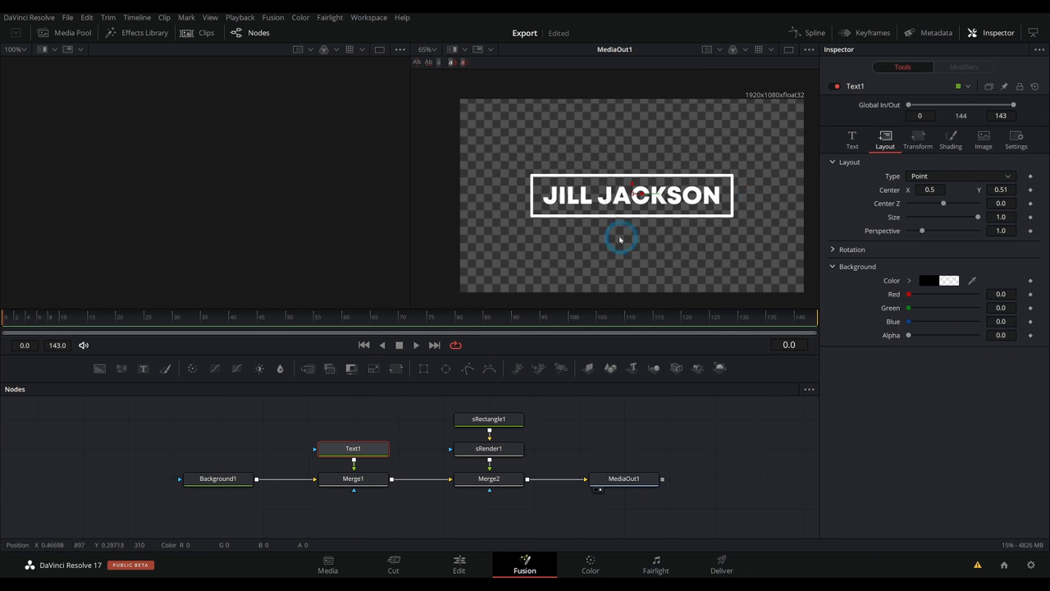
pyautogui.click(489, 419)
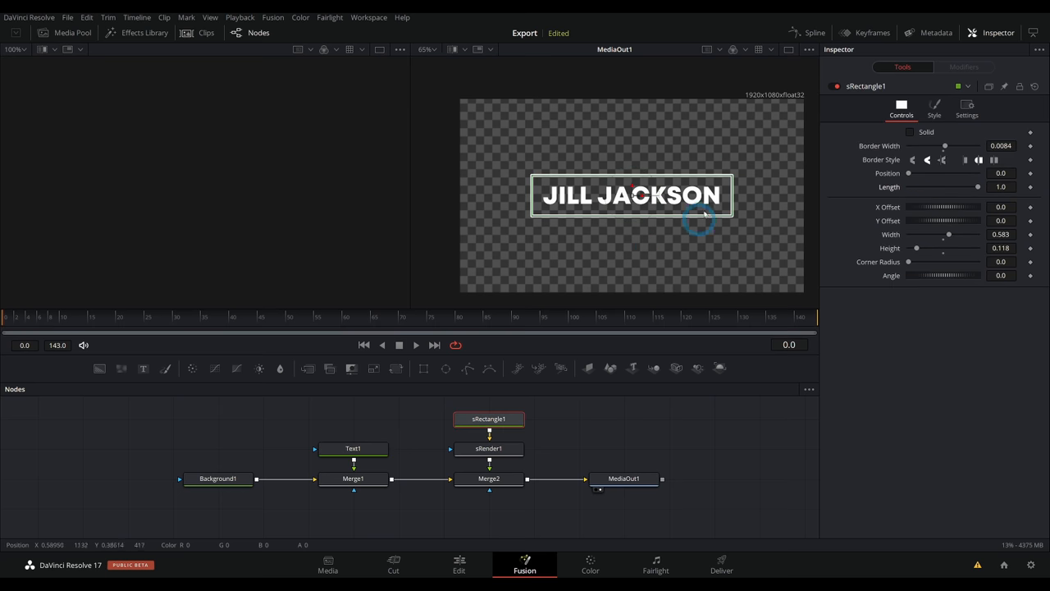
pyautogui.moveTo(696, 249)
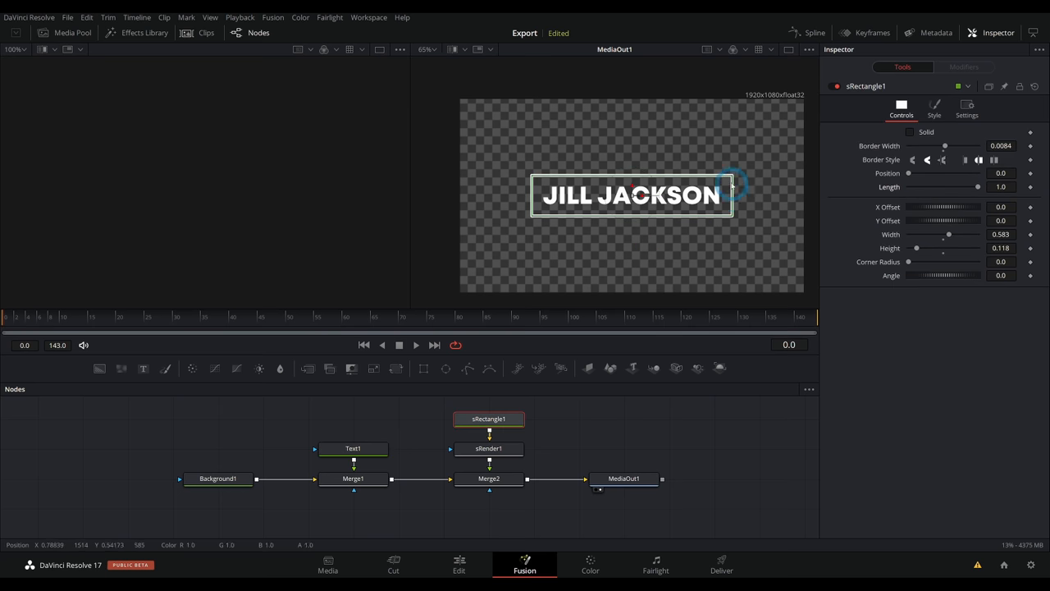
pyautogui.moveTo(573, 220)
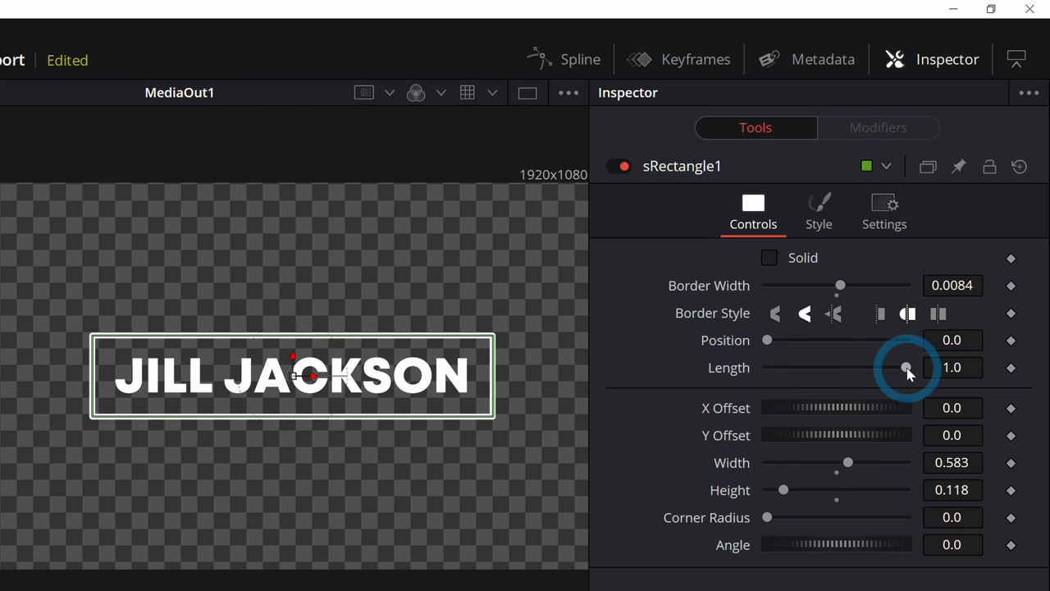
pyautogui.moveTo(906, 367); pyautogui.dragTo(845, 367)
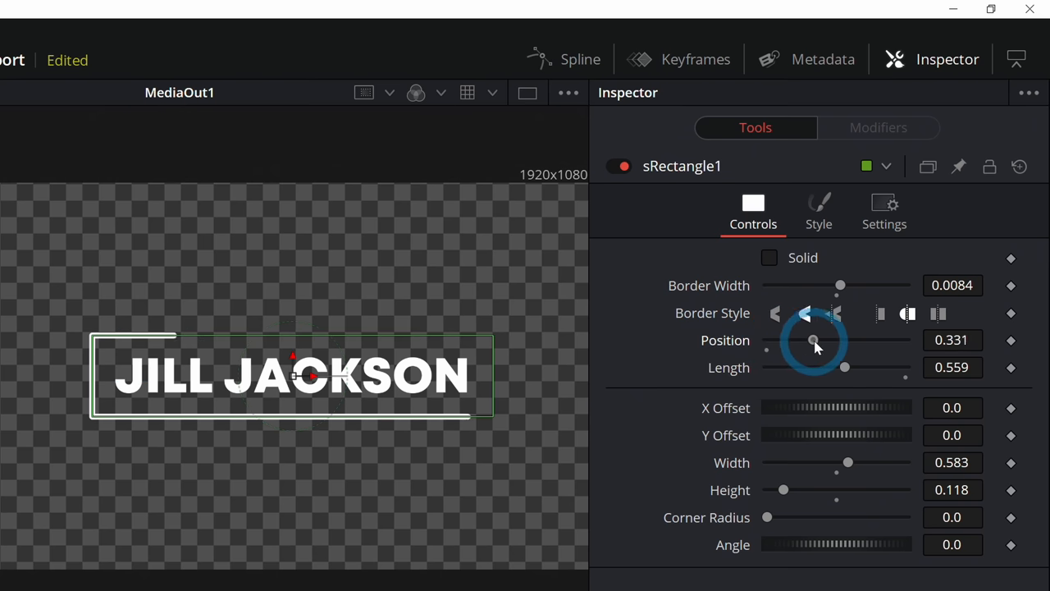
pyautogui.moveTo(814, 340); pyautogui.dragTo(878, 340)
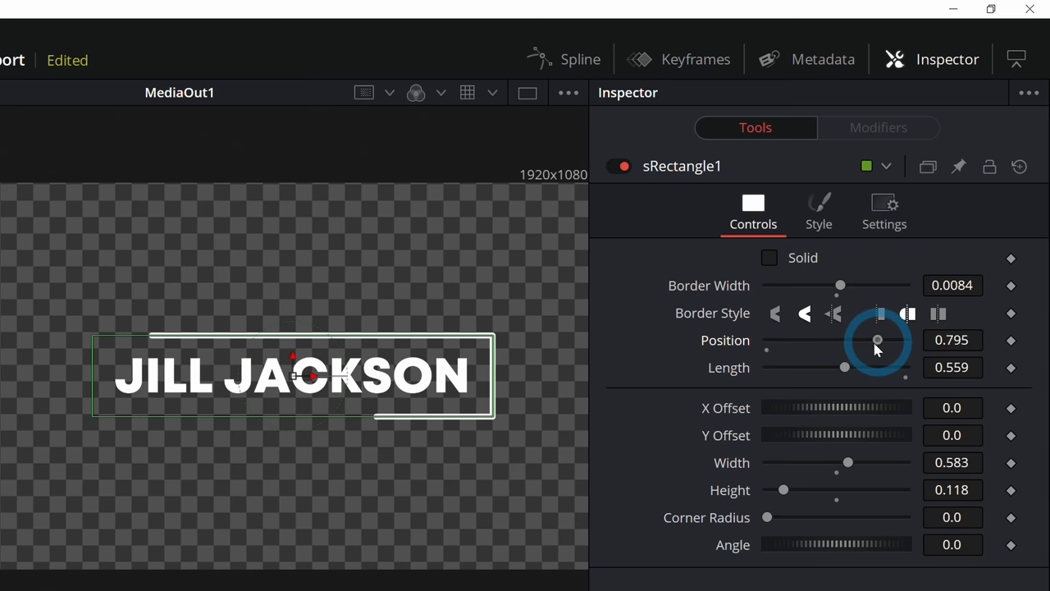
pyautogui.moveTo(878, 340); pyautogui.dragTo(768, 339)
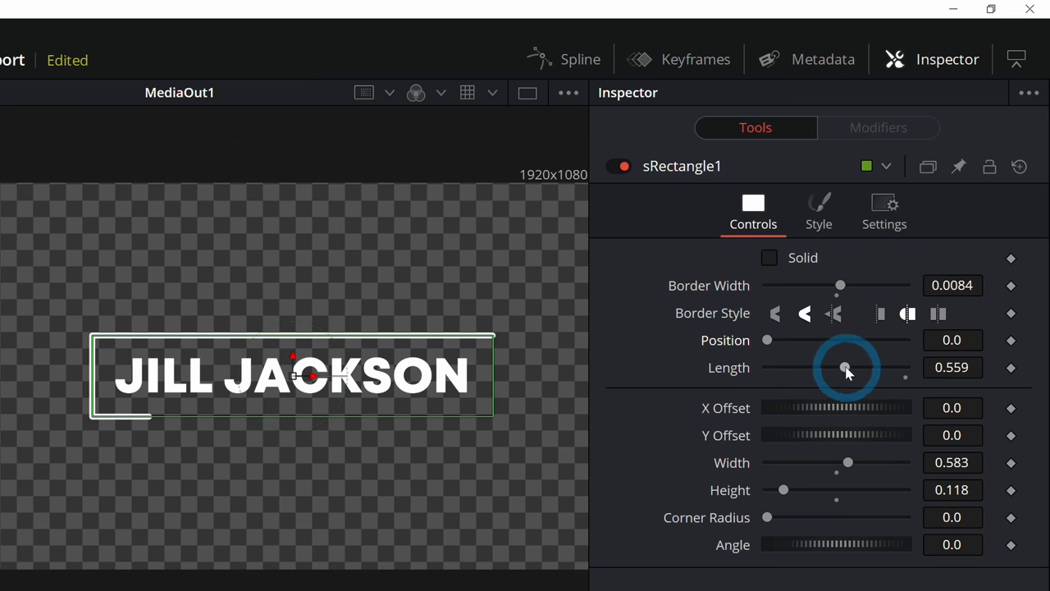
pyautogui.moveTo(847, 368); pyautogui.dragTo(768, 368)
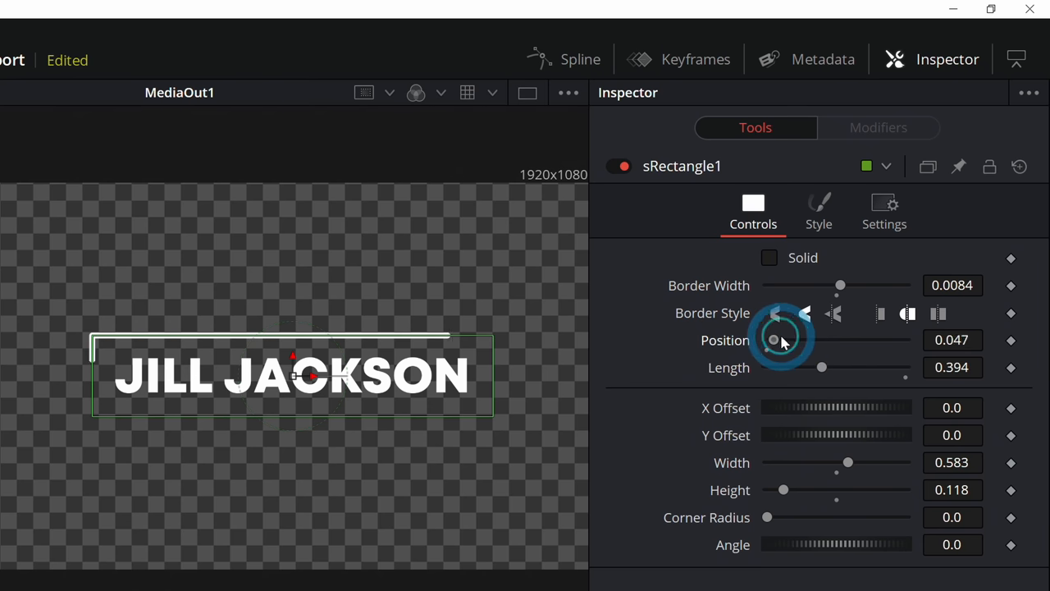
pyautogui.moveTo(773, 340); pyautogui.dragTo(819, 340)
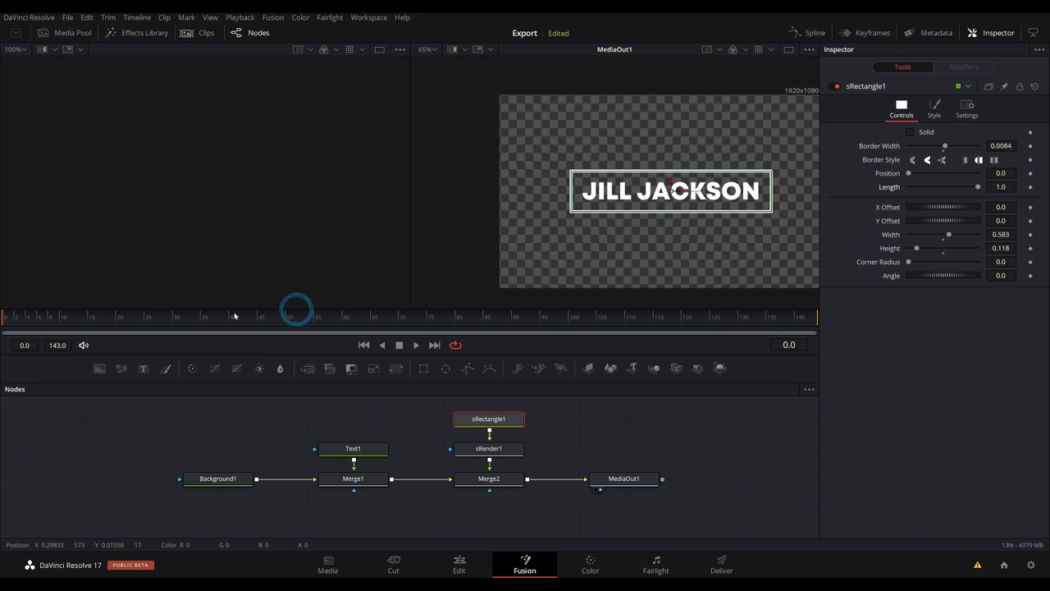
# - Keyframe sRectangle1's Position and Length at the start frame, then change Position to animate the stroke
pyautogui.click(181, 319)
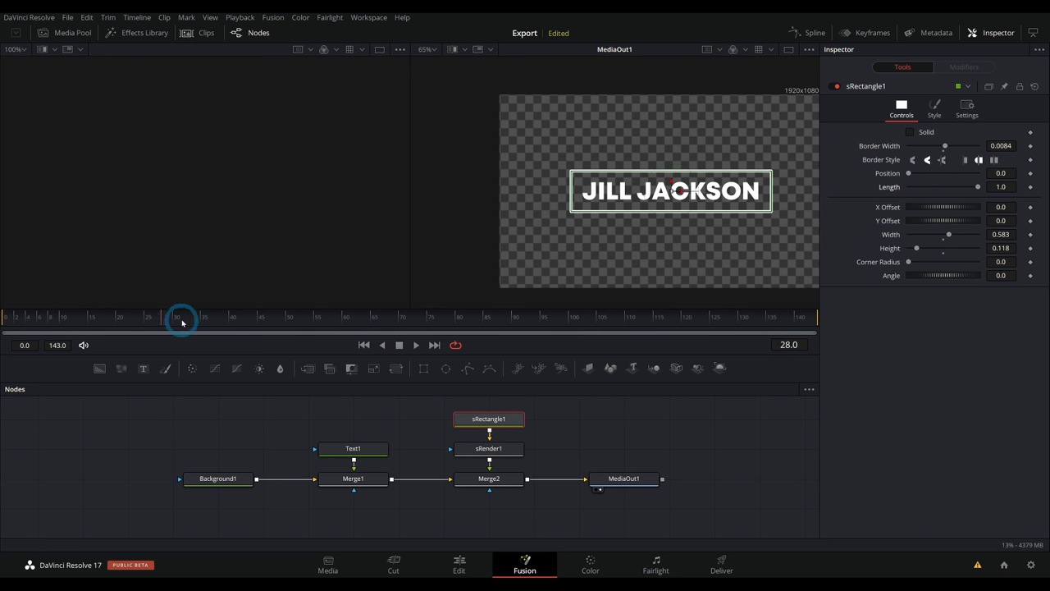
pyautogui.click(174, 319)
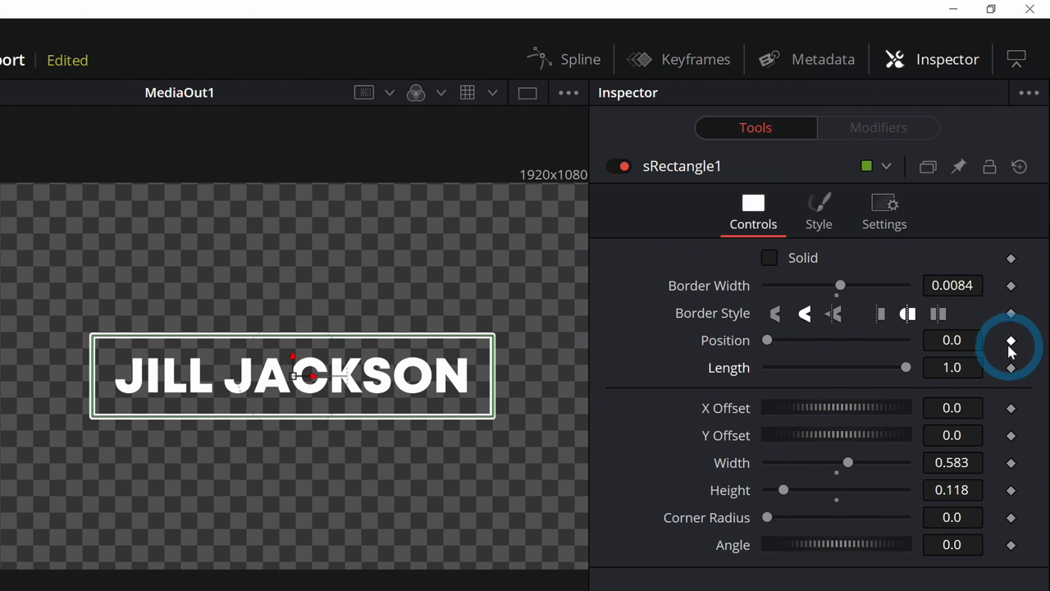
pyautogui.click(1011, 339)
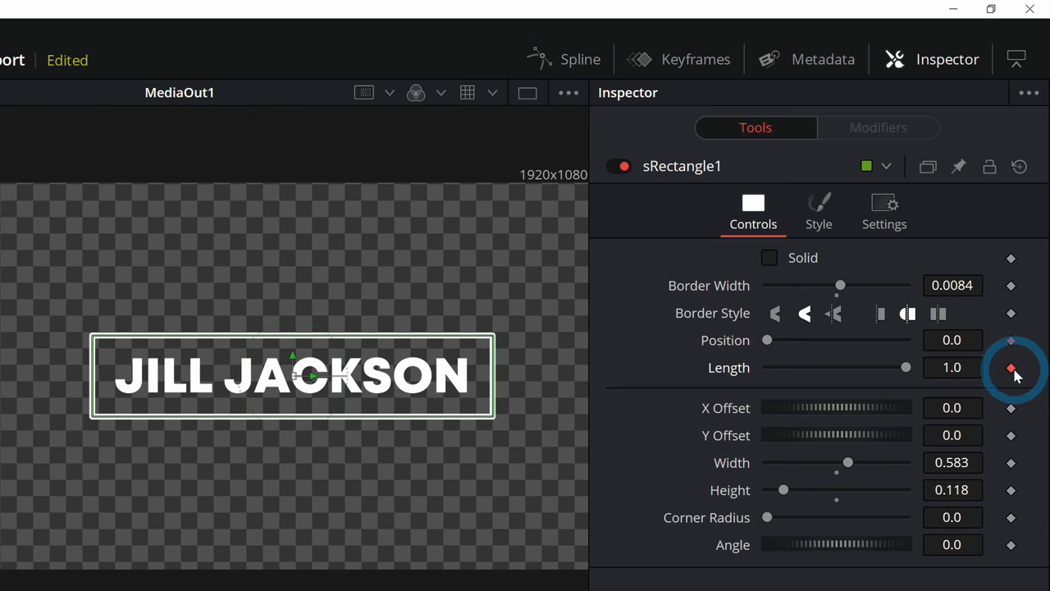
pyautogui.click(1011, 367)
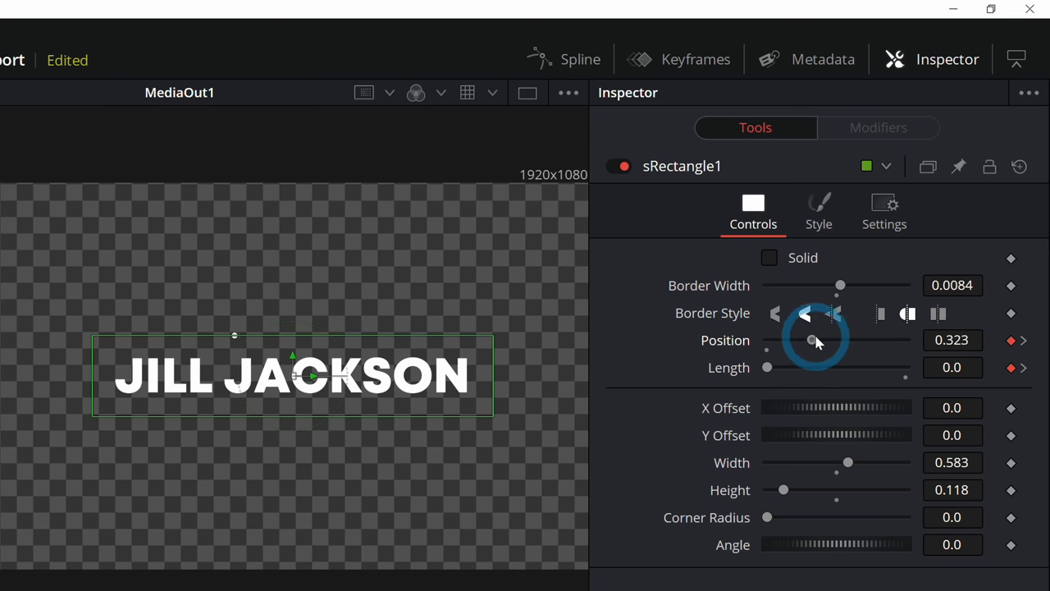
pyautogui.moveTo(812, 340); pyautogui.dragTo(906, 339)
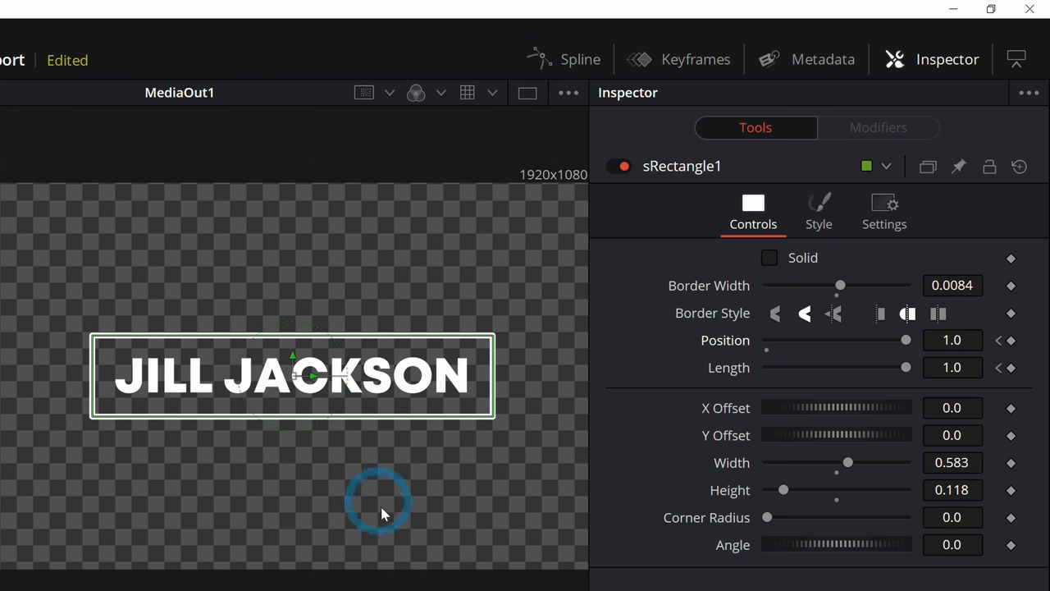
pyautogui.moveTo(397, 443)
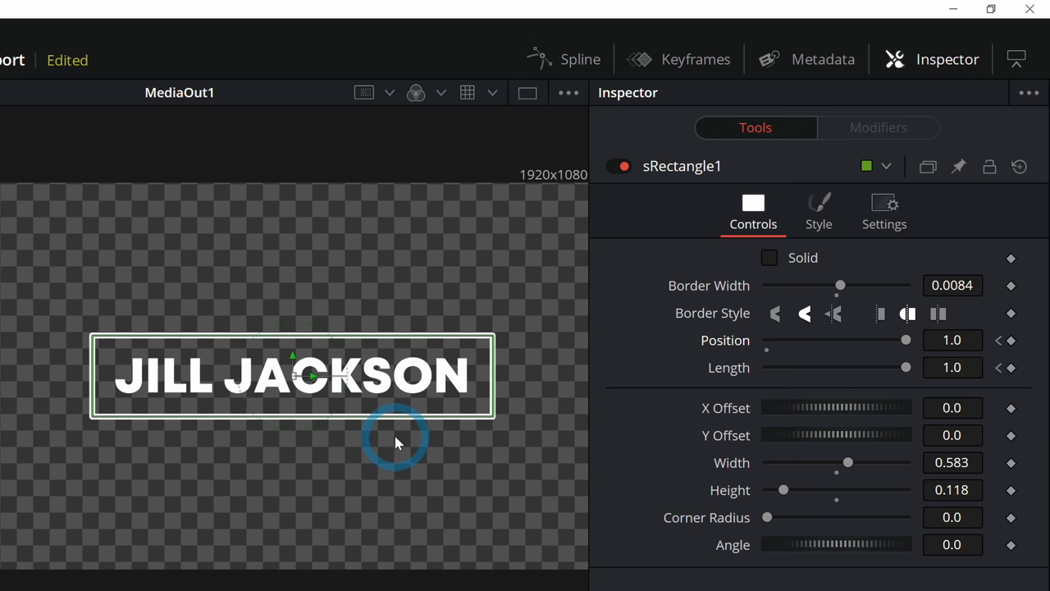
pyautogui.moveTo(266, 528)
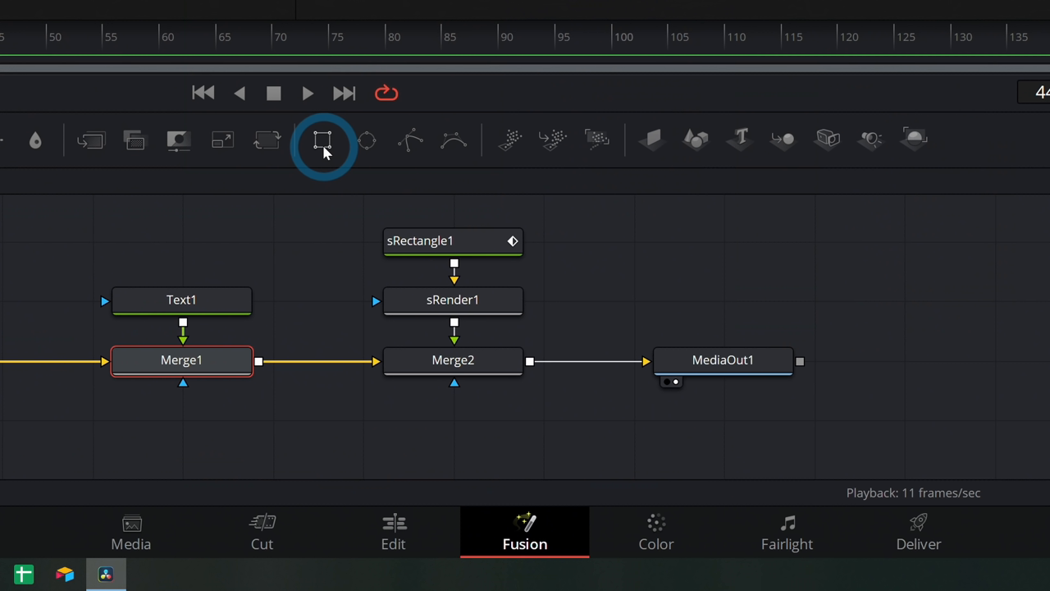
# - Feed a Rectangle mask into Merge1 and lower its height to about 0.13 around the text
pyautogui.click(322, 139)
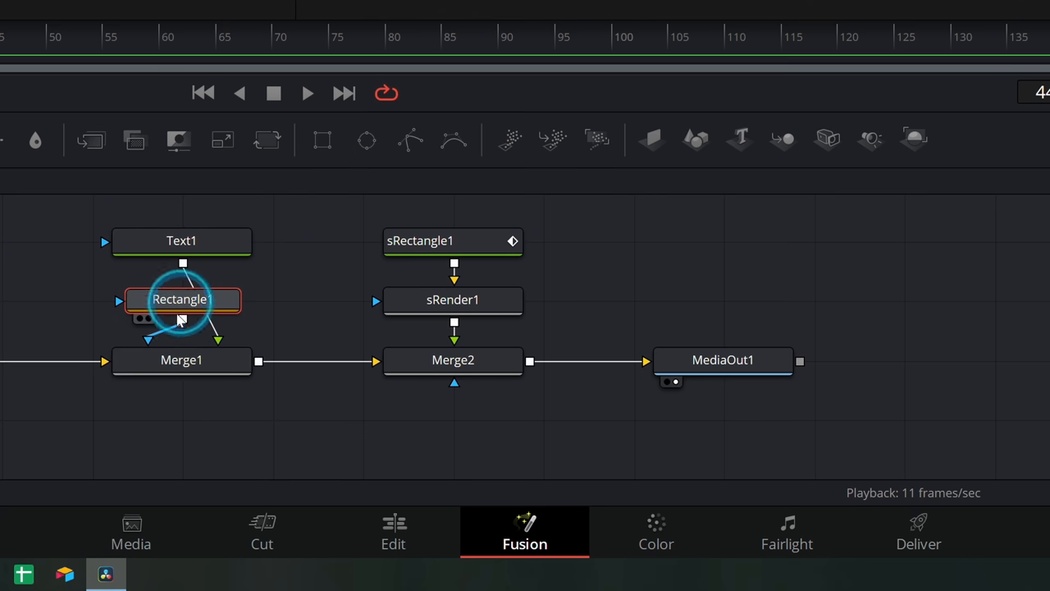
pyautogui.moveTo(181, 299); pyautogui.dragTo(183, 418)
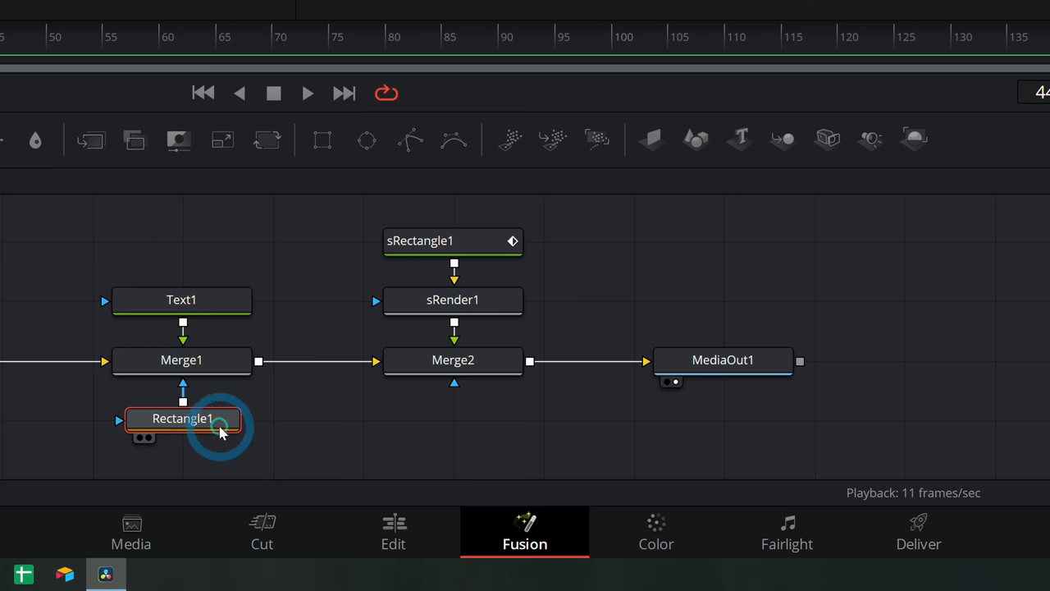
pyautogui.doubleClick(181, 419)
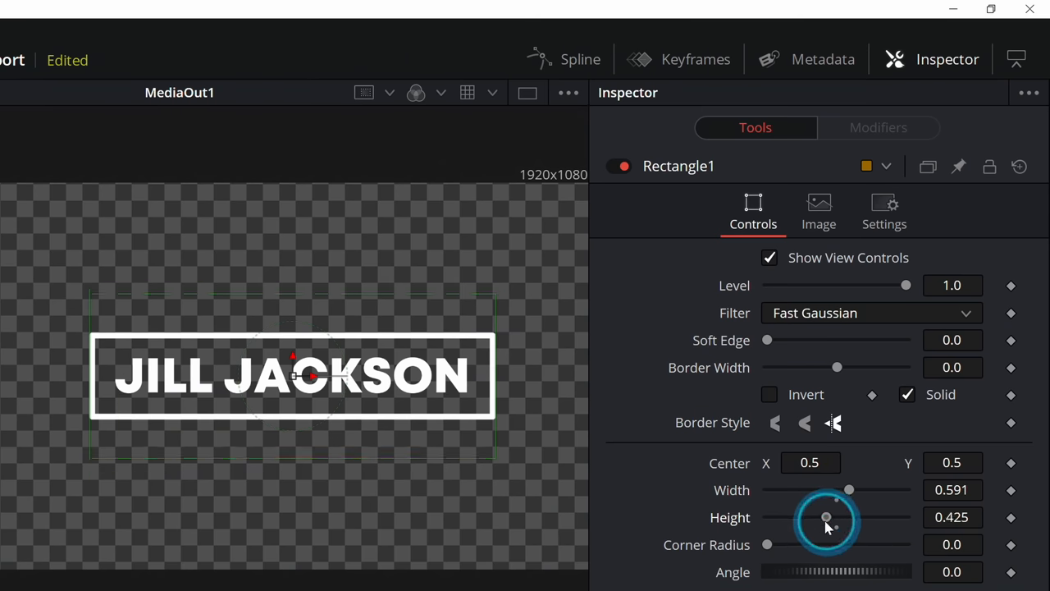
pyautogui.moveTo(827, 517); pyautogui.dragTo(790, 517)
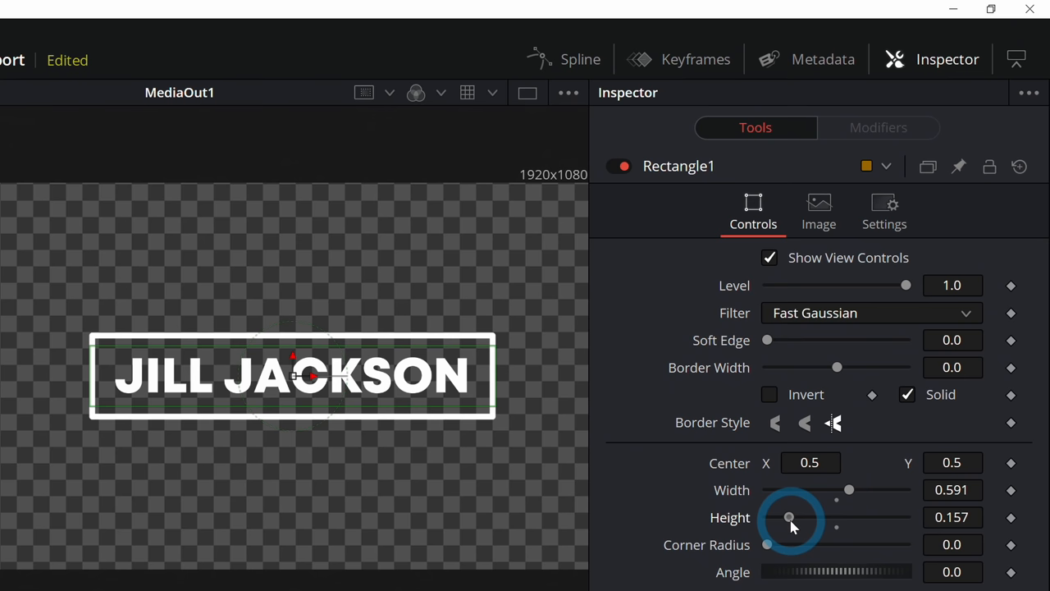
pyautogui.moveTo(789, 517); pyautogui.dragTo(784, 517)
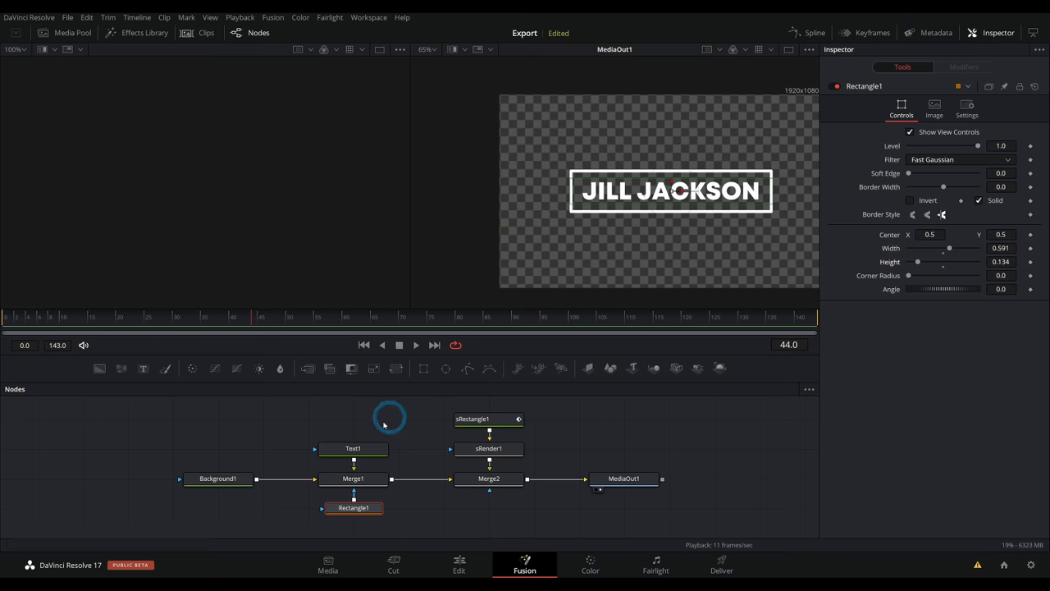
# - Select the Text1 node and move the playhead to frame 30
pyautogui.click(352, 448)
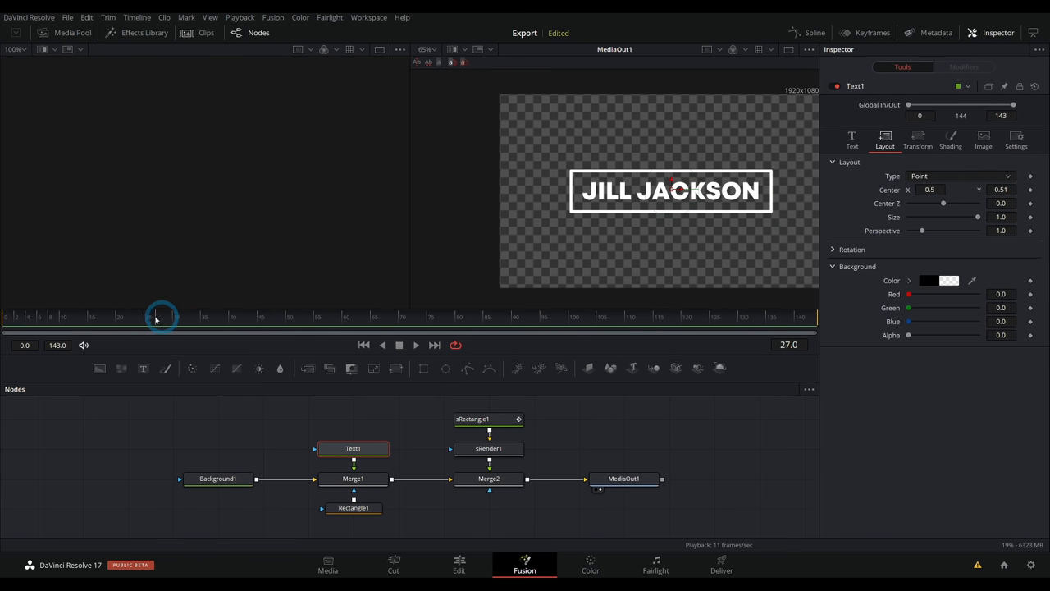
pyautogui.click(172, 319)
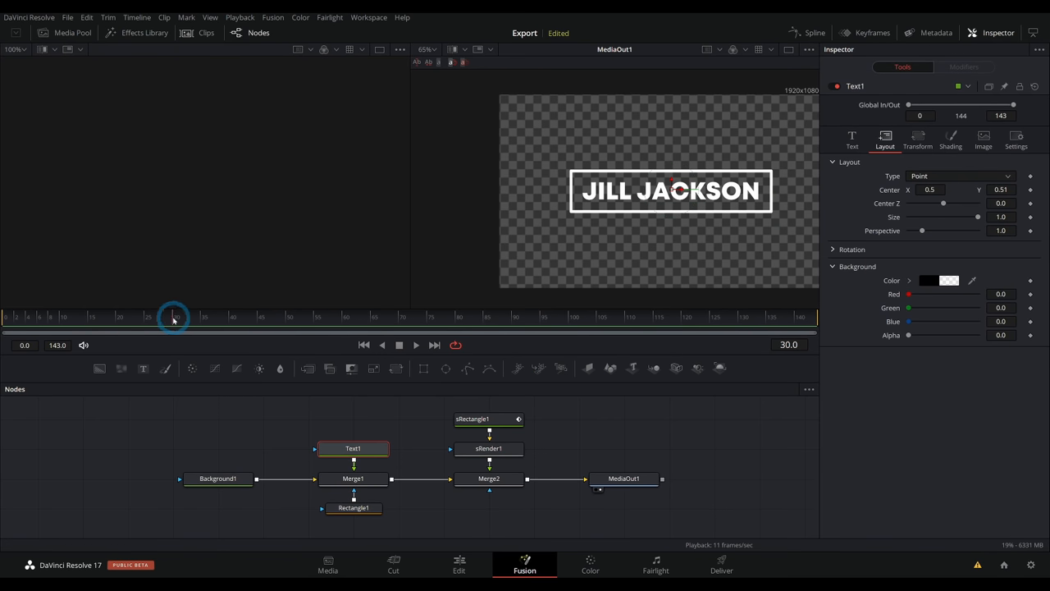
# - Keyframe Merge1's Center so JILL JACKSON moves to Y 0.591 inside the outline
pyautogui.click(353, 479)
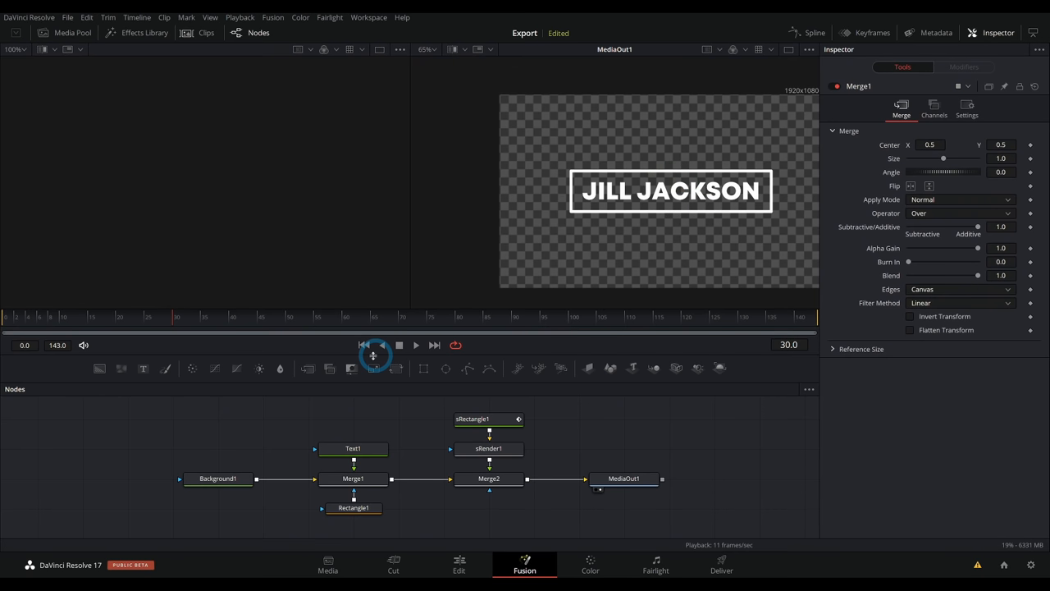
pyautogui.click(353, 479)
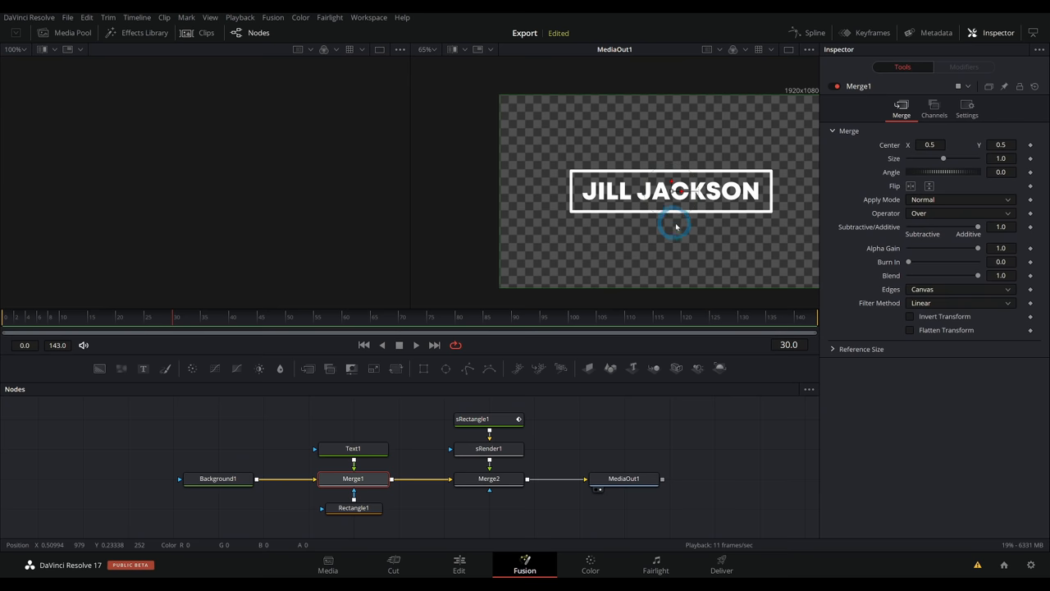
pyautogui.click(353, 449)
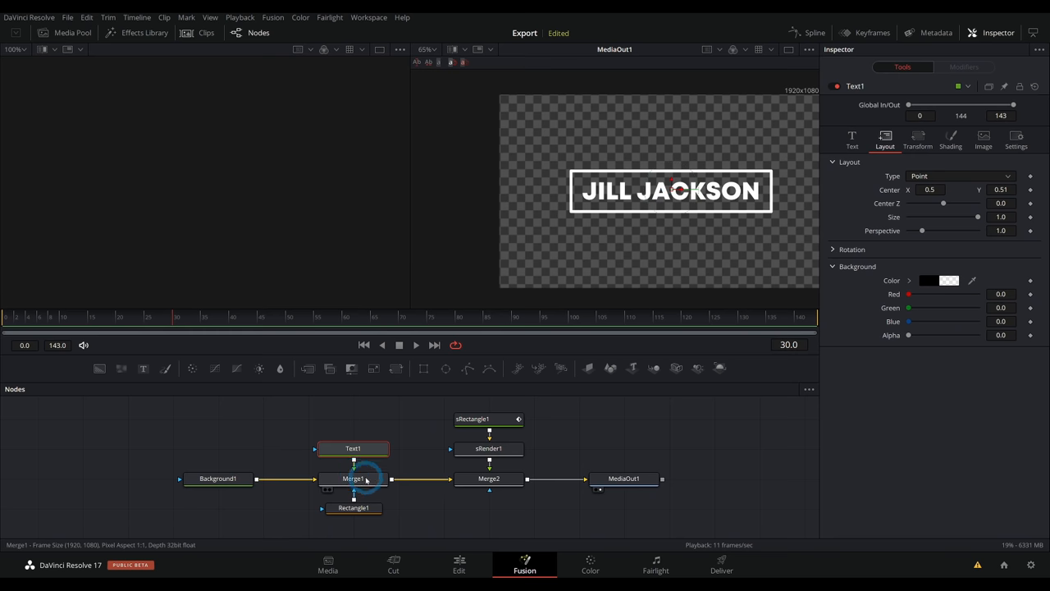
pyautogui.click(353, 480)
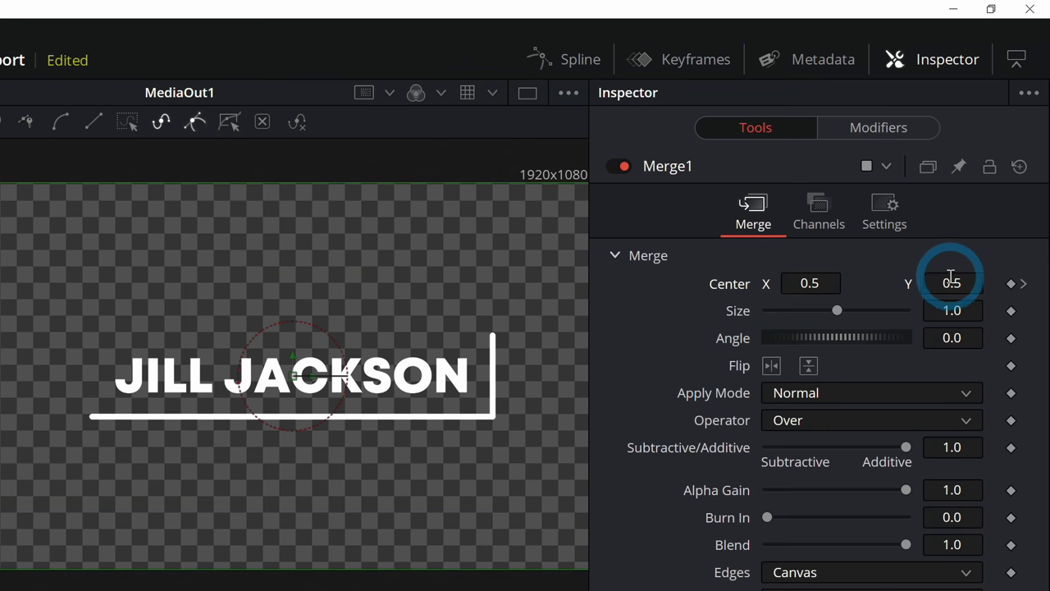
pyautogui.write('0.591')
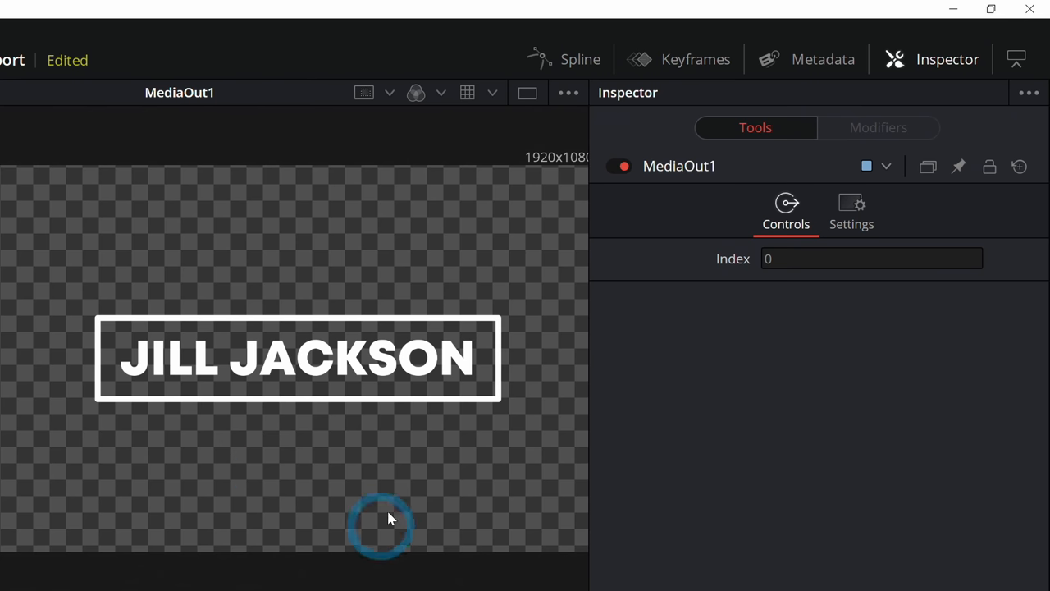
pyautogui.moveTo(391, 483)
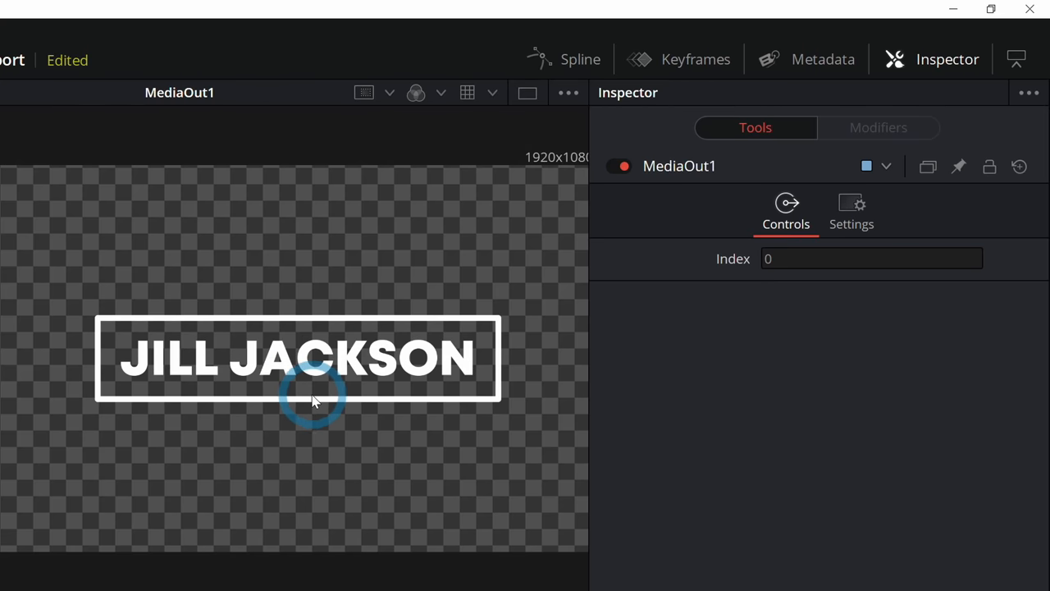
pyautogui.moveTo(161, 472)
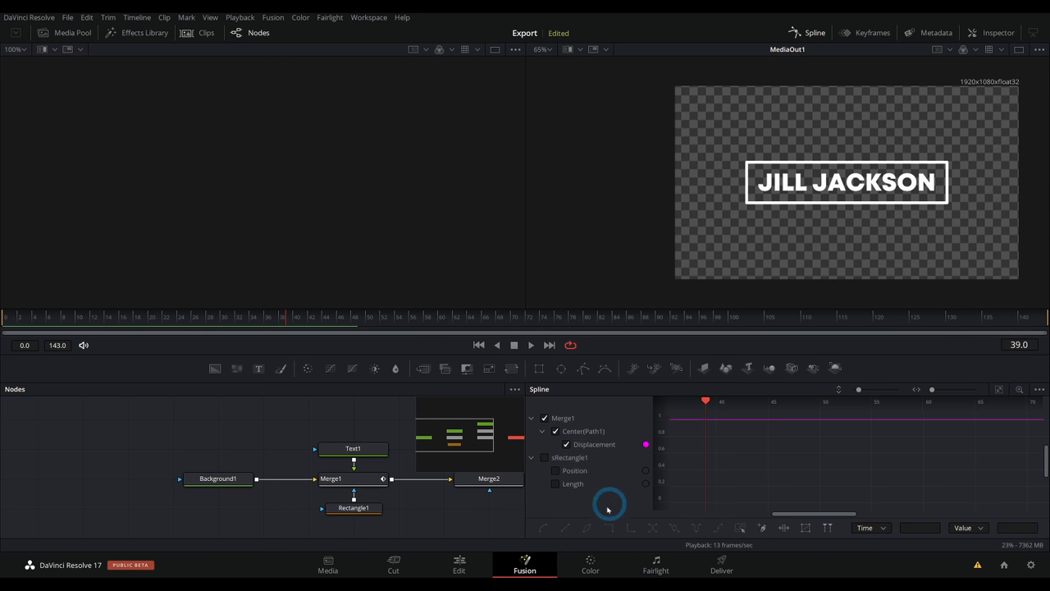
# - Show the Spline curves zoomed to fit and select the final keyframes
pyautogui.click(555, 483)
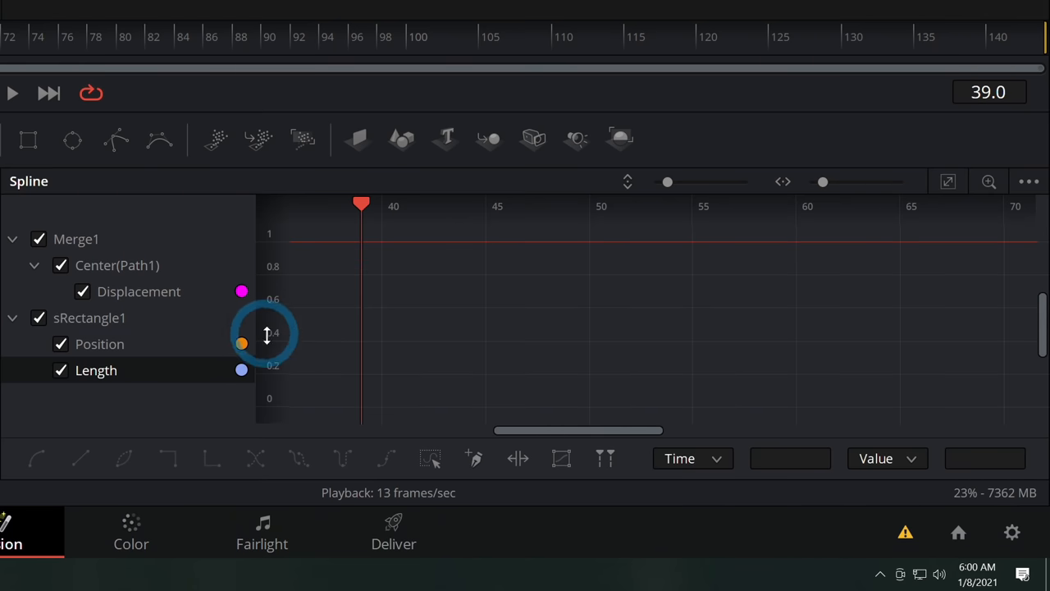
pyautogui.moveTo(949, 181)
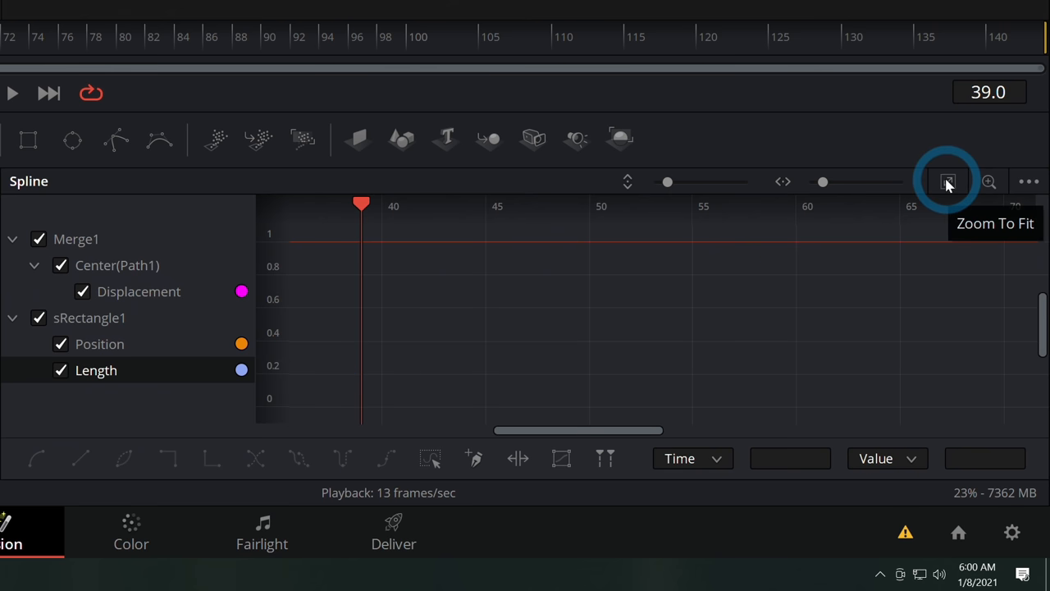
pyautogui.click(949, 180)
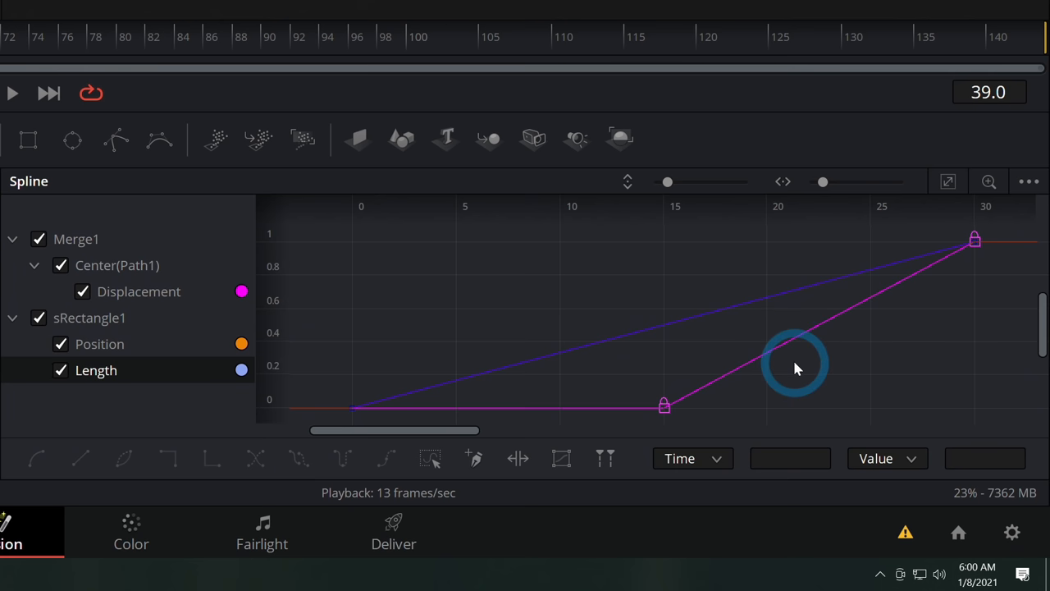
pyautogui.moveTo(965, 299)
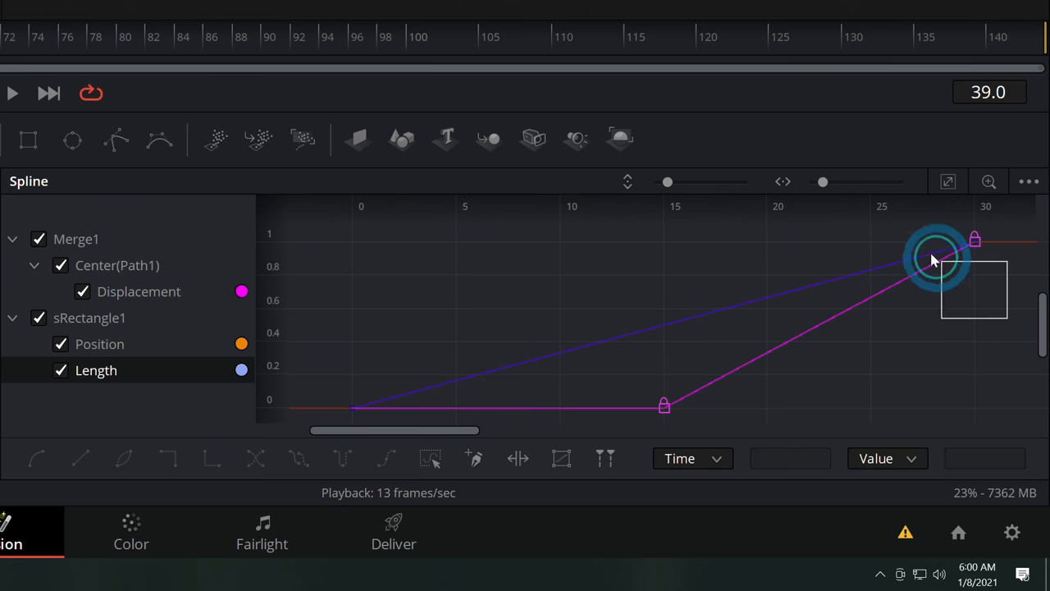
pyautogui.moveTo(936, 260); pyautogui.dragTo(869, 298)
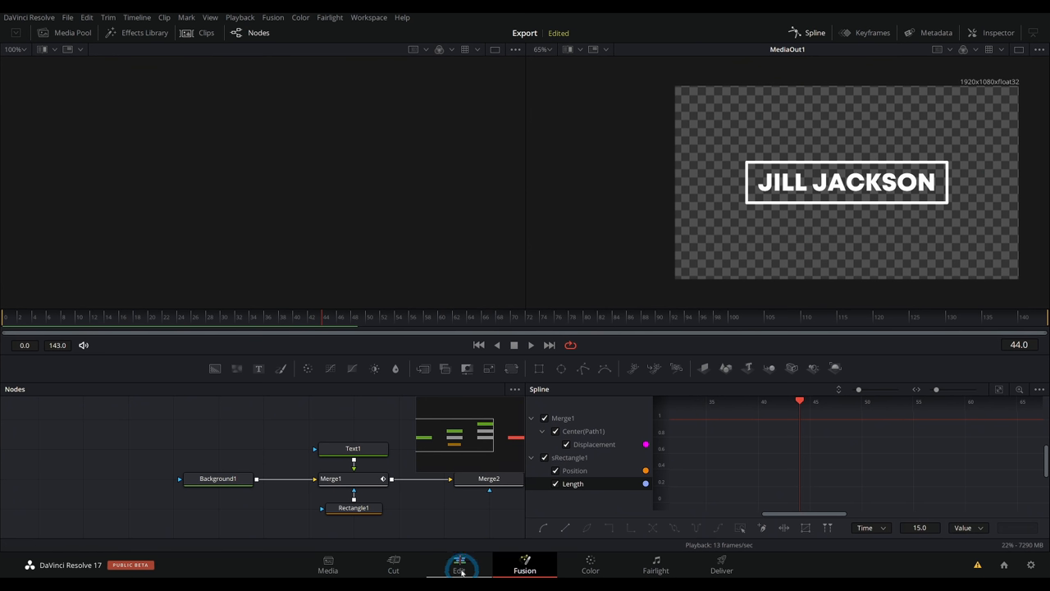
# - Return to the Edit timeline and select all V1 footage clips for a compound clip
pyautogui.click(459, 565)
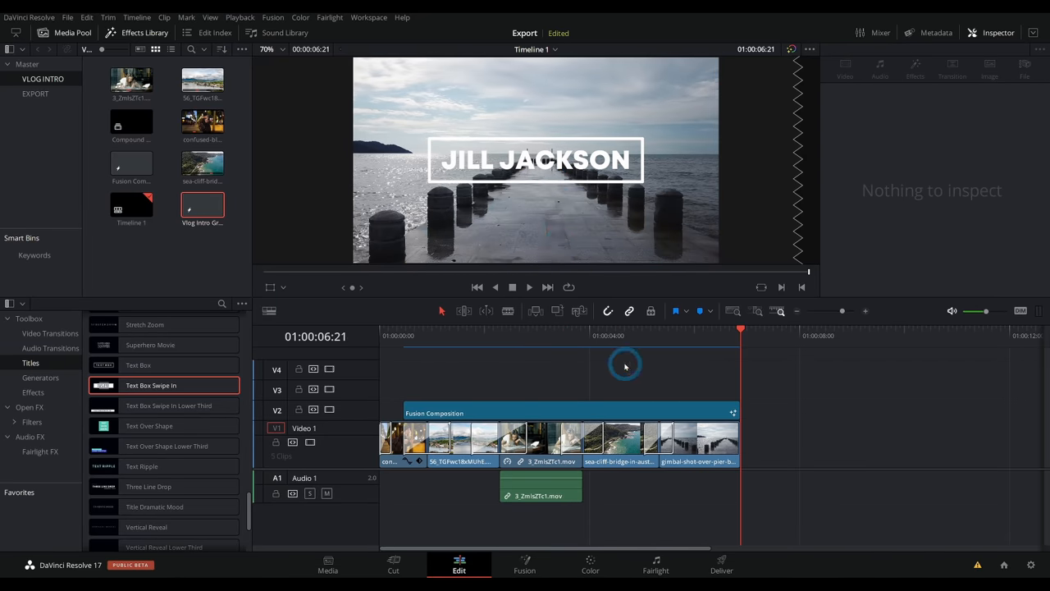
pyautogui.moveTo(597, 239)
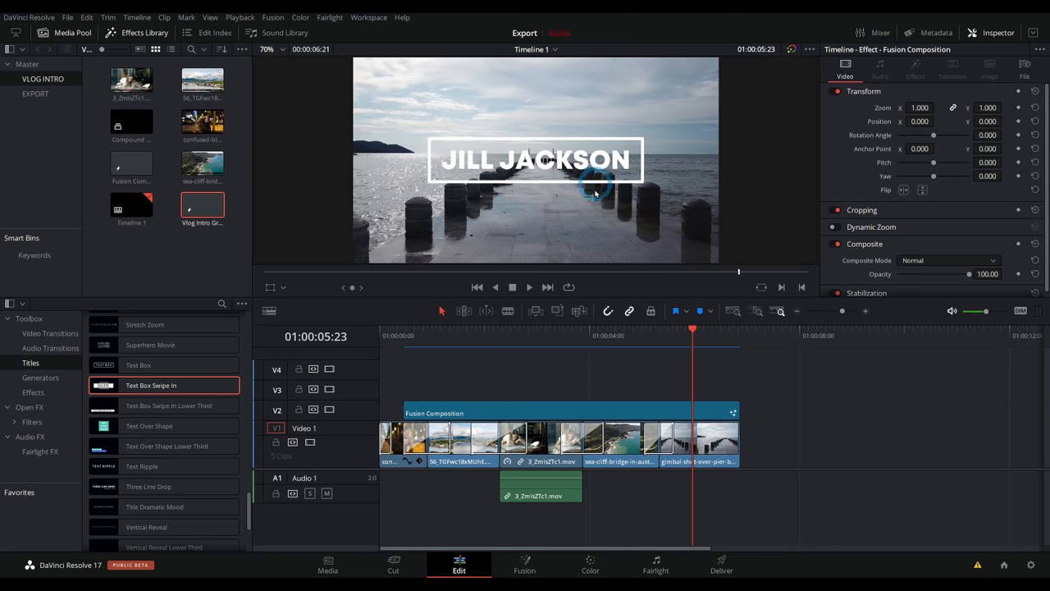
pyautogui.moveTo(660, 398)
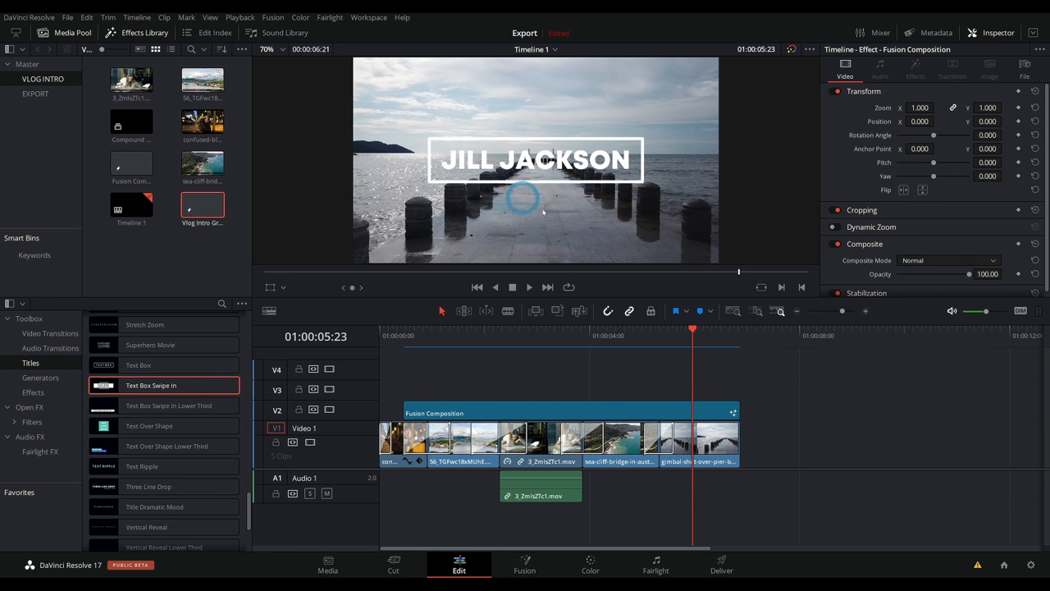
pyautogui.moveTo(780, 414)
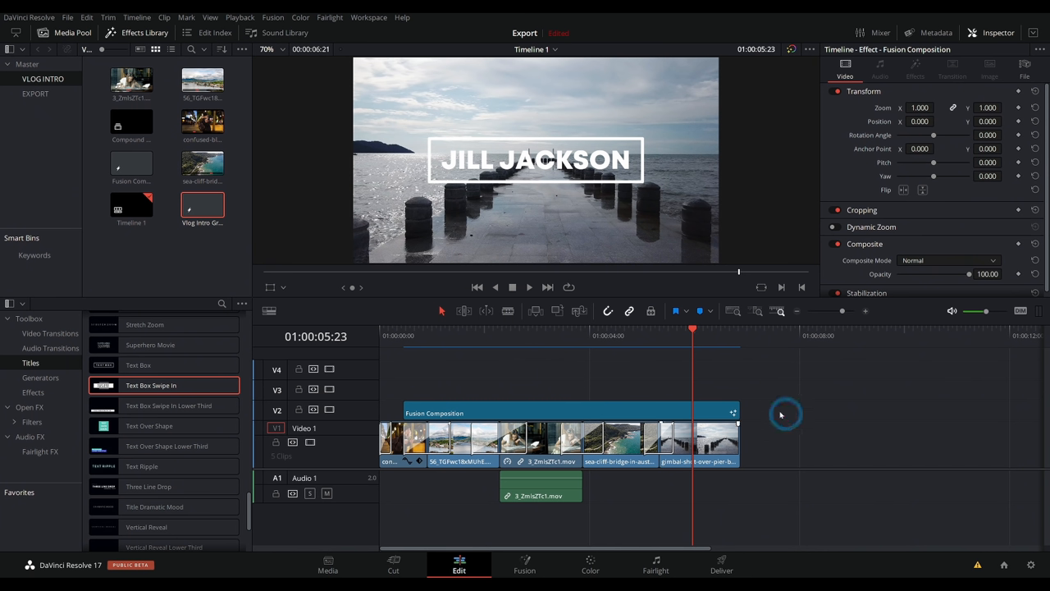
pyautogui.moveTo(693, 337); pyautogui.dragTo(623, 336)
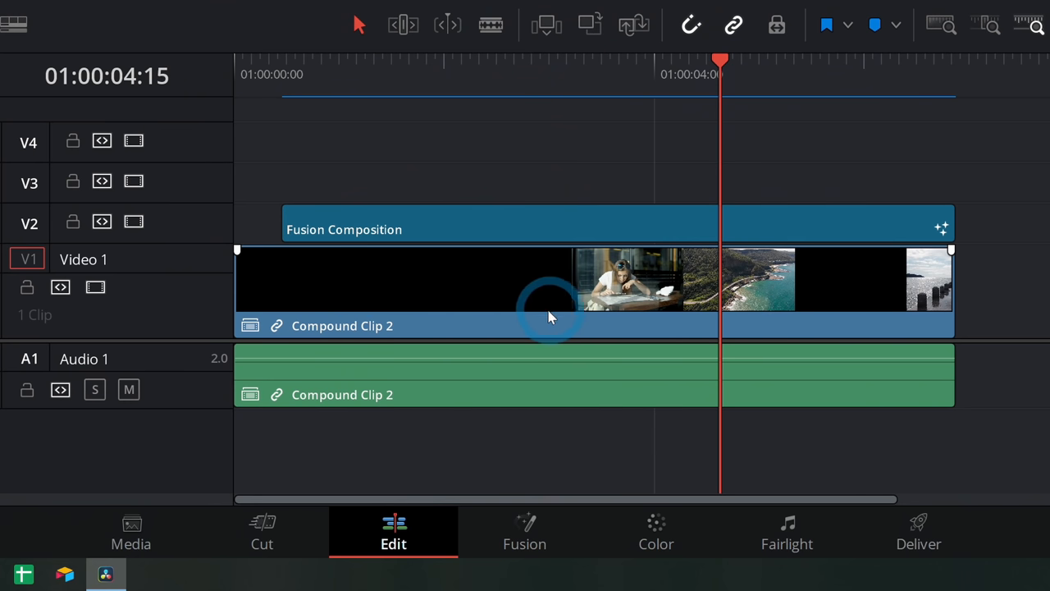
pyautogui.moveTo(665, 319)
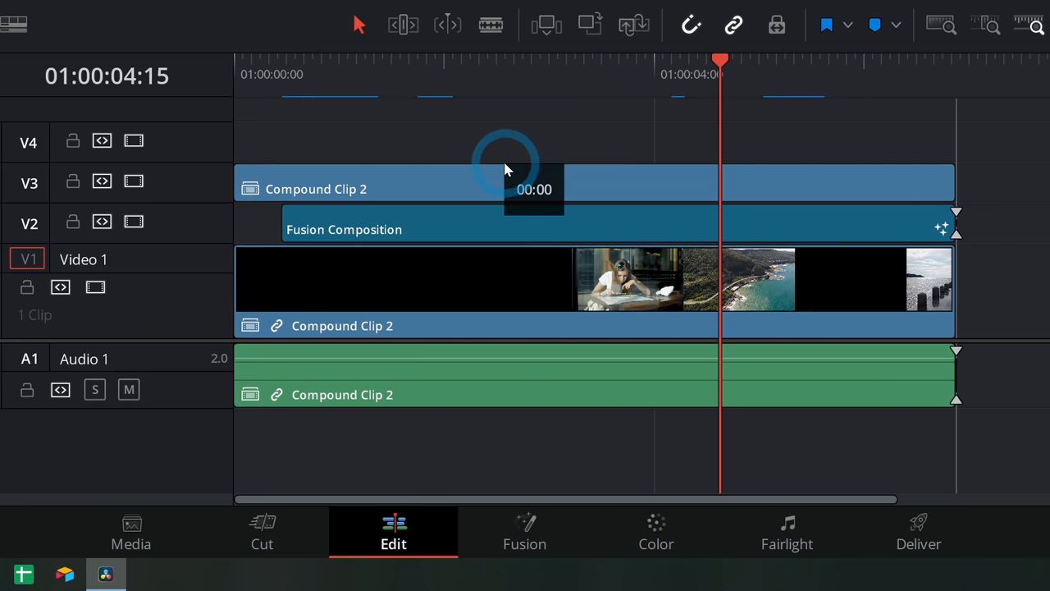
# - Place a copy of Compound Clip 2 on V3 above the Fusion Composition
pyautogui.click(611, 74)
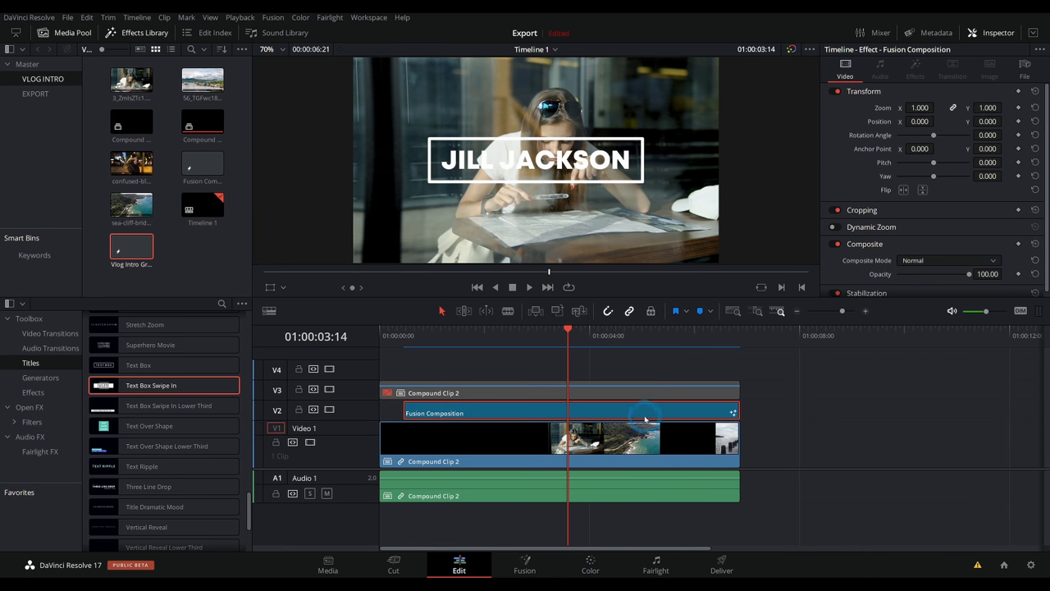
pyautogui.moveTo(633, 407)
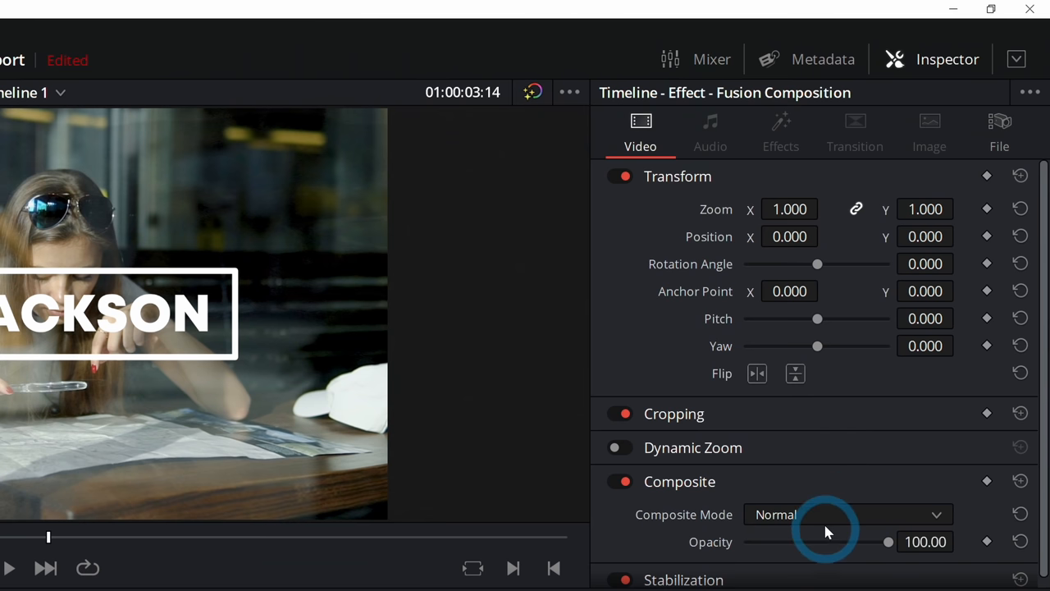
# - Set the title composition to Alpha and the V3 footage copy to Foreground compositing
pyautogui.click(849, 516)
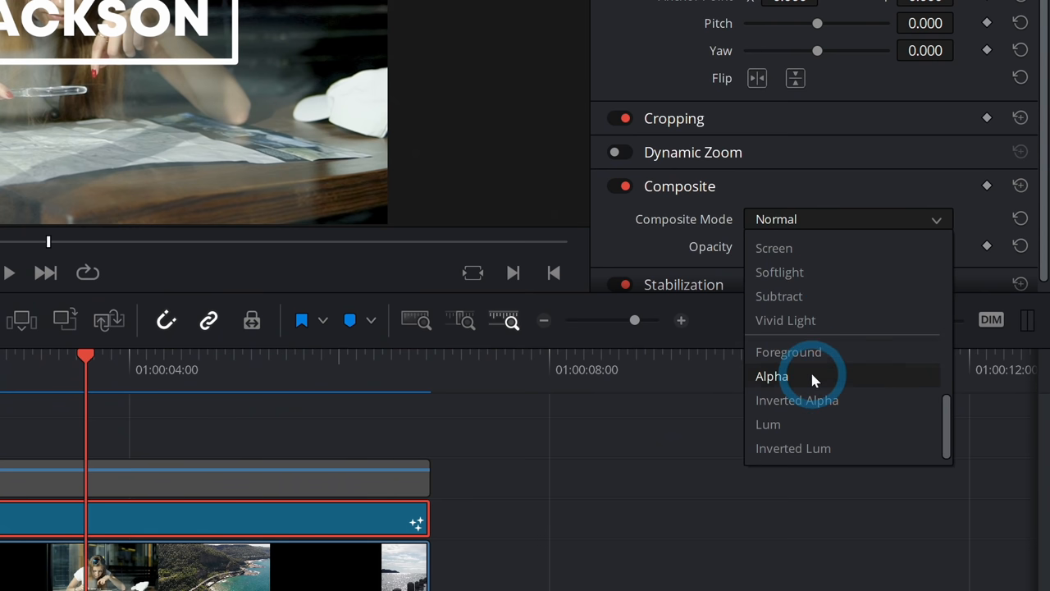
pyautogui.click(771, 375)
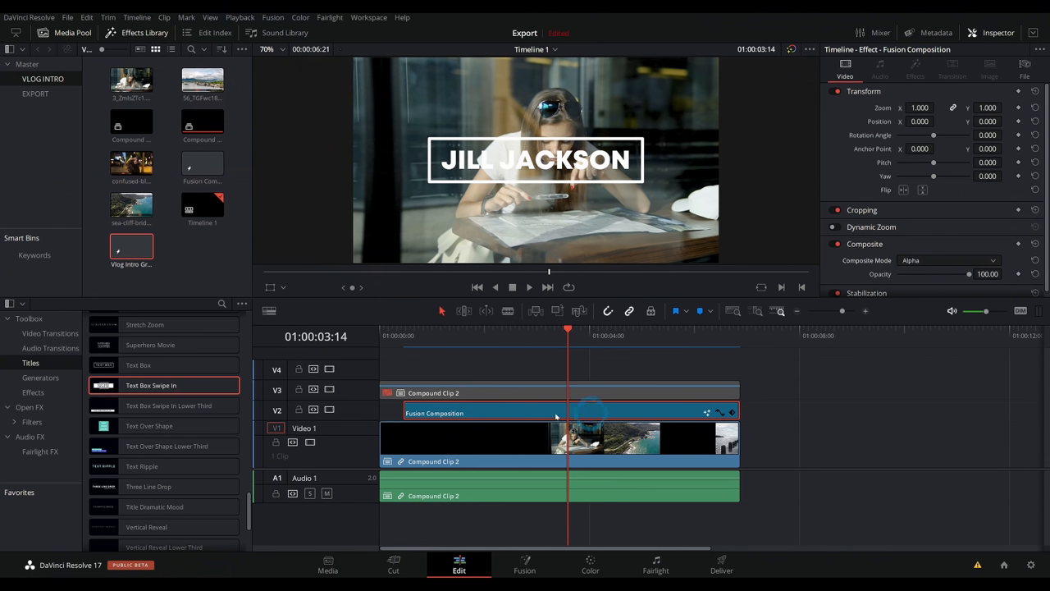
pyautogui.moveTo(616, 418)
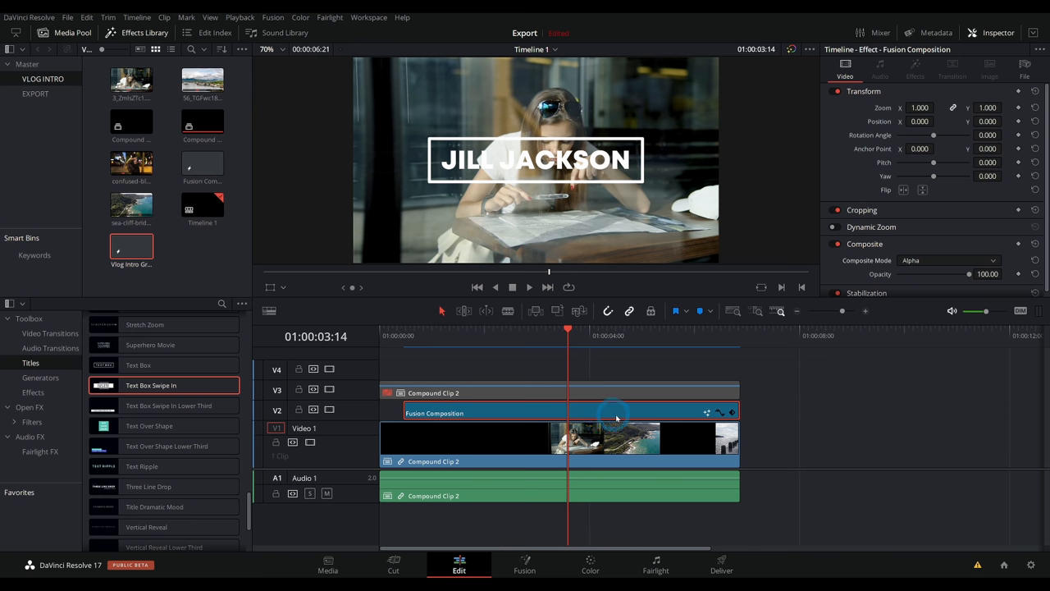
pyautogui.click(574, 392)
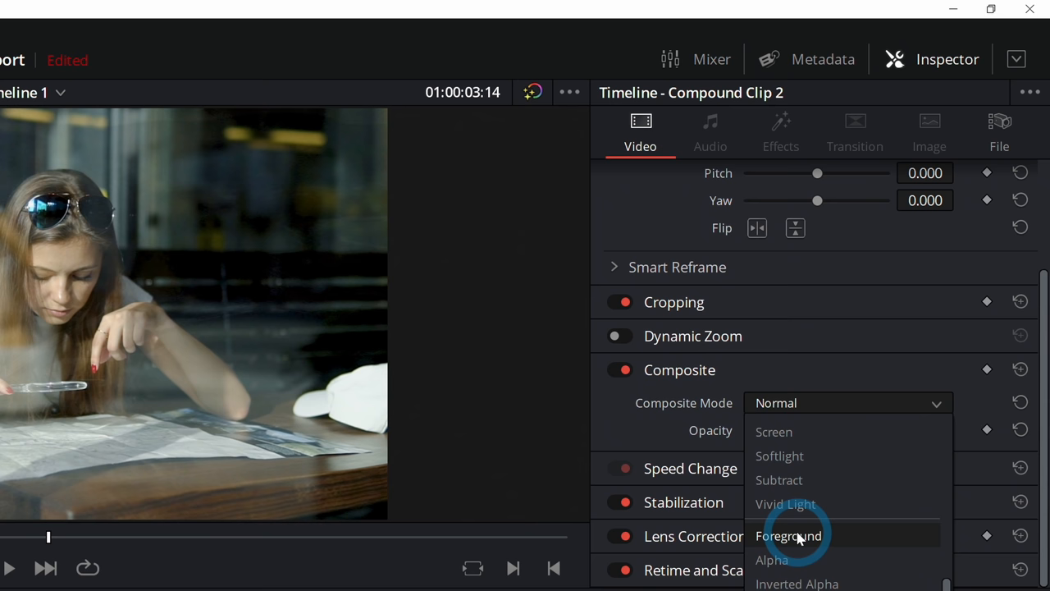
pyautogui.click(788, 535)
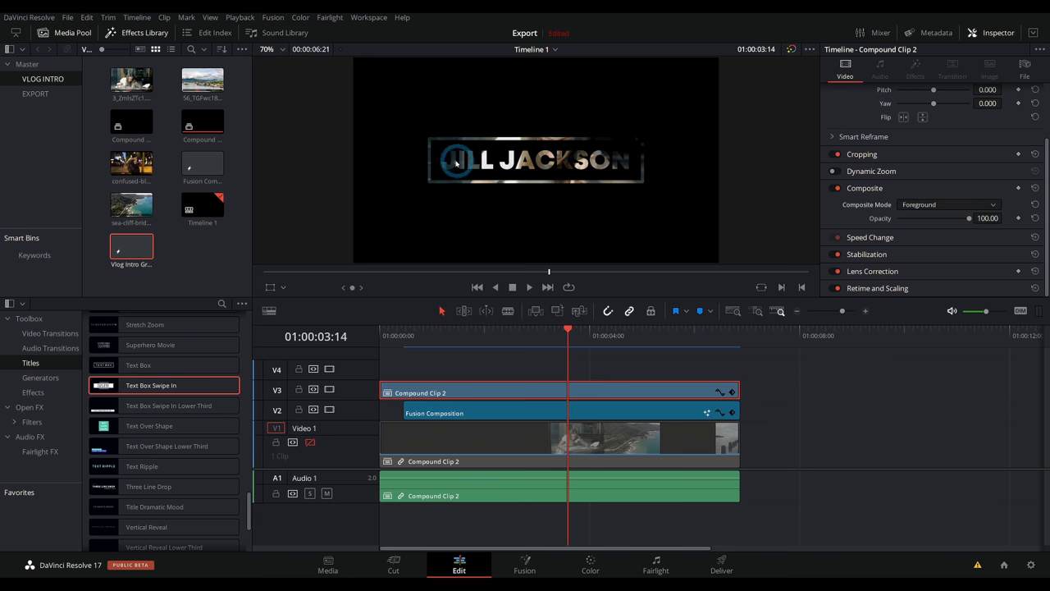
# - Jump back near the start and select the bottom footage clip
pyautogui.click(417, 338)
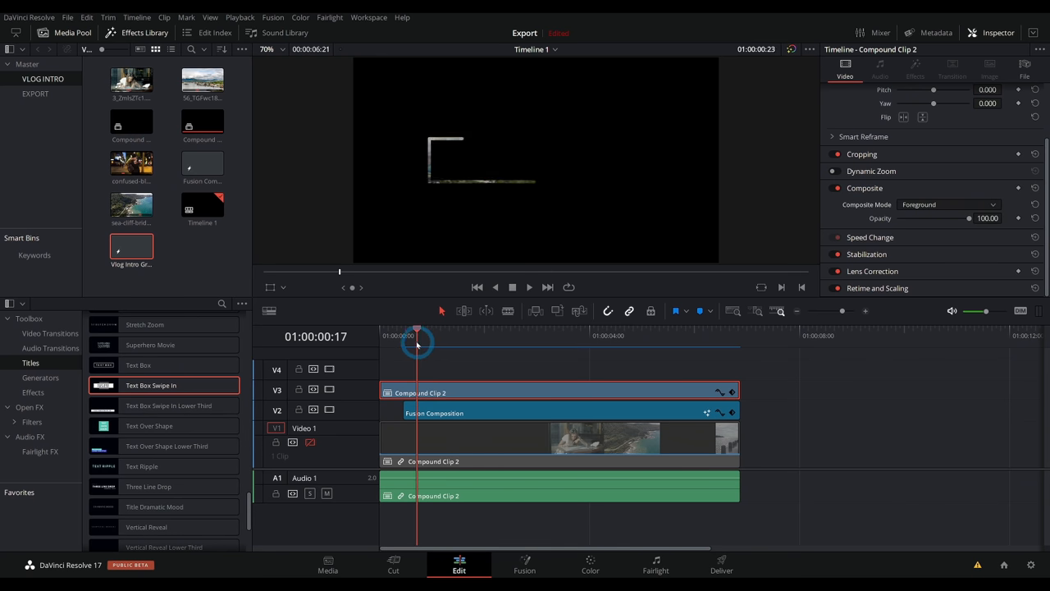
pyautogui.click(529, 285)
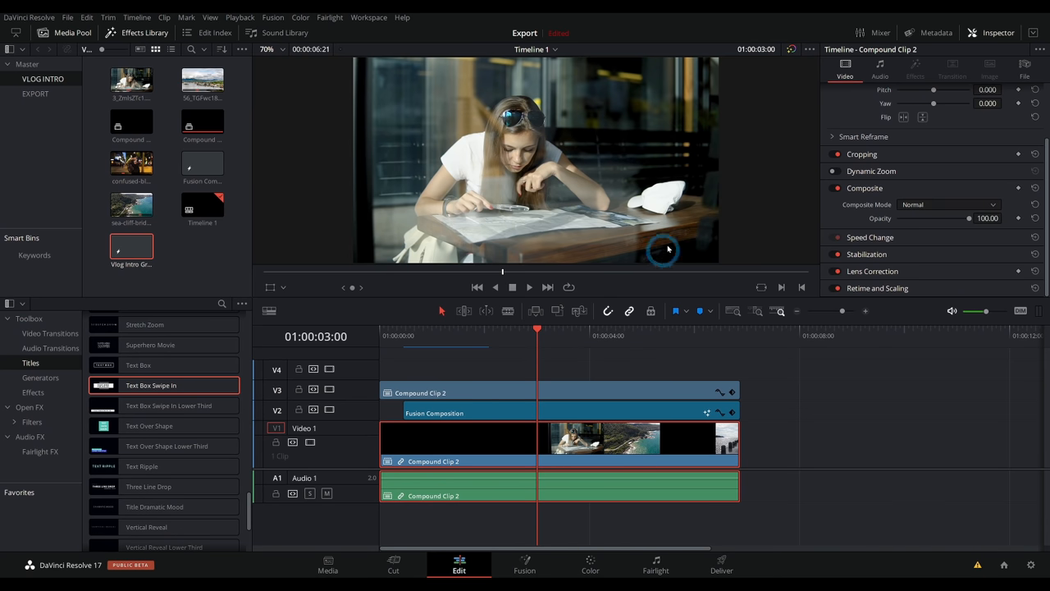
pyautogui.moveTo(656, 187)
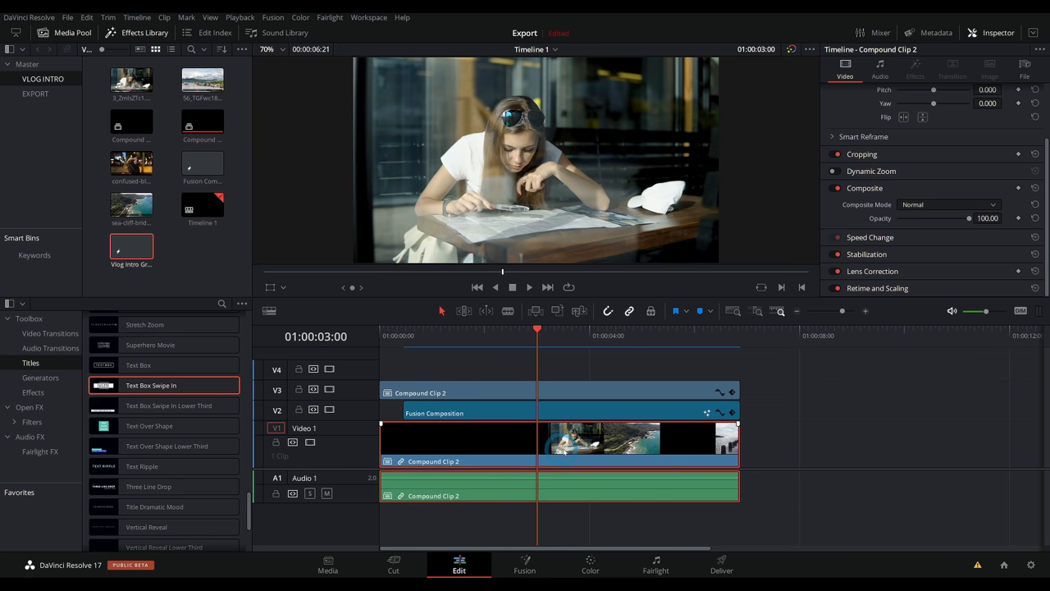
# - Grade the V1 footage black and white on the Color page with a shape window
pyautogui.click(653, 564)
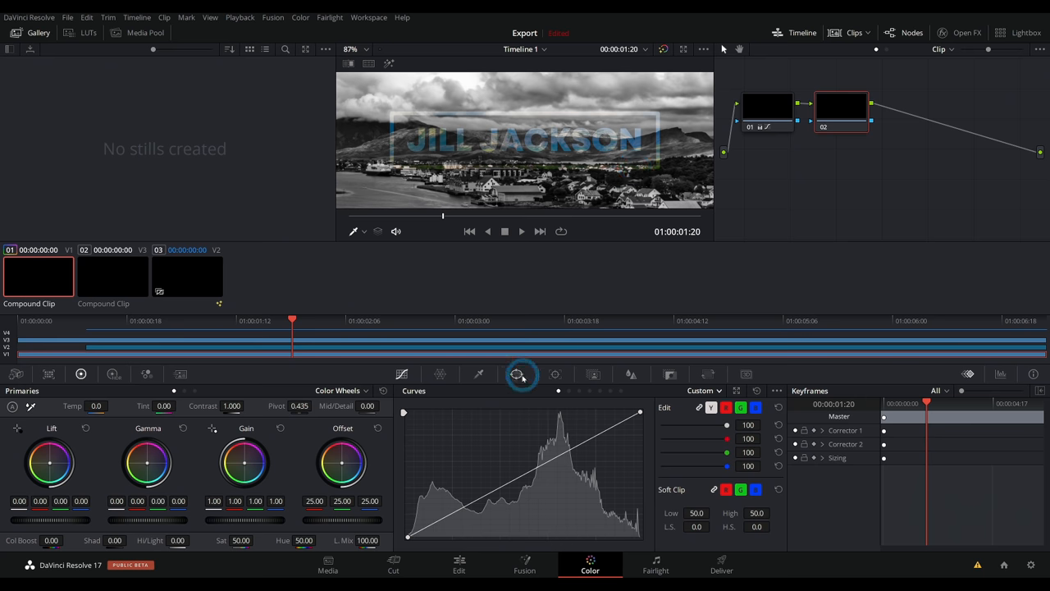
pyautogui.click(517, 374)
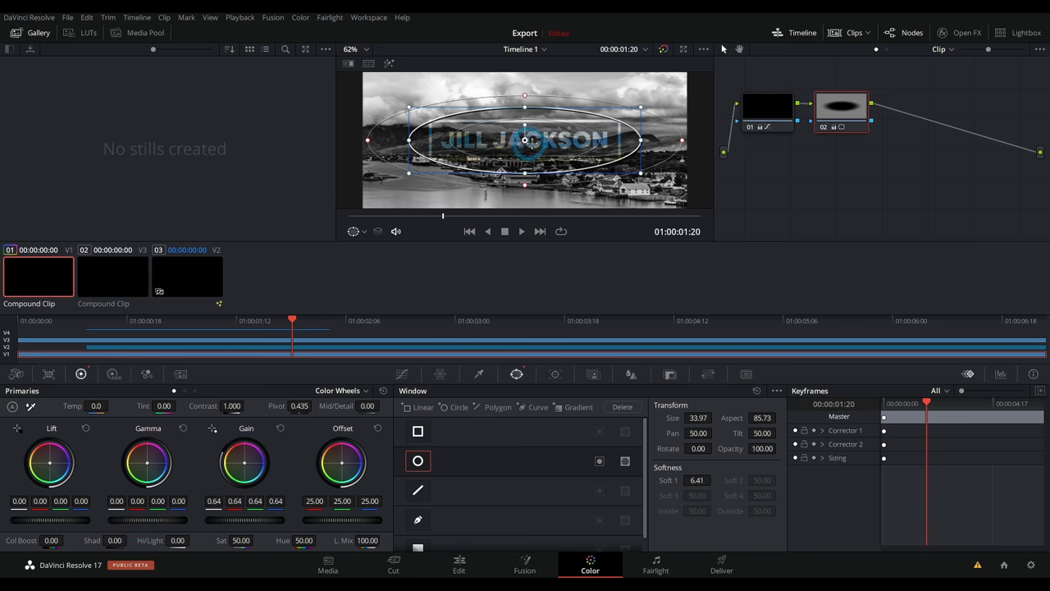
# - Grade clip 02 black and white with adjusted Lift, then return to the Edit page
pyautogui.click(401, 374)
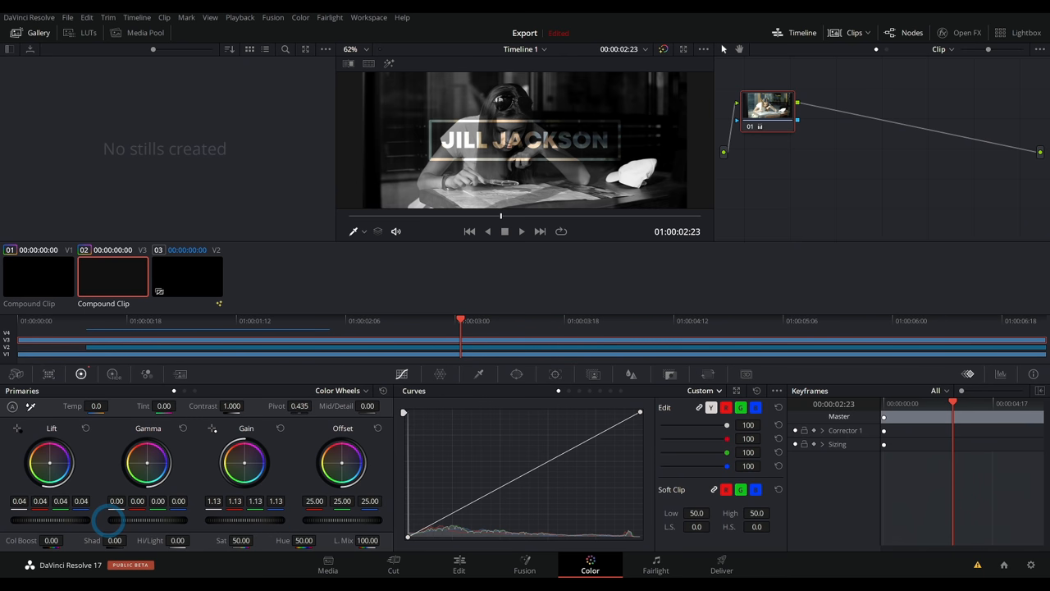
pyautogui.moveTo(107, 520); pyautogui.dragTo(128, 521)
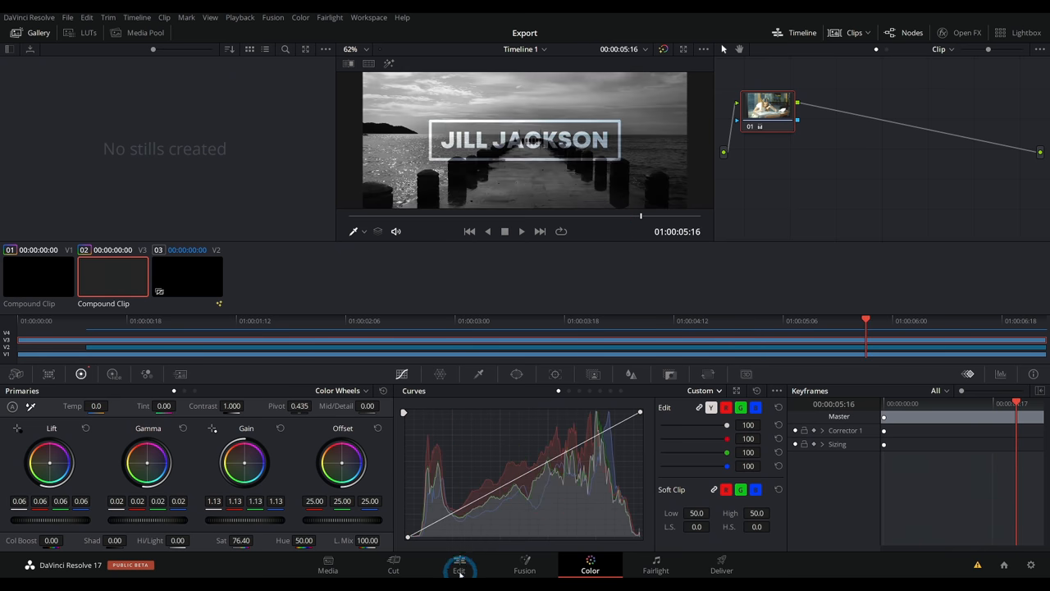
pyautogui.click(459, 565)
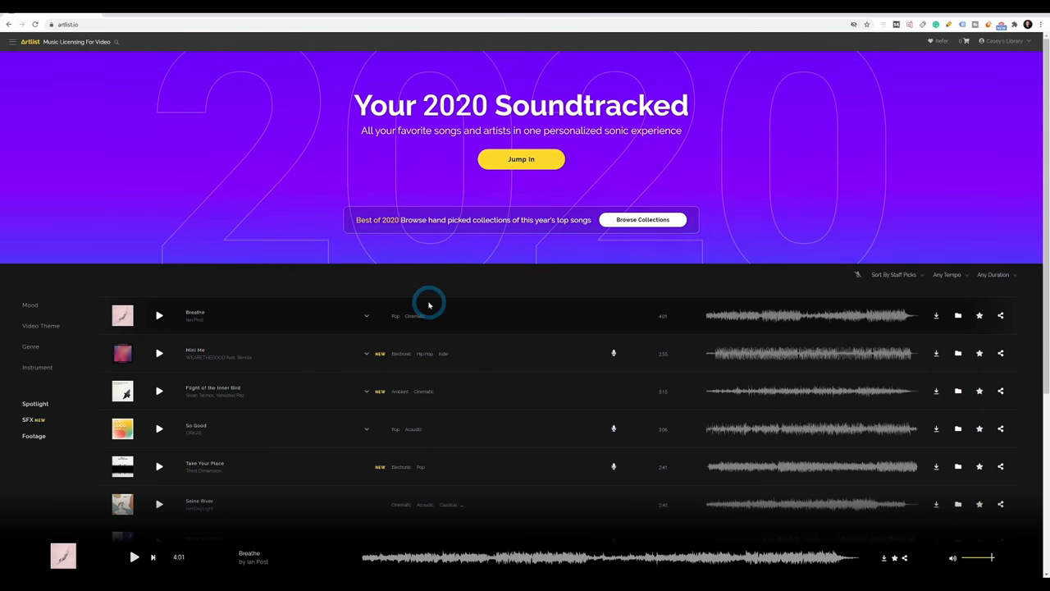
pyautogui.moveTo(568, 355)
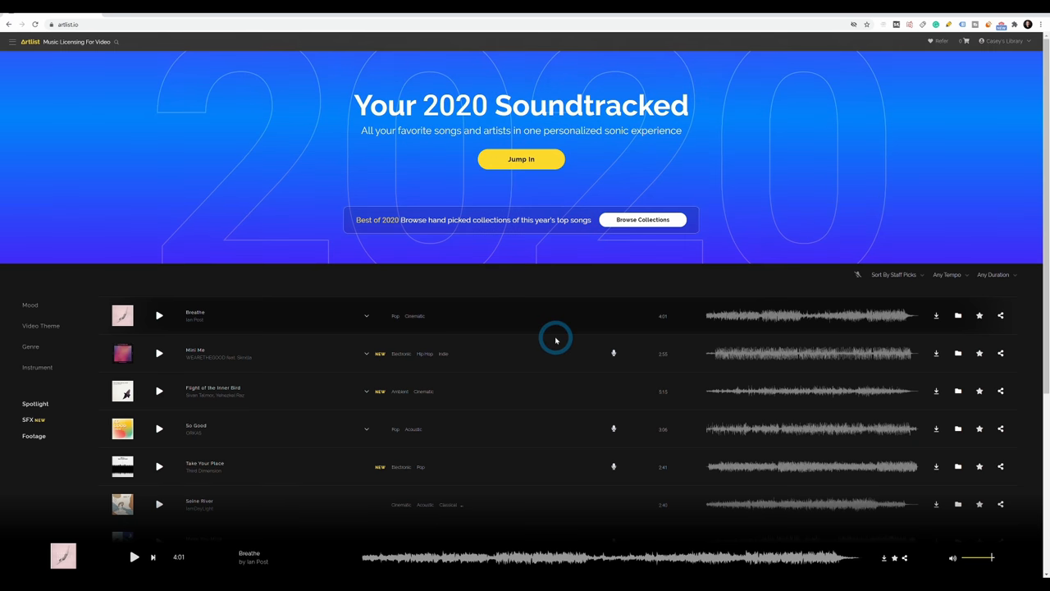
pyautogui.moveTo(397, 304)
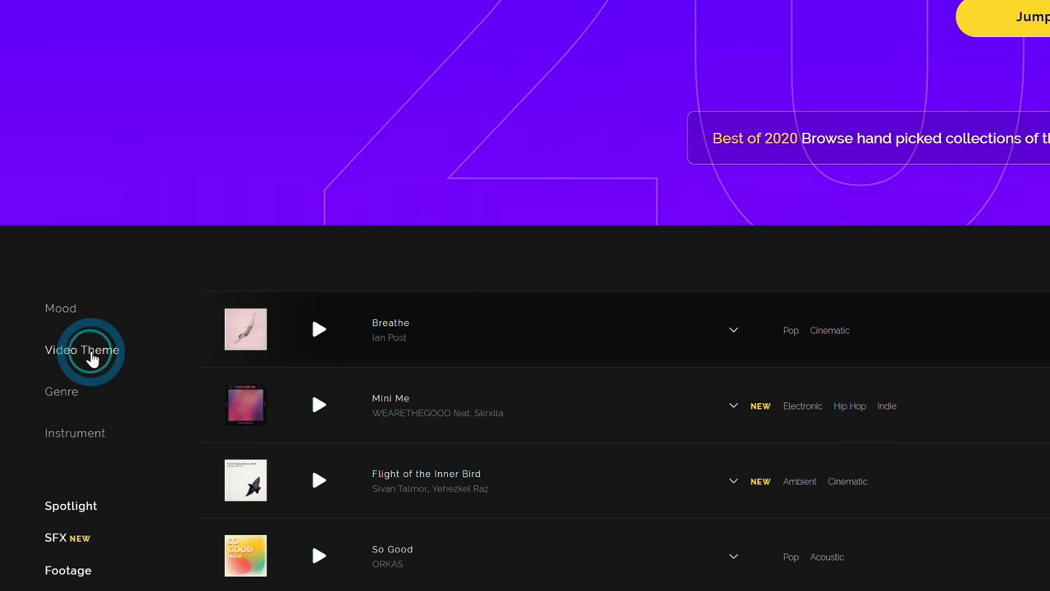
# - Filter Artlist tracks to the Vlog video theme and Pop genre
pyautogui.click(82, 349)
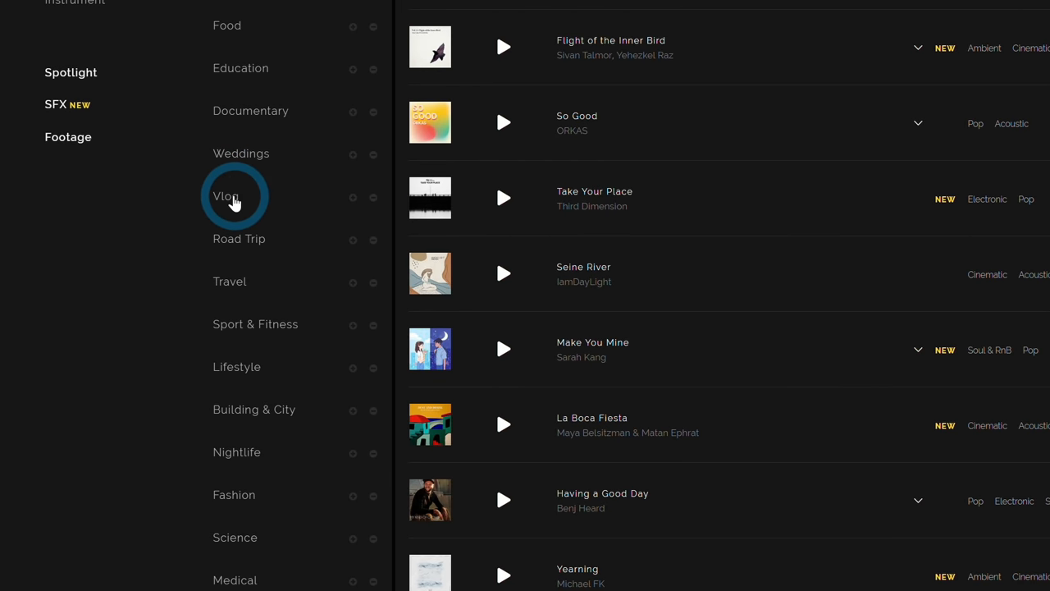
pyautogui.click(226, 195)
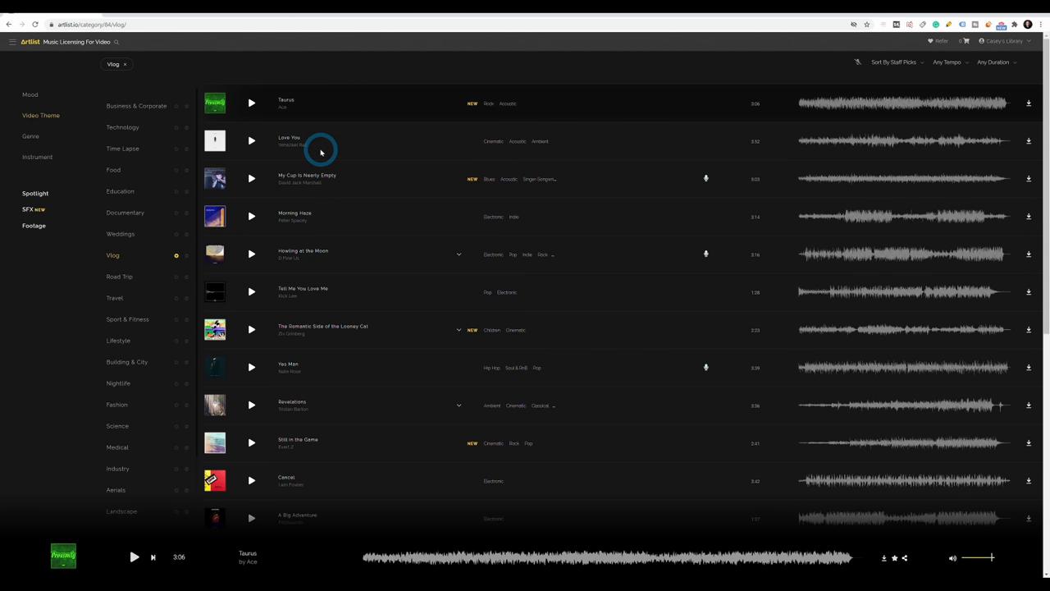
pyautogui.click(252, 101)
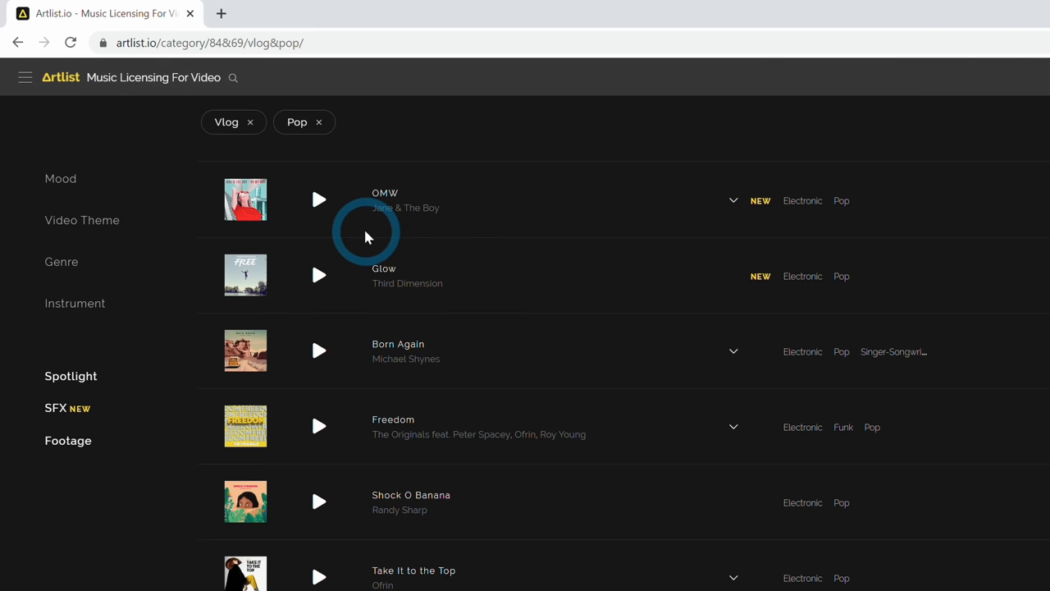
# - Preview a pop vlog track and start downloading its WAV file
pyautogui.click(318, 201)
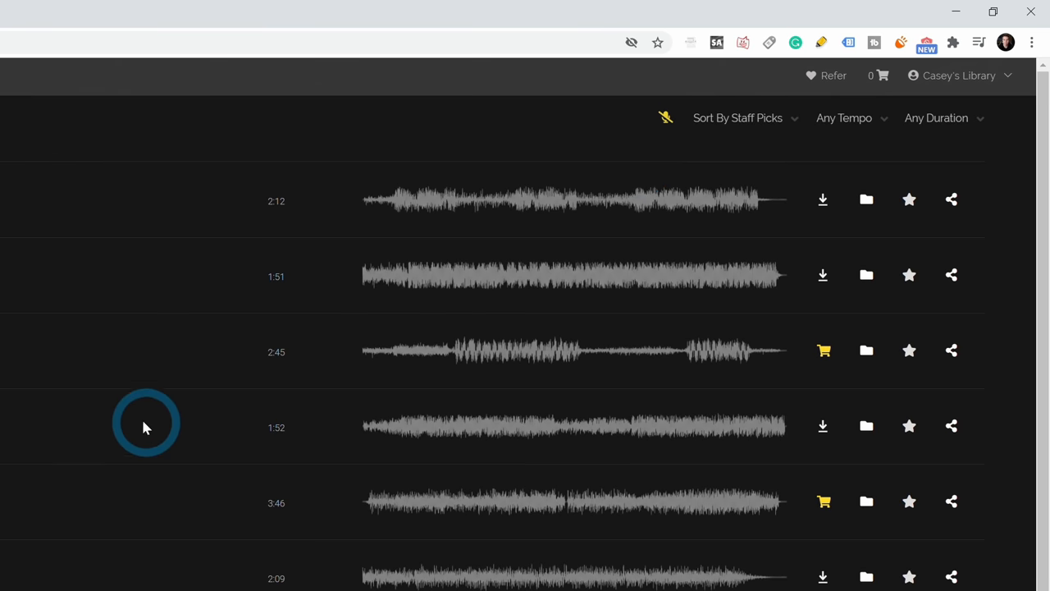
pyautogui.click(571, 276)
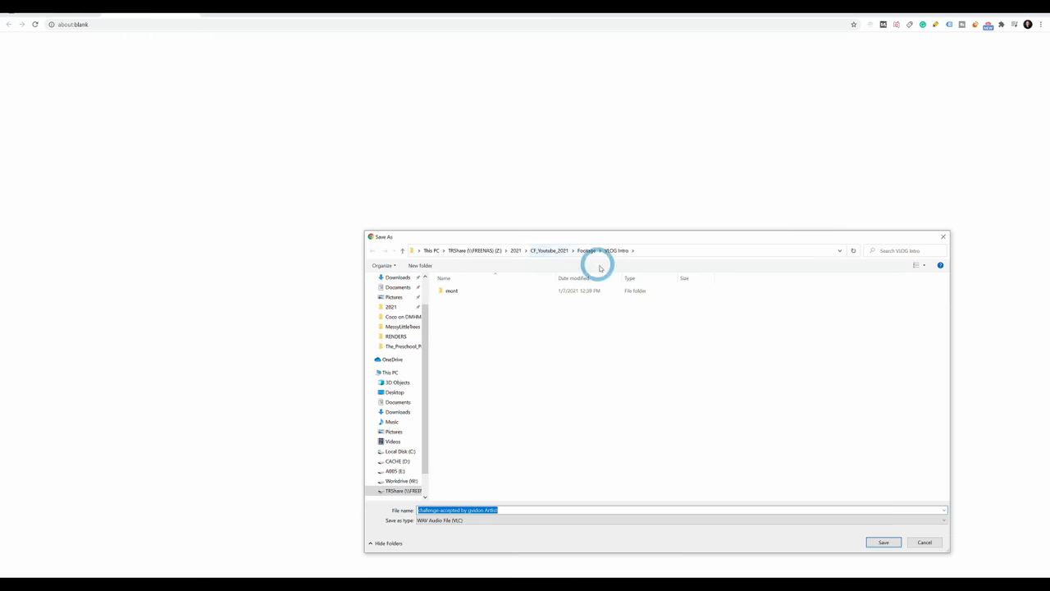
pyautogui.click(394, 392)
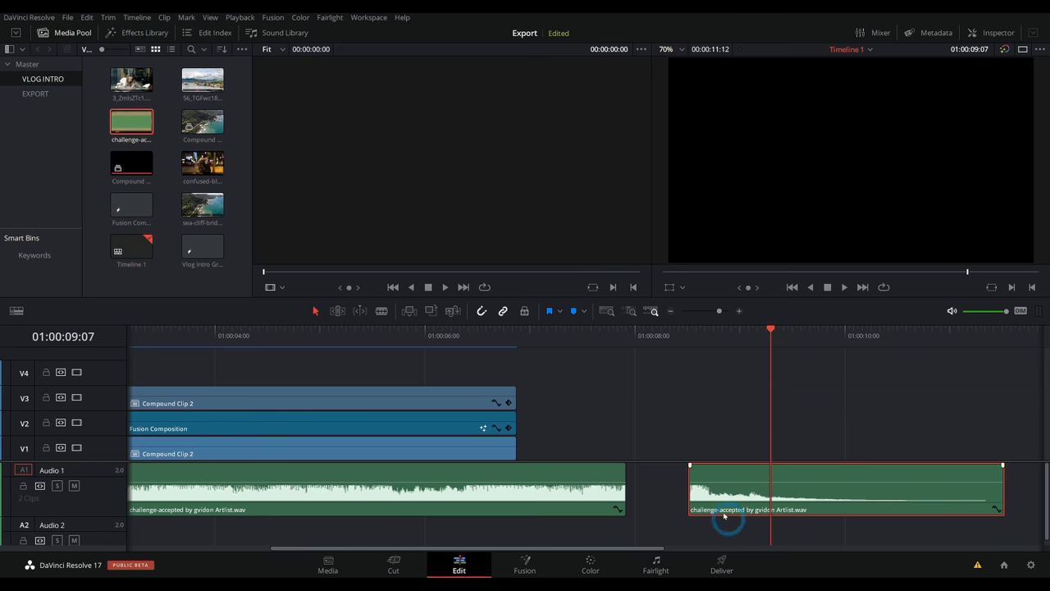
pyautogui.click(286, 335)
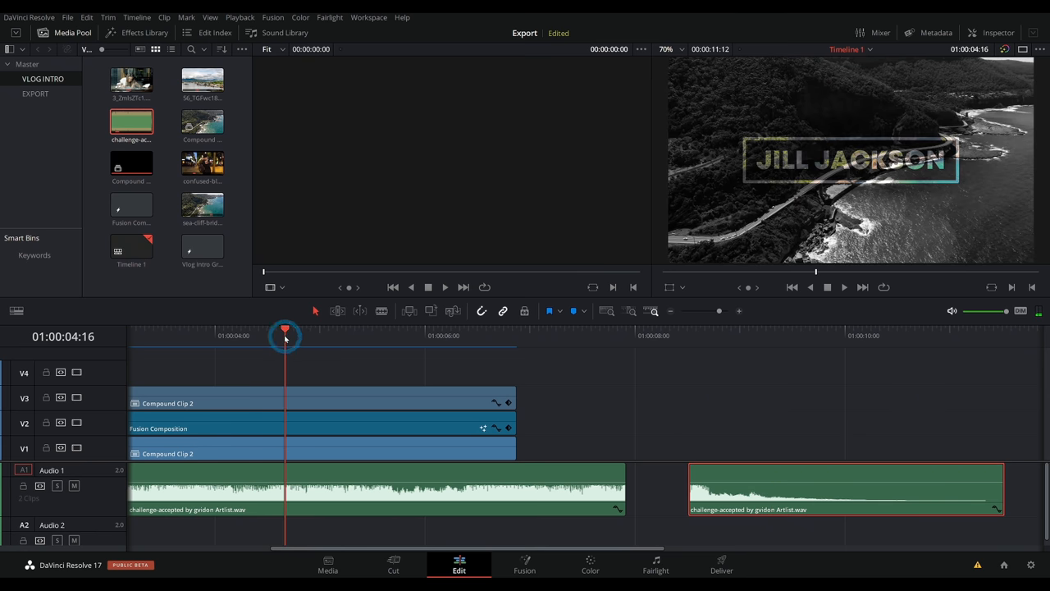